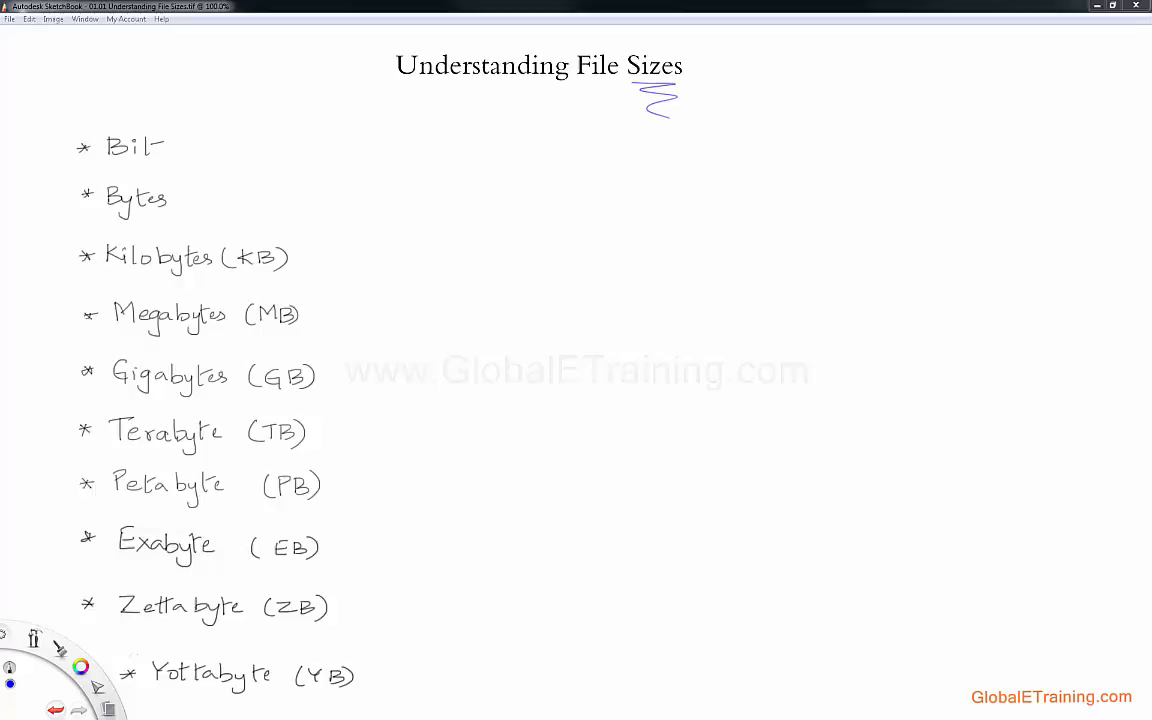
pyautogui.moveTo(1030, 292)
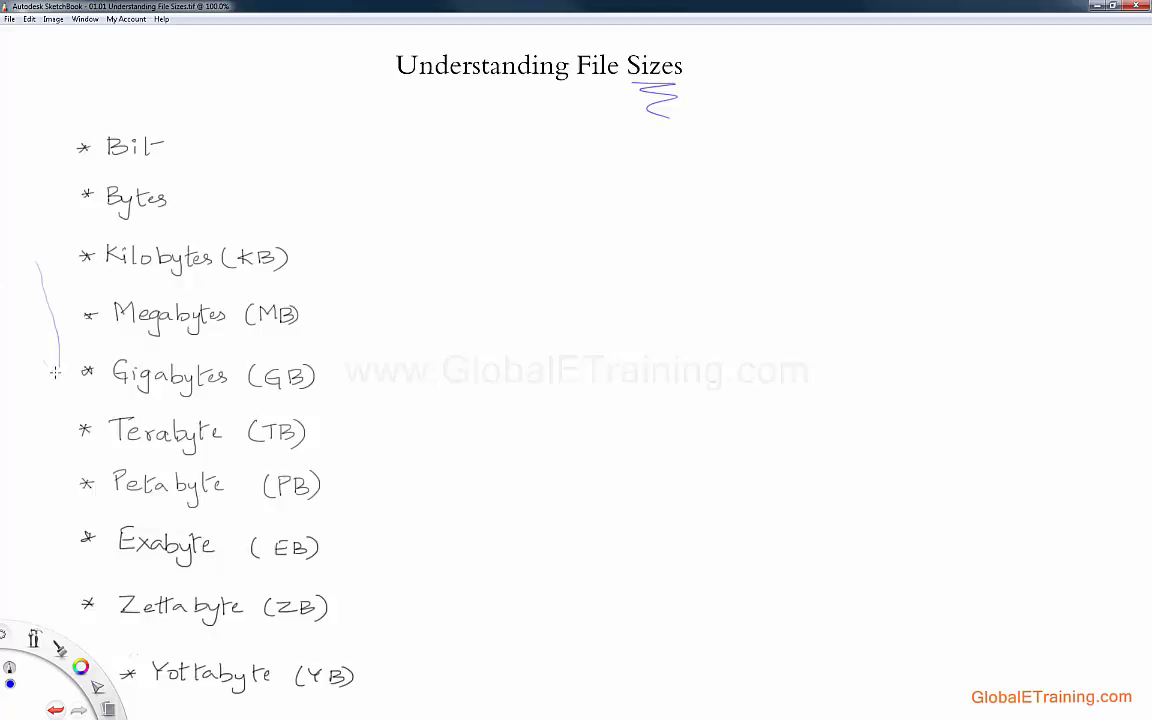
# Draw a down arrow left of the units, an up arrow and another down arrow to its right
pyautogui.moveTo(45, 340); pyautogui.dragTo(65, 375)
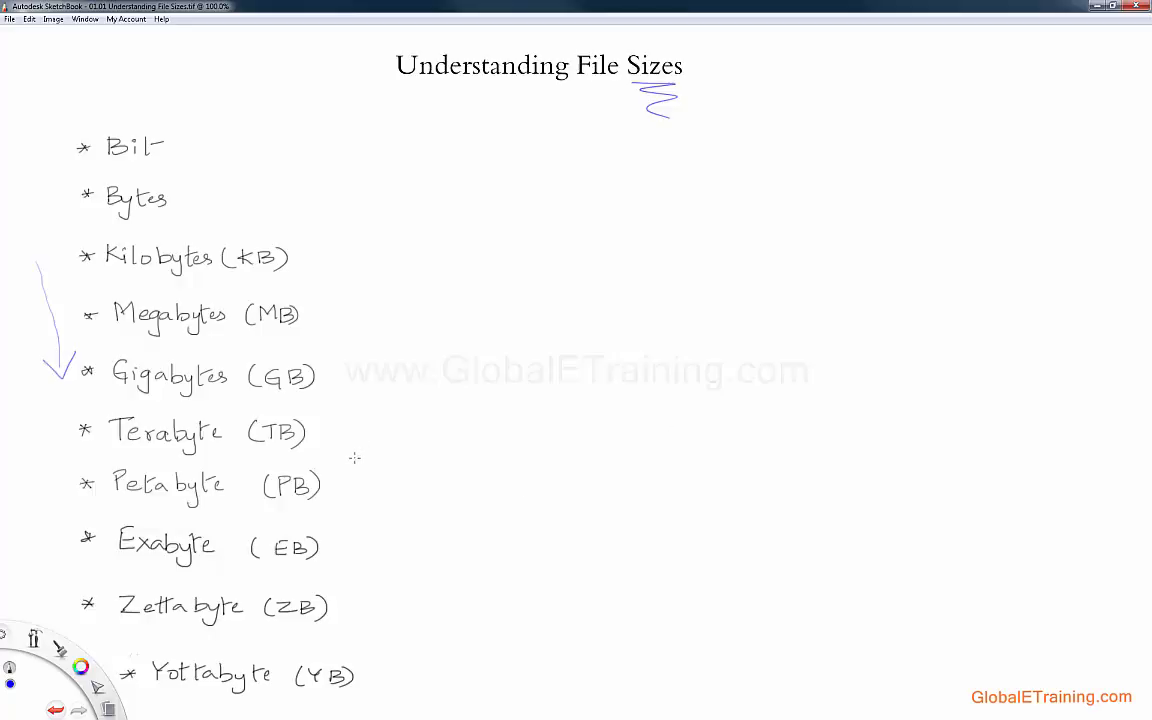
pyautogui.moveTo(350, 455); pyautogui.dragTo(345, 290)
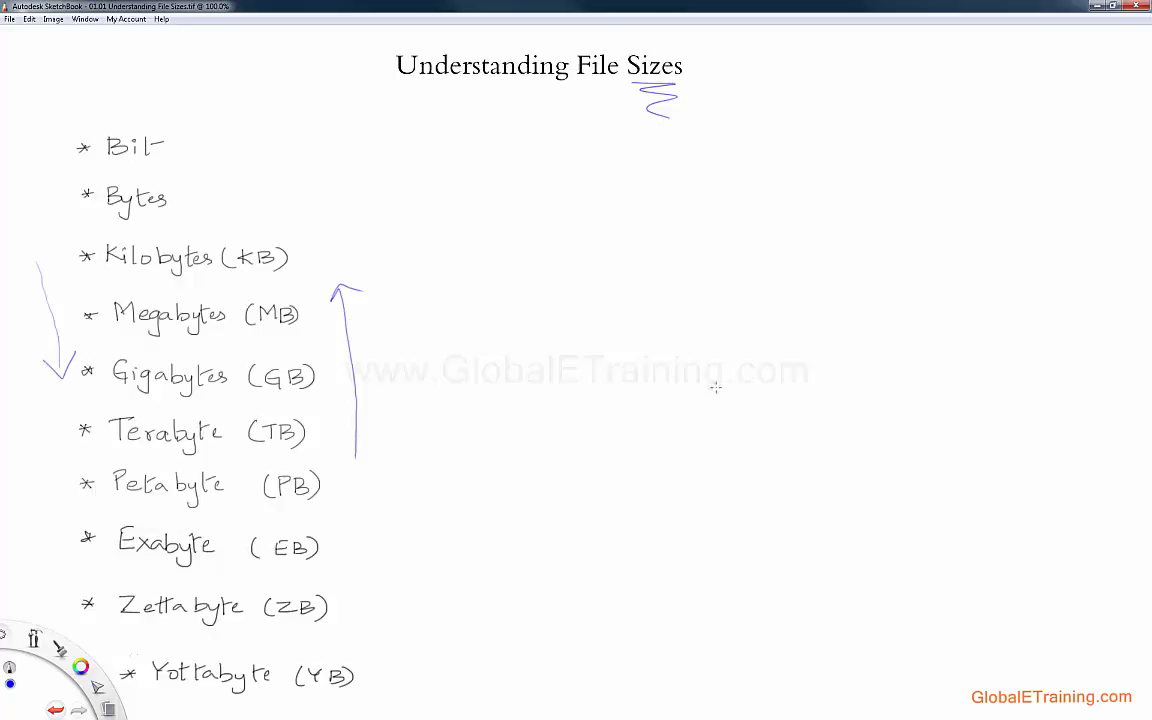
pyautogui.moveTo(427, 438)
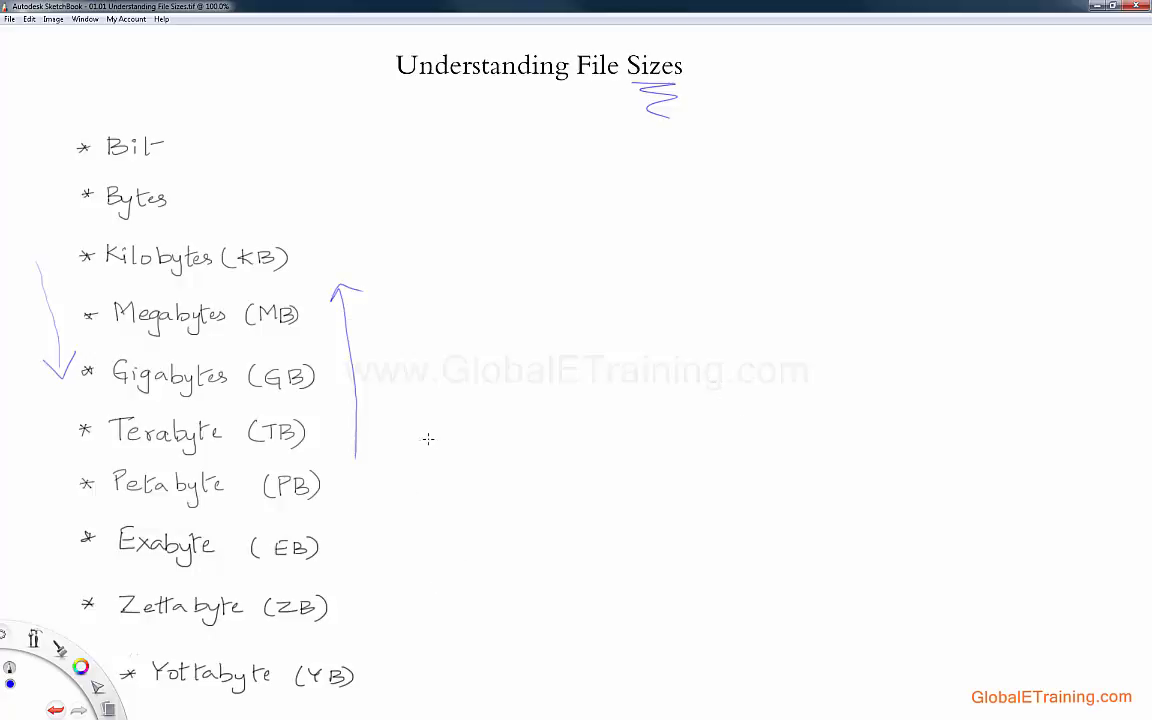
pyautogui.moveTo(412, 355)
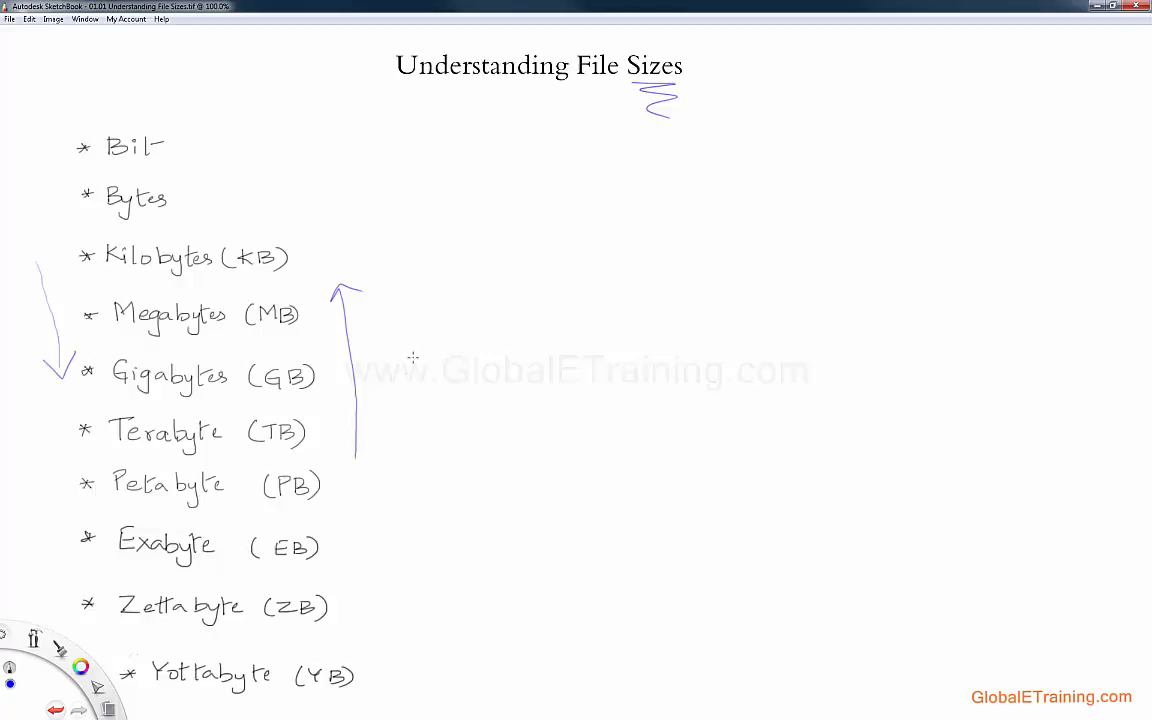
pyautogui.moveTo(418, 360); pyautogui.dragTo(440, 460)
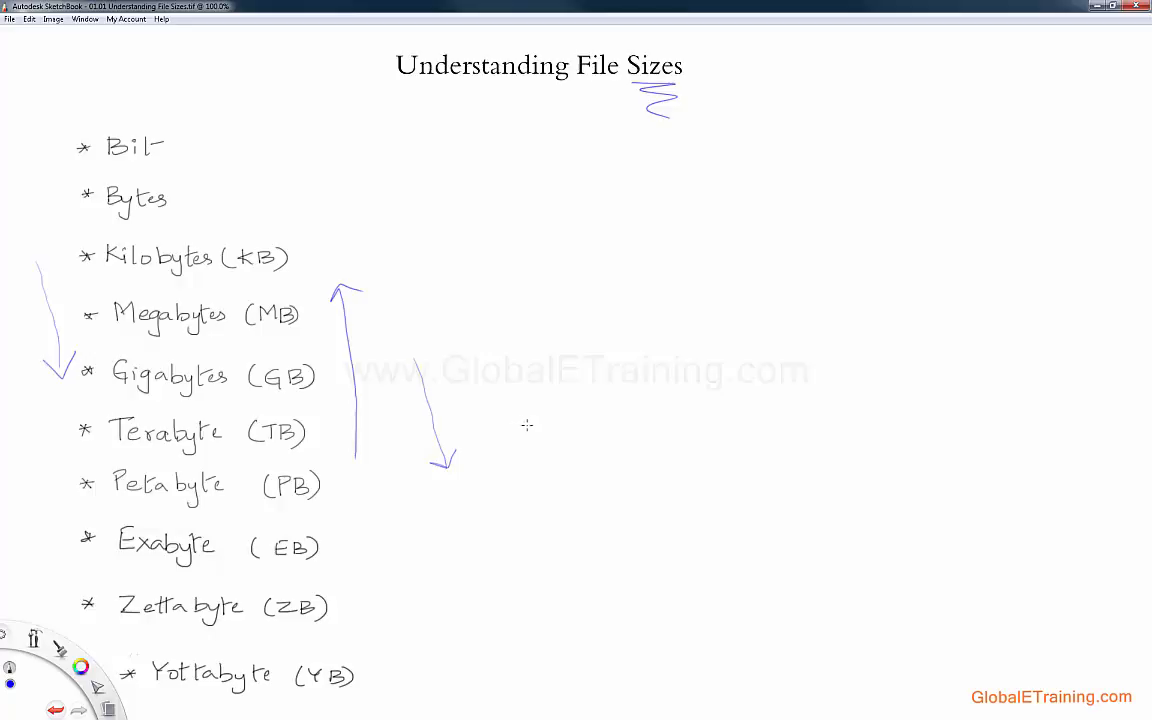
pyautogui.moveTo(533, 420)
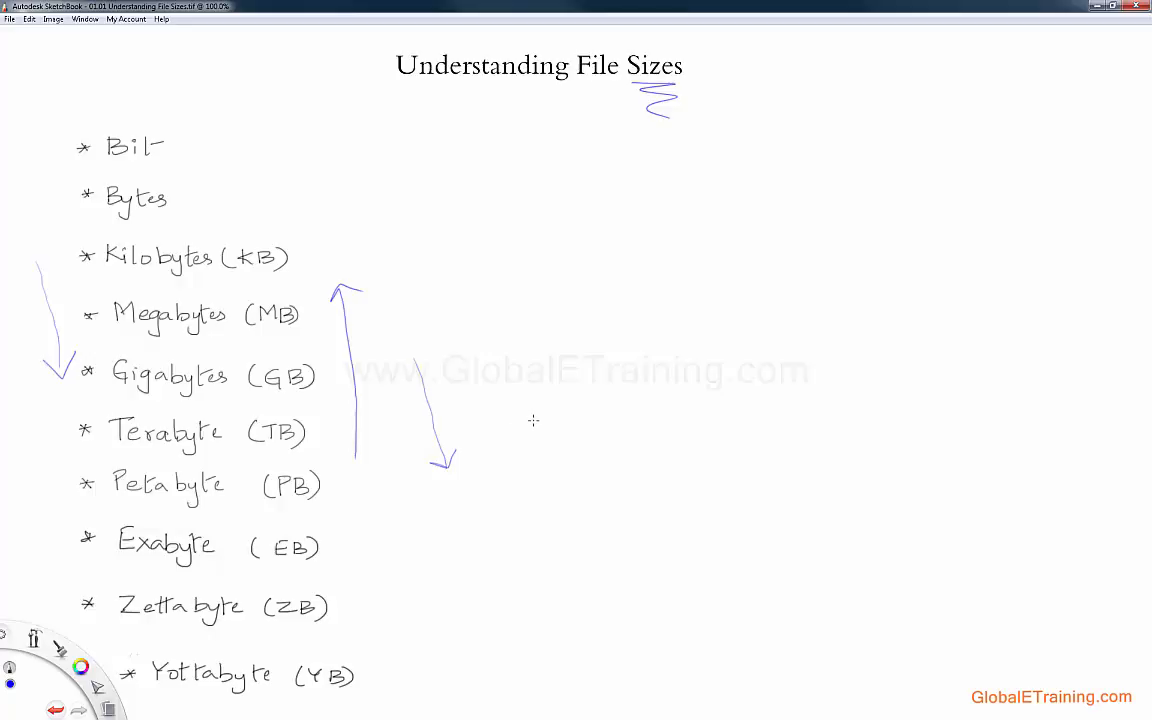
pyautogui.moveTo(539, 423)
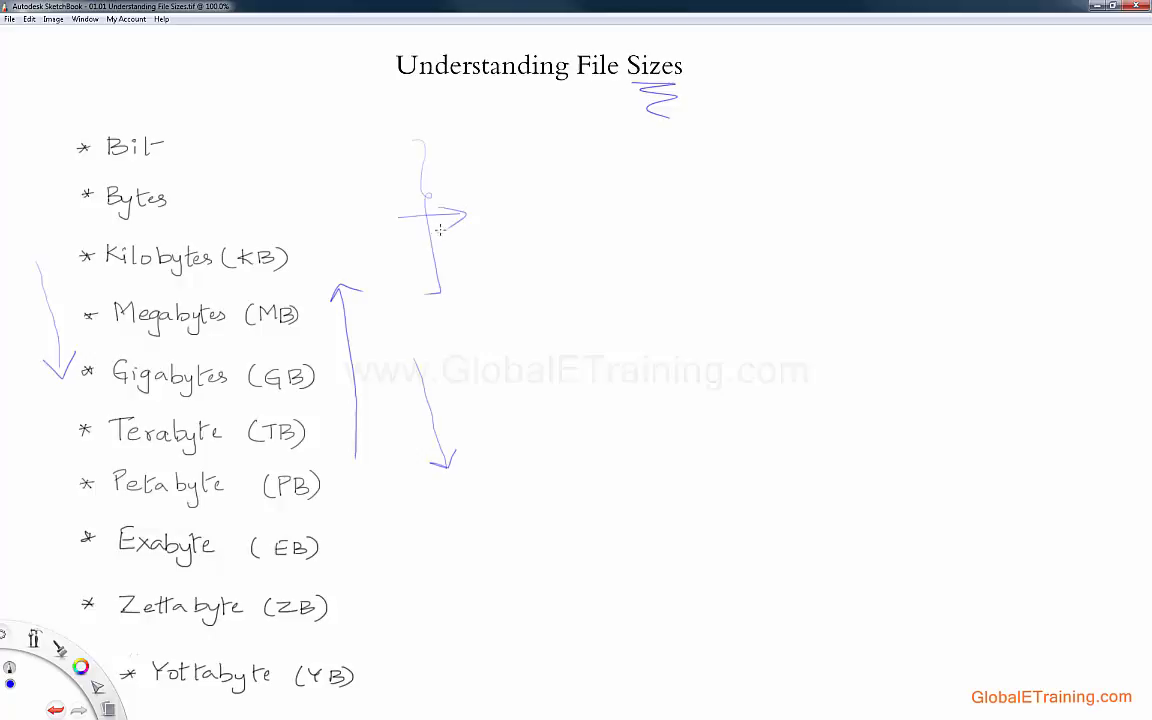
pyautogui.moveTo(573, 288)
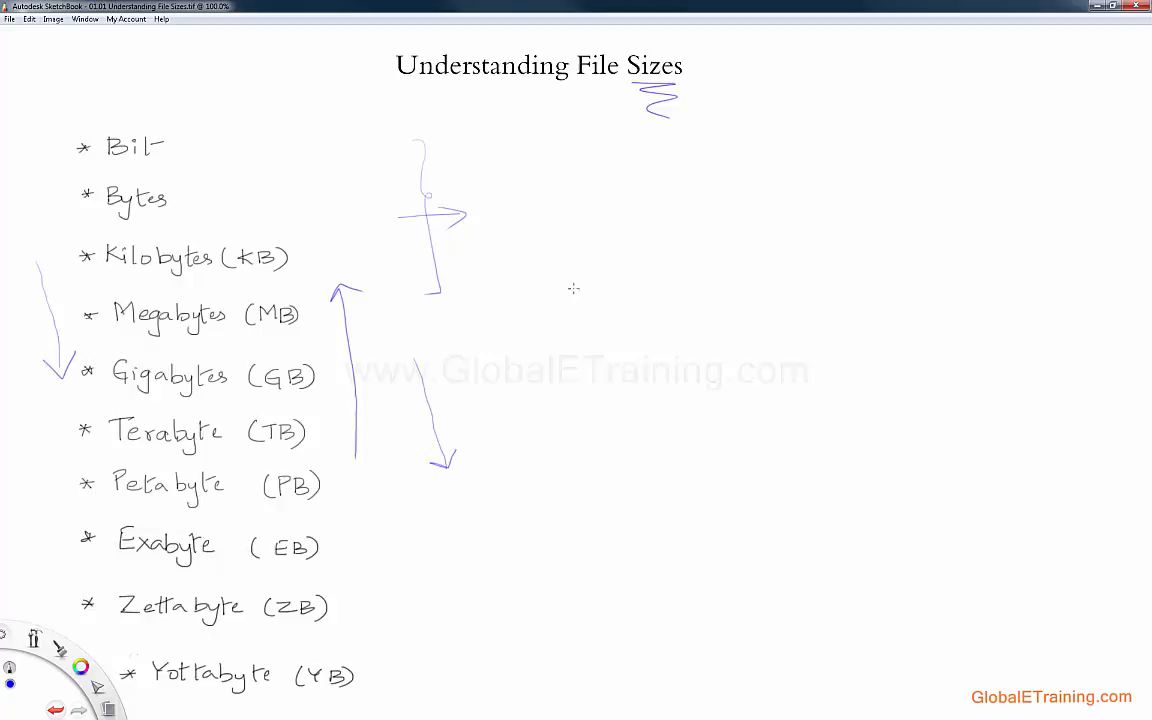
pyautogui.moveTo(568, 285)
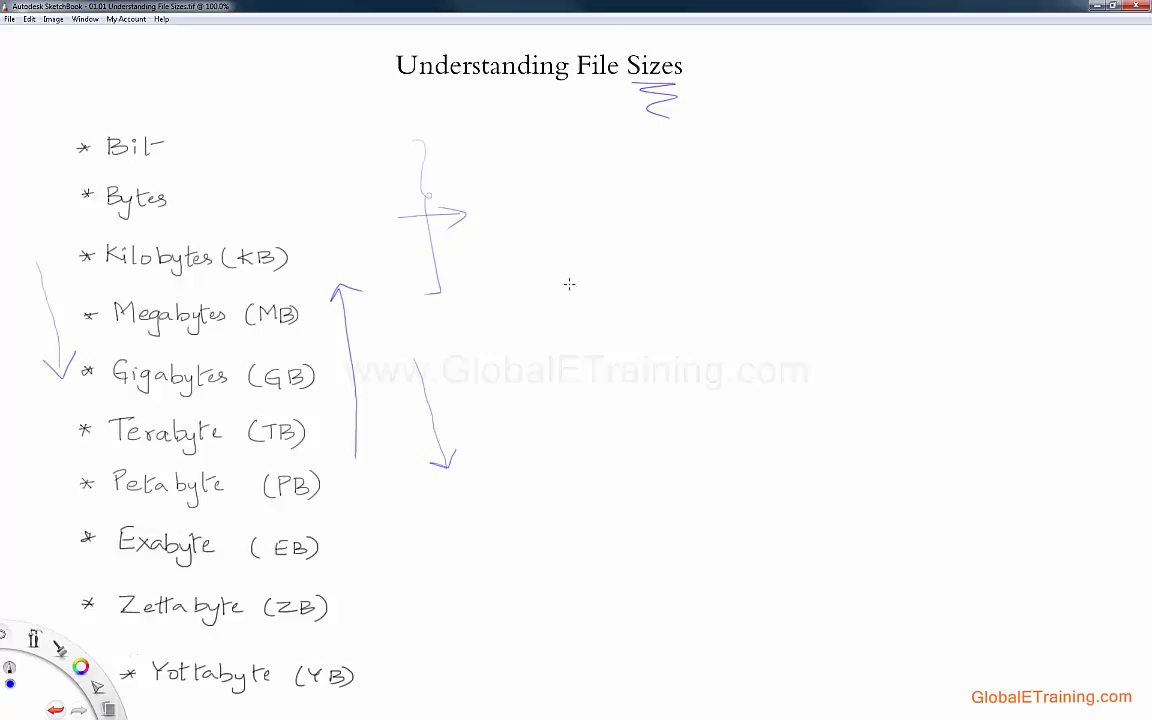
pyautogui.moveTo(580, 212)
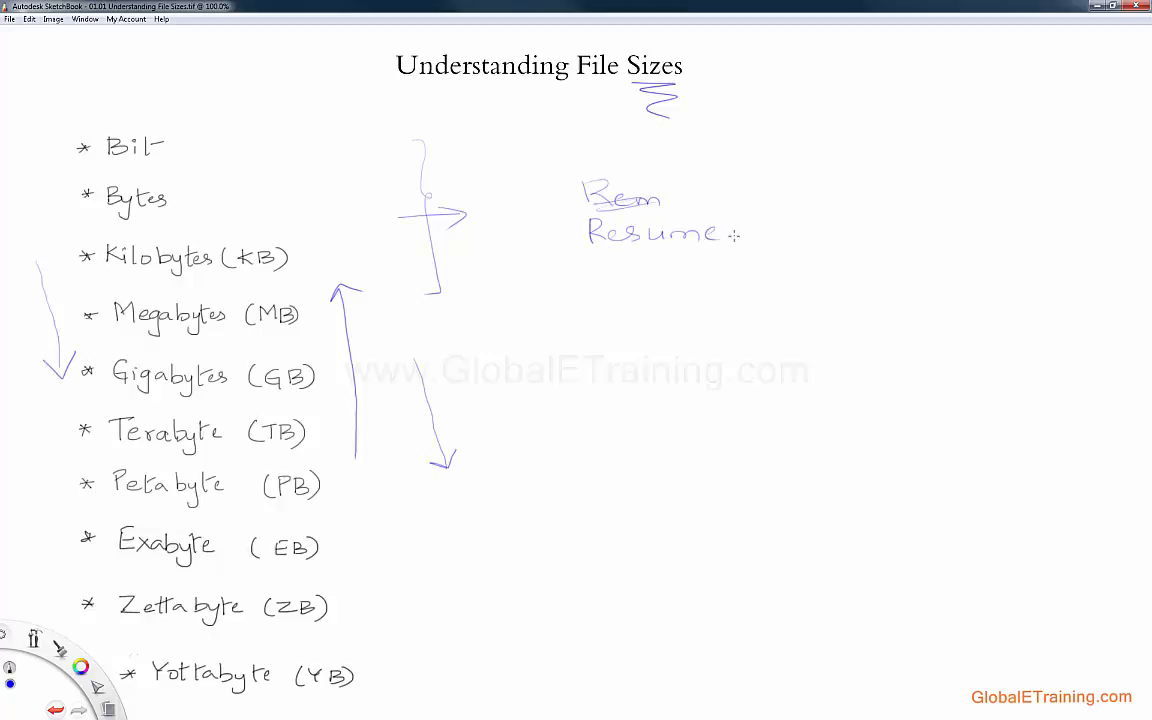
# Handwrite the Resume → 1MB – 5MB example with underlined MB and a 0.01GB note
pyautogui.moveTo(735, 234); pyautogui.dragTo(810, 234)
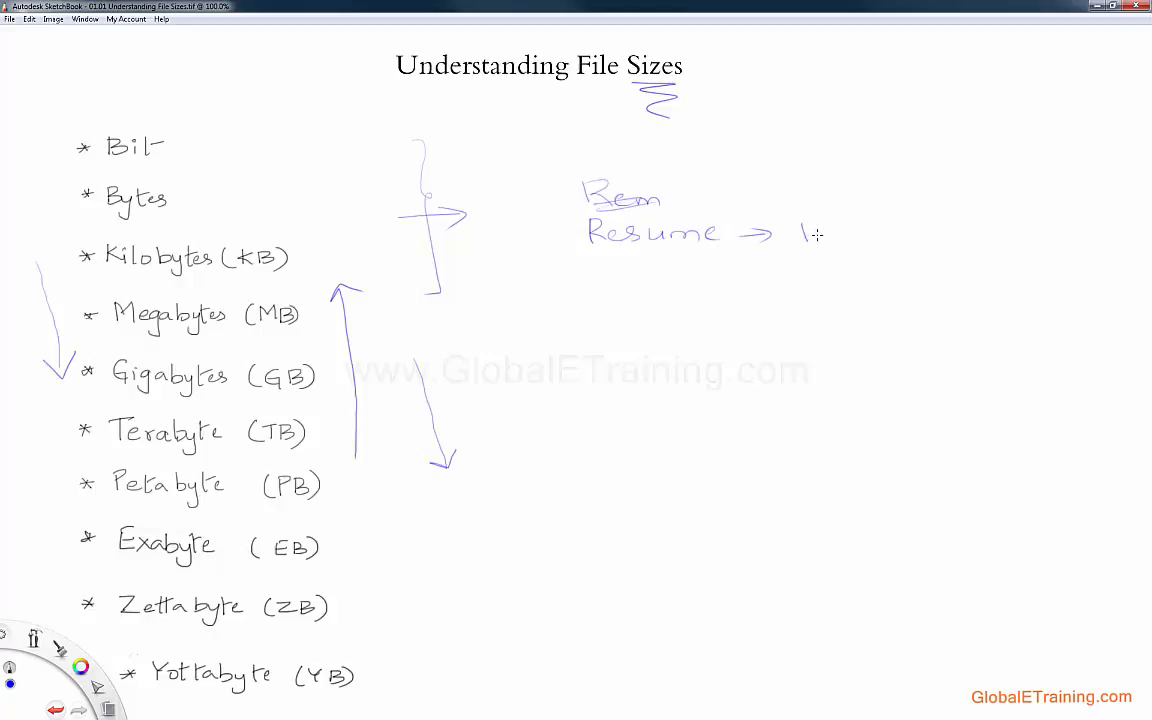
pyautogui.moveTo(800, 232); pyautogui.dragTo(950, 232)
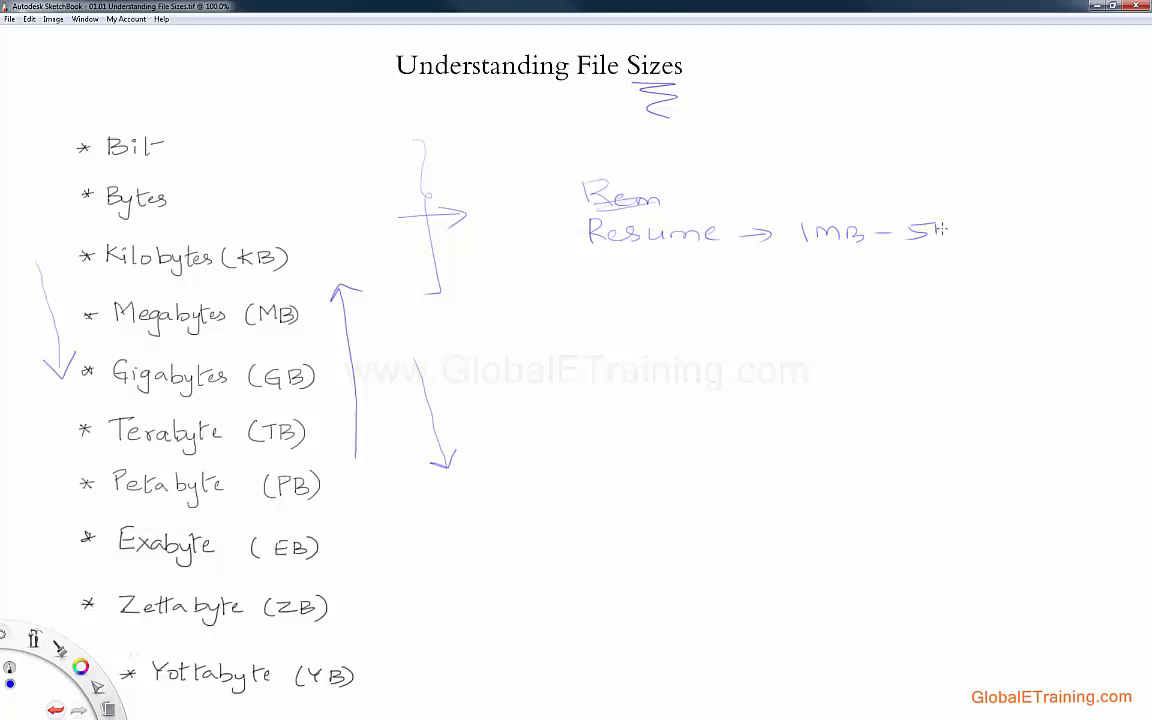
pyautogui.moveTo(925, 232); pyautogui.dragTo(965, 262)
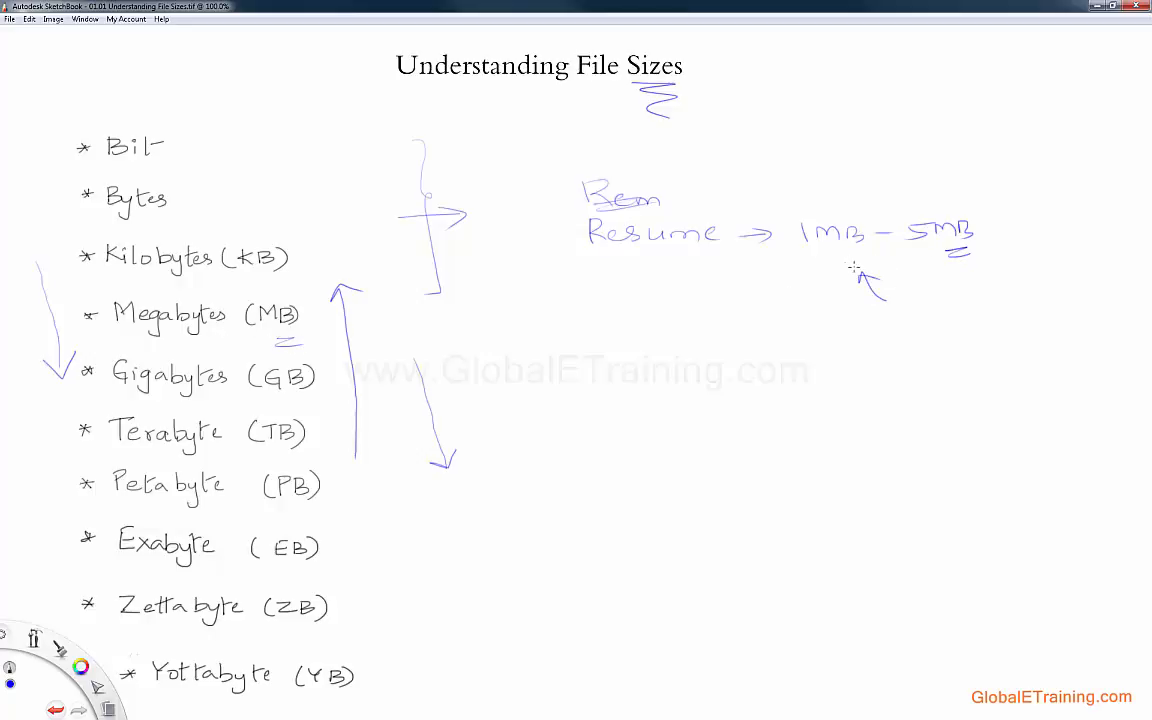
pyautogui.moveTo(855, 285); pyautogui.dragTo(895, 310)
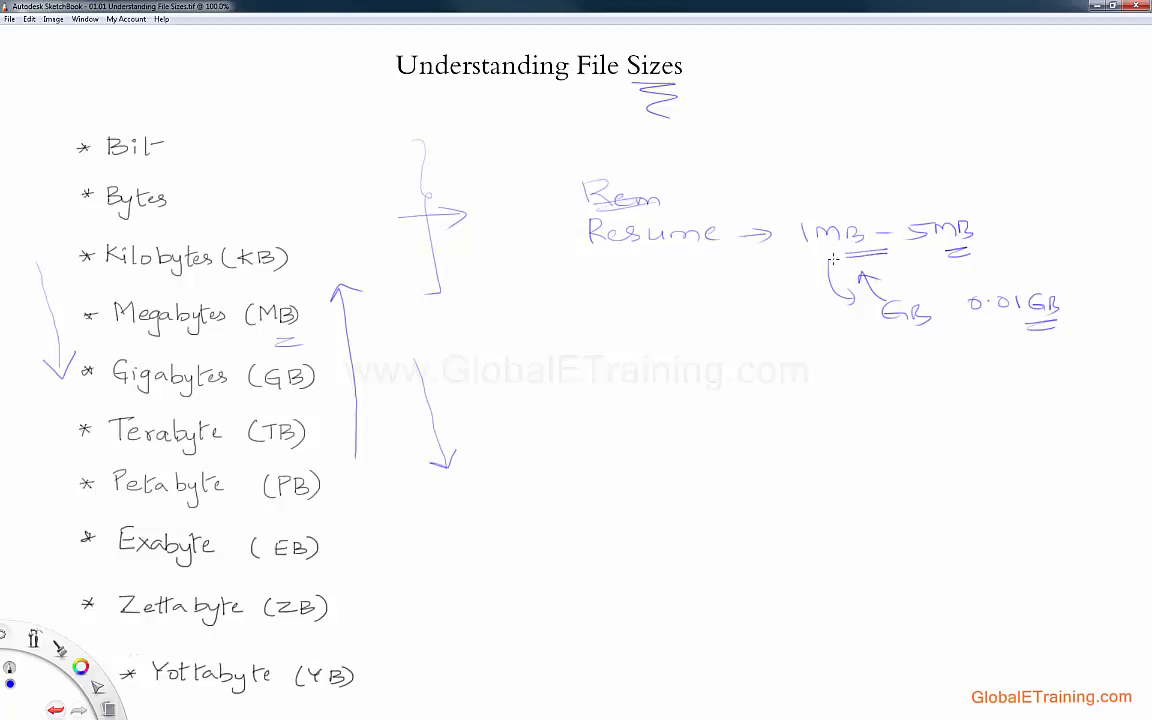
pyautogui.moveTo(825, 263)
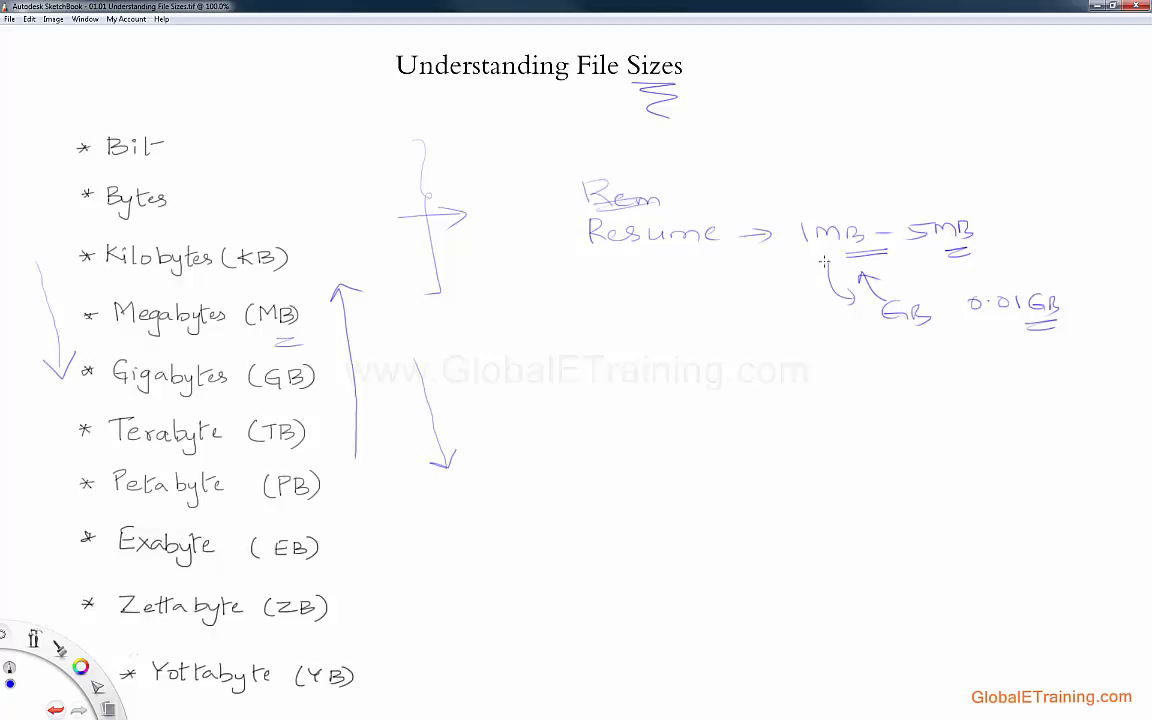
pyautogui.moveTo(600, 334)
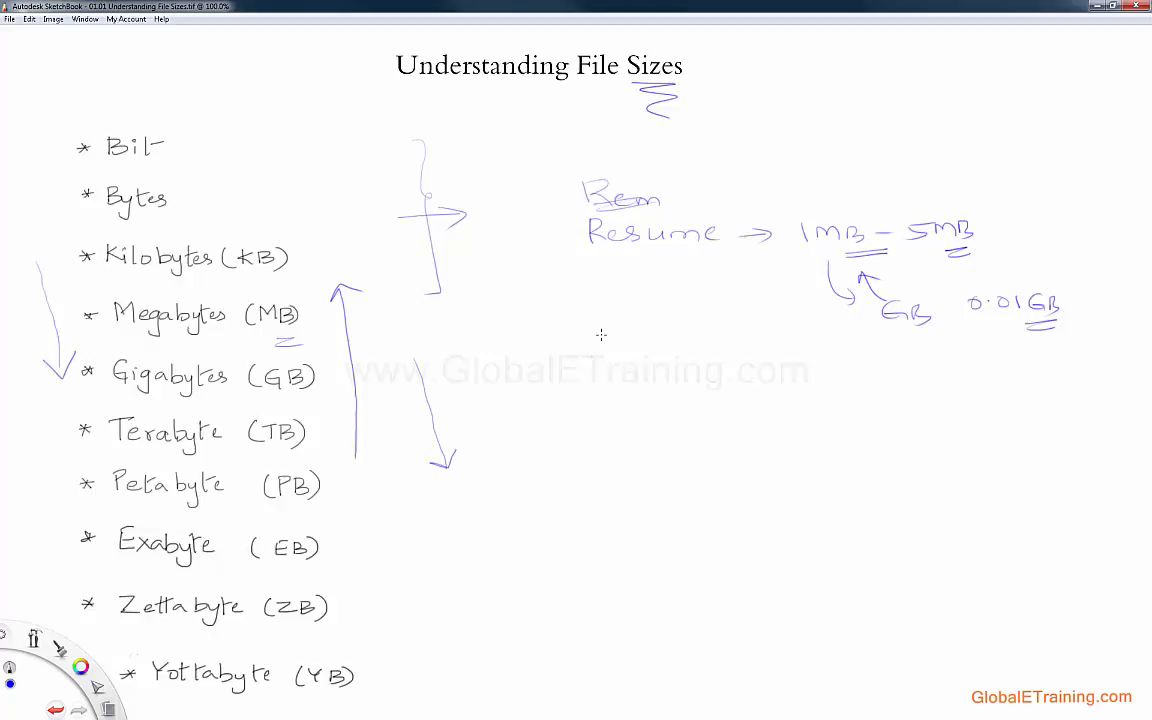
pyautogui.moveTo(607, 330)
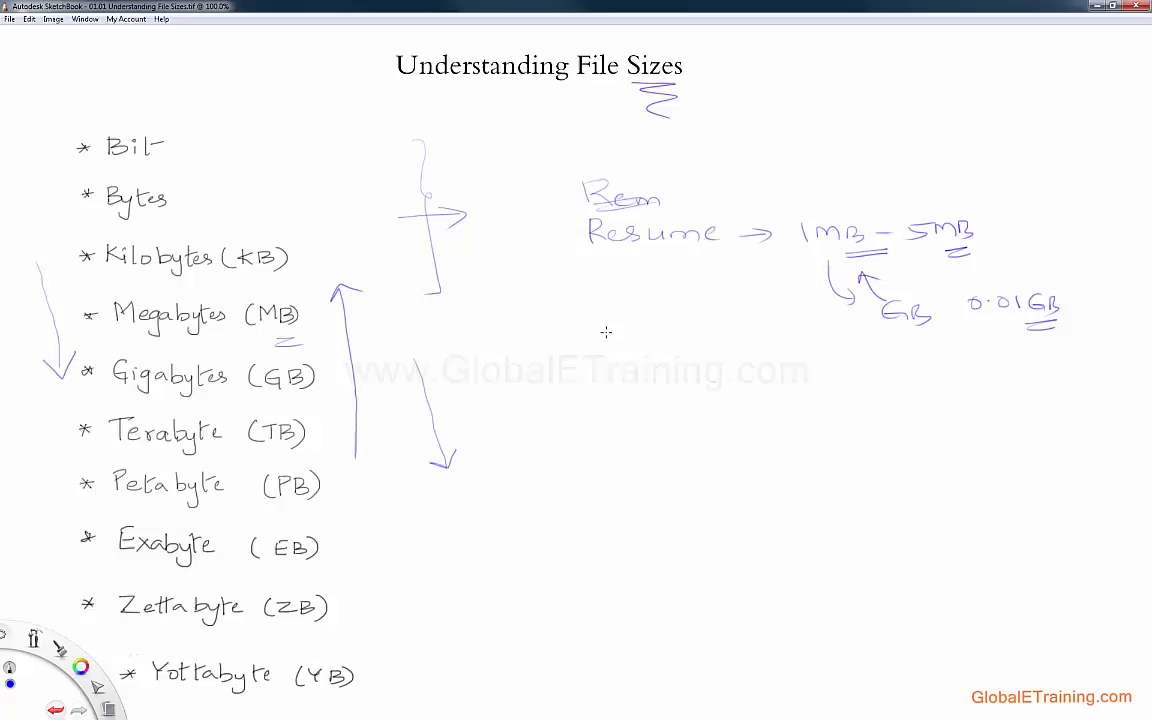
pyautogui.moveTo(608, 338)
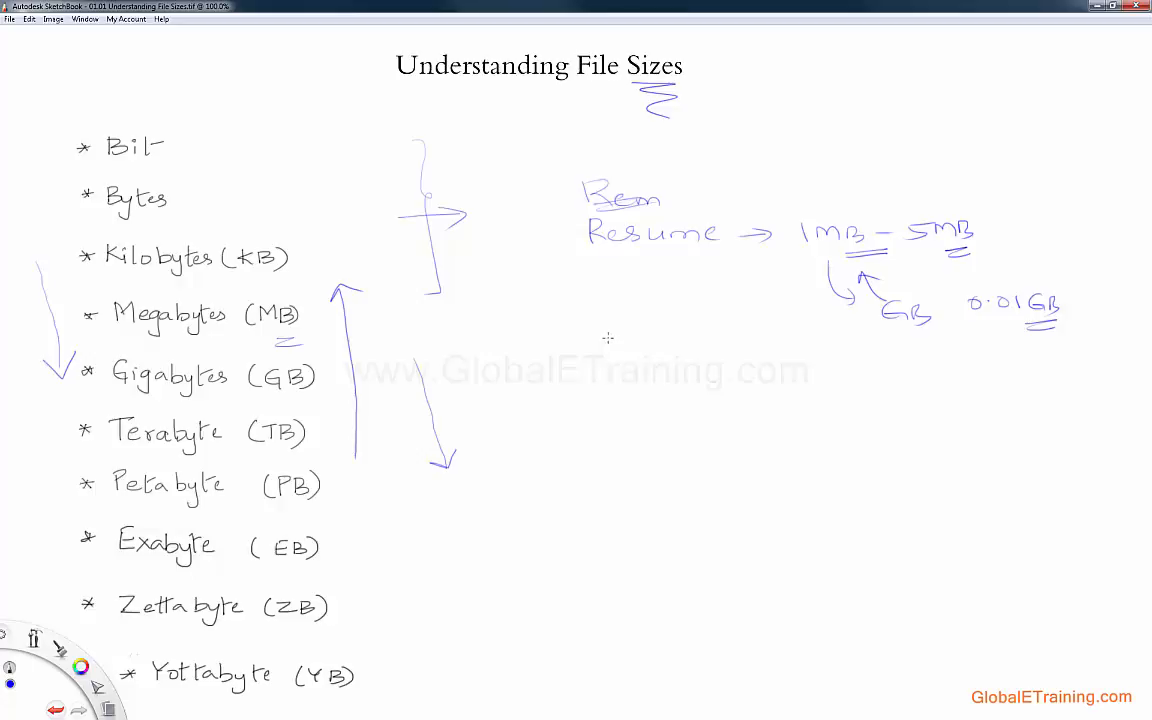
# Write 500 GB and an underlined 1TB below the resume note
pyautogui.moveTo(610, 340); pyautogui.dragTo(645, 340)
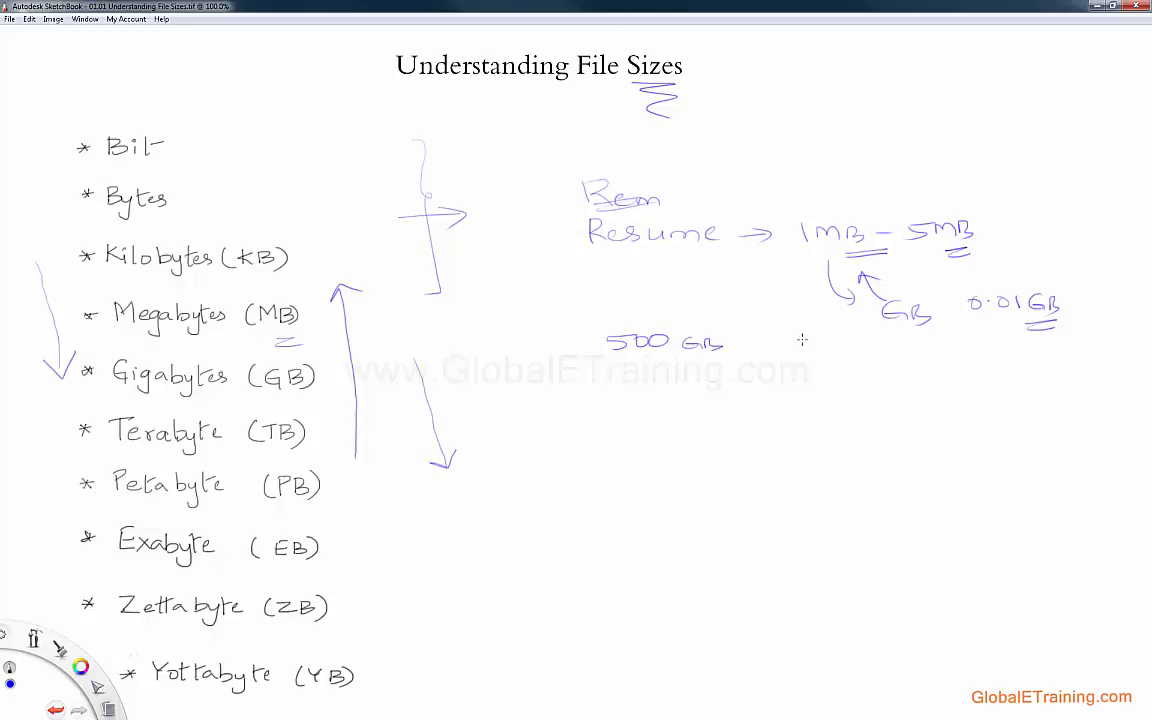
pyautogui.moveTo(780, 340); pyautogui.dragTo(850, 340)
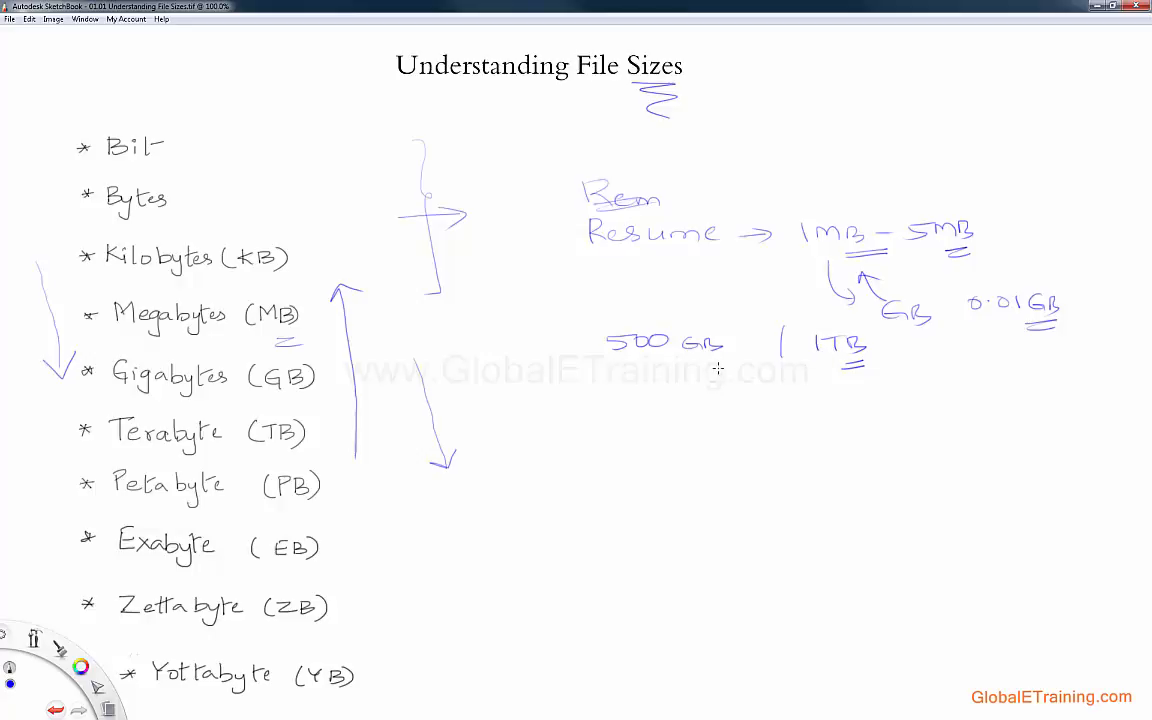
pyautogui.moveTo(707, 366)
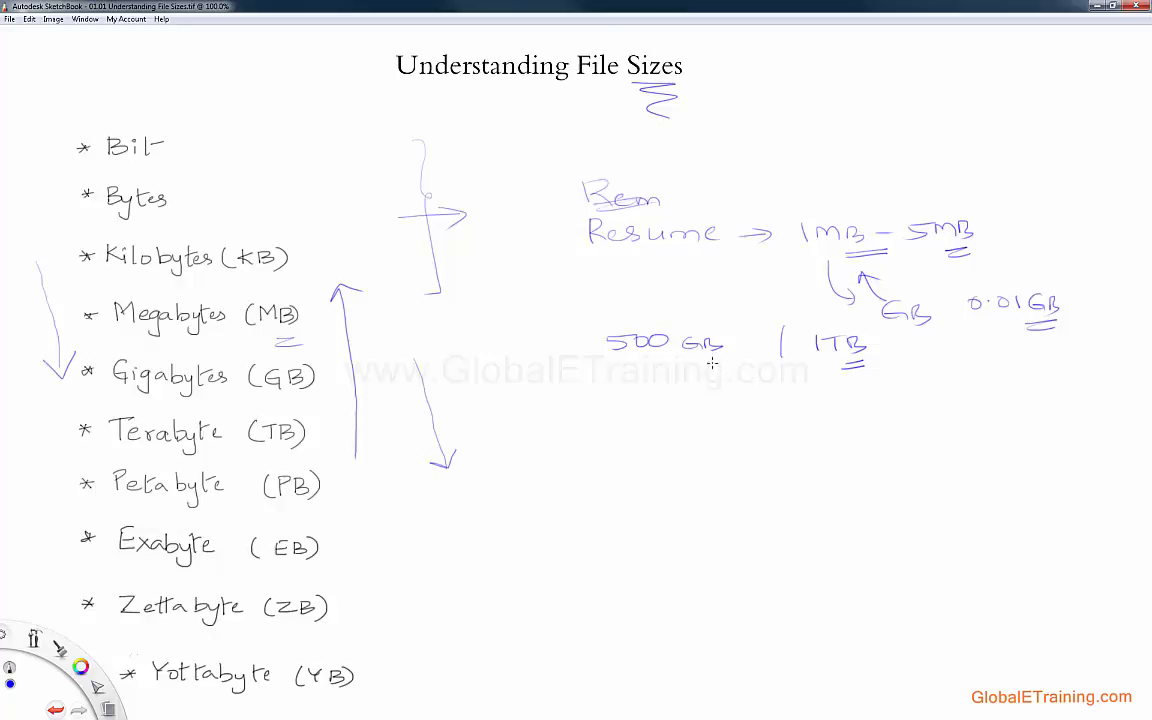
pyautogui.moveTo(434, 357)
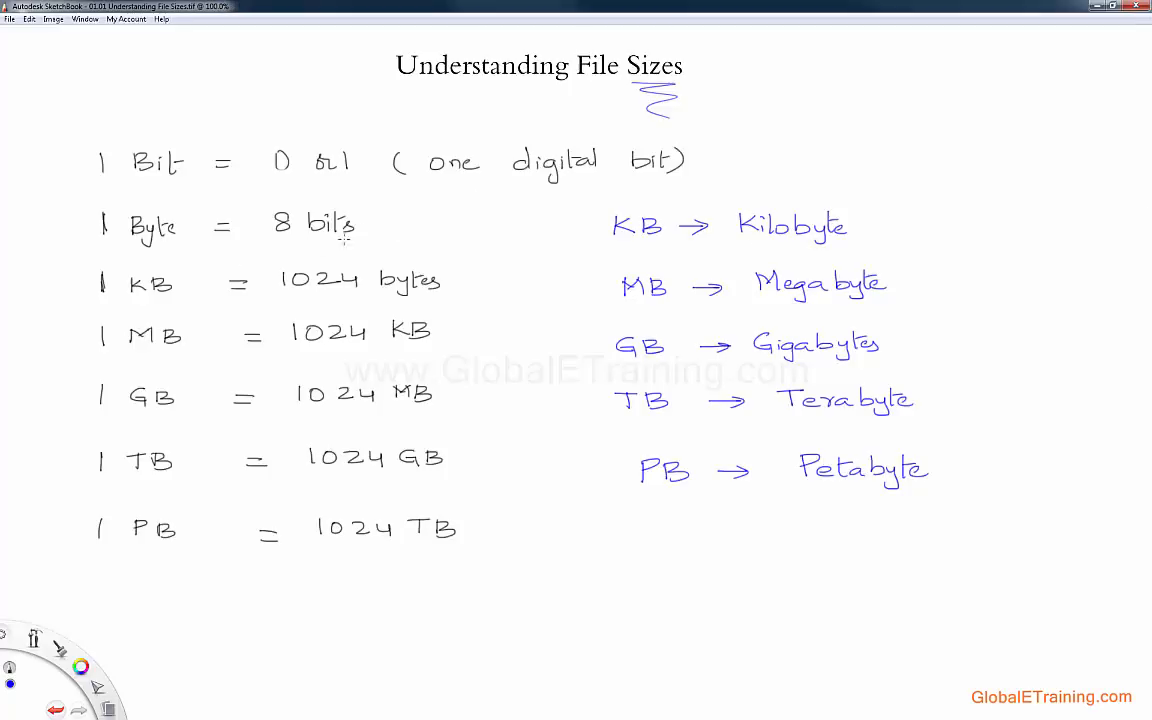
pyautogui.moveTo(297, 247)
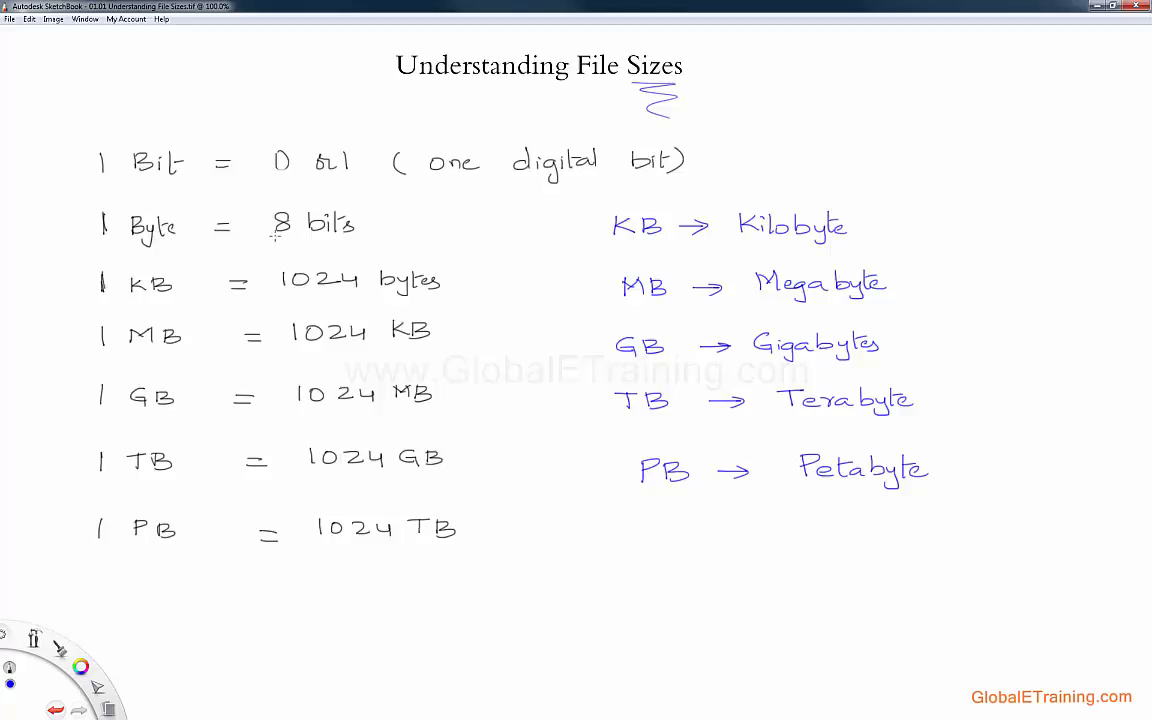
pyautogui.moveTo(40, 162)
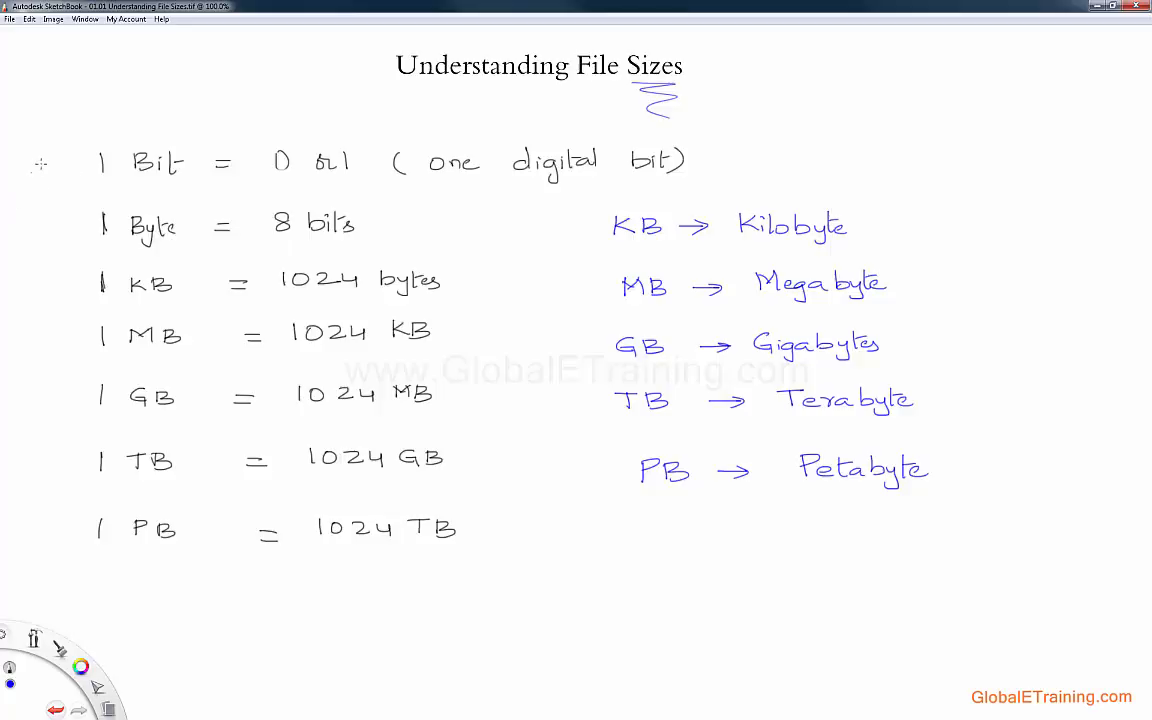
# Tick the 1 Bit line, circle 8 bits, underline Byte and link each 1024 row upward
pyautogui.moveTo(45, 170); pyautogui.dragTo(70, 150)
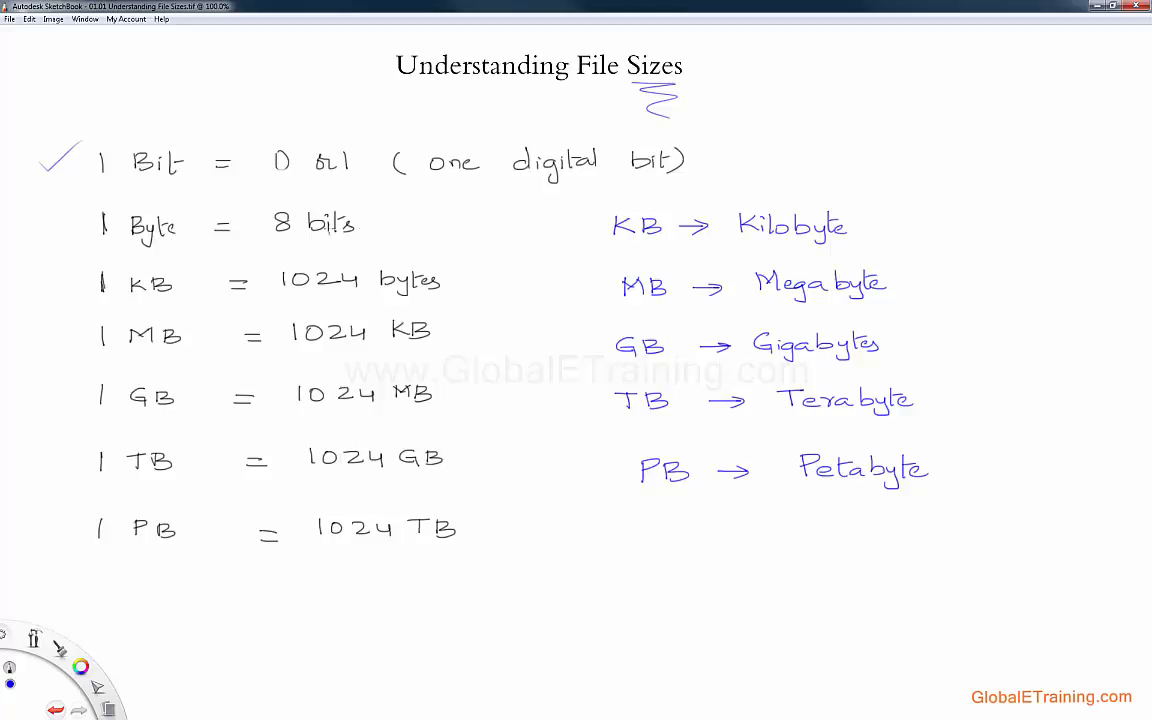
pyautogui.moveTo(265, 222); pyautogui.dragTo(360, 222)
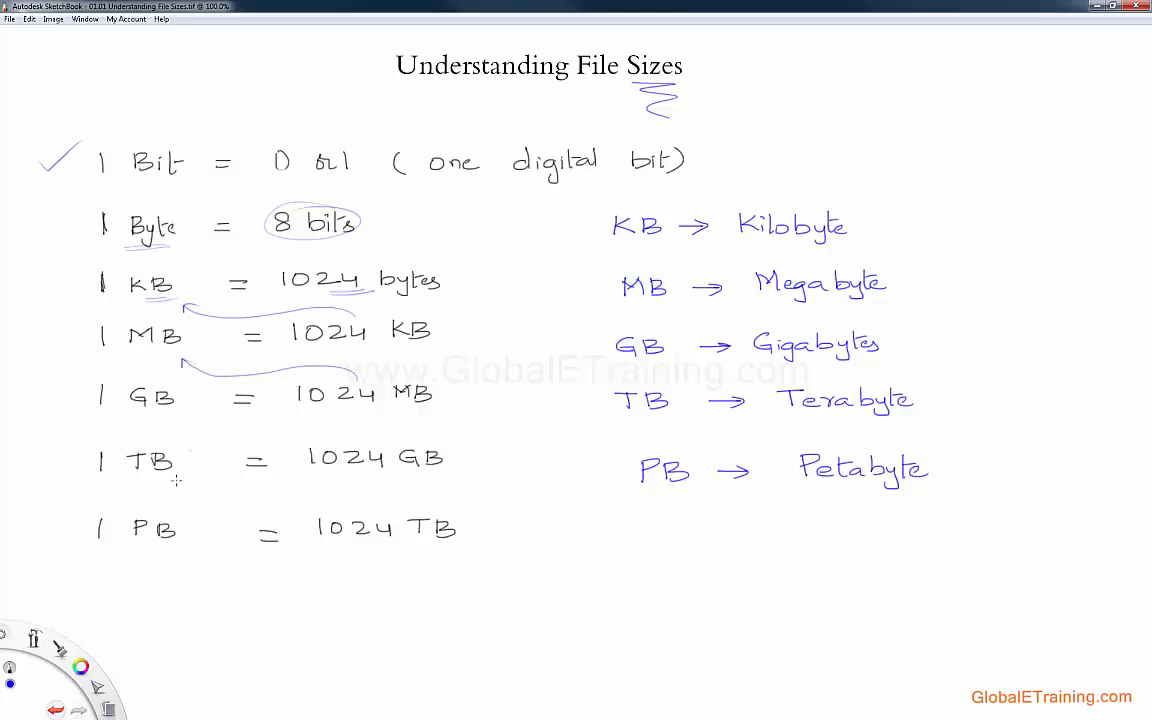
pyautogui.moveTo(170, 420); pyautogui.dragTo(340, 430)
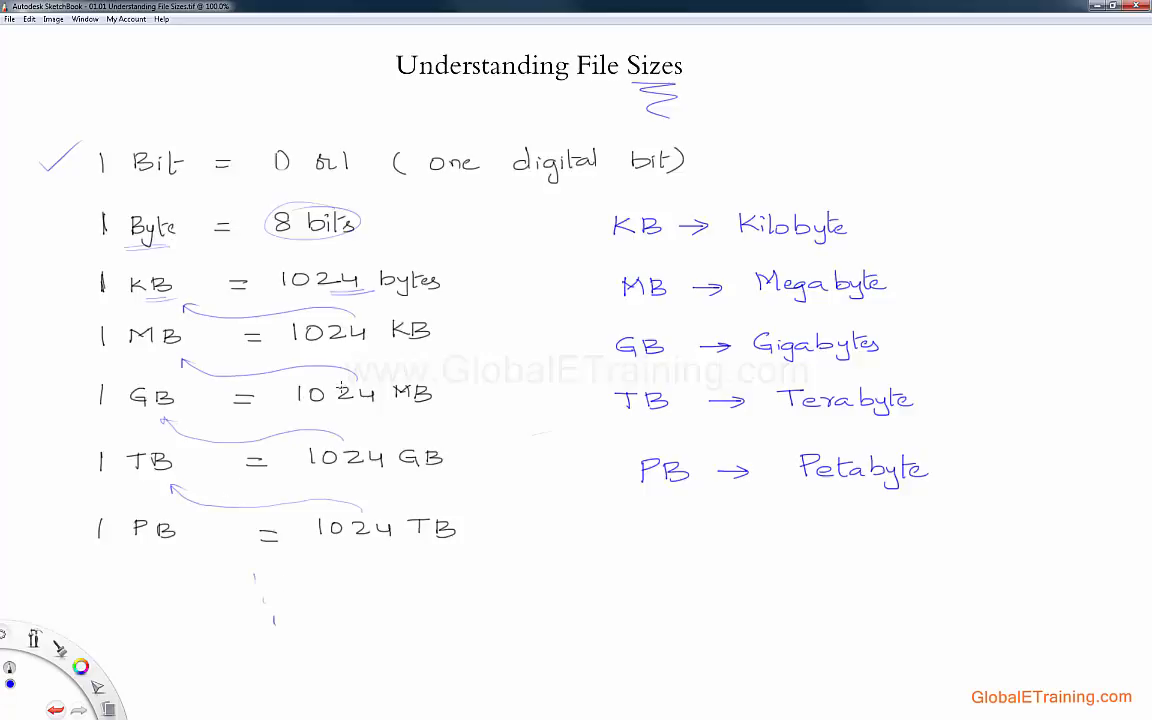
pyautogui.moveTo(327, 368)
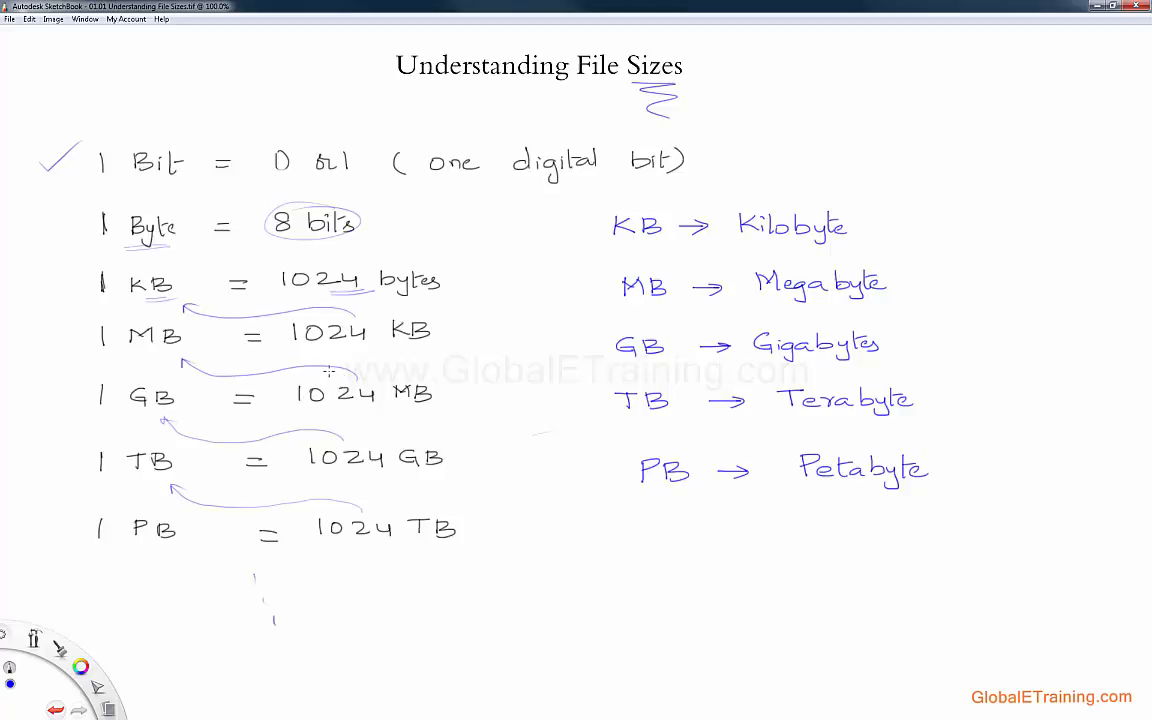
pyautogui.moveTo(315, 364)
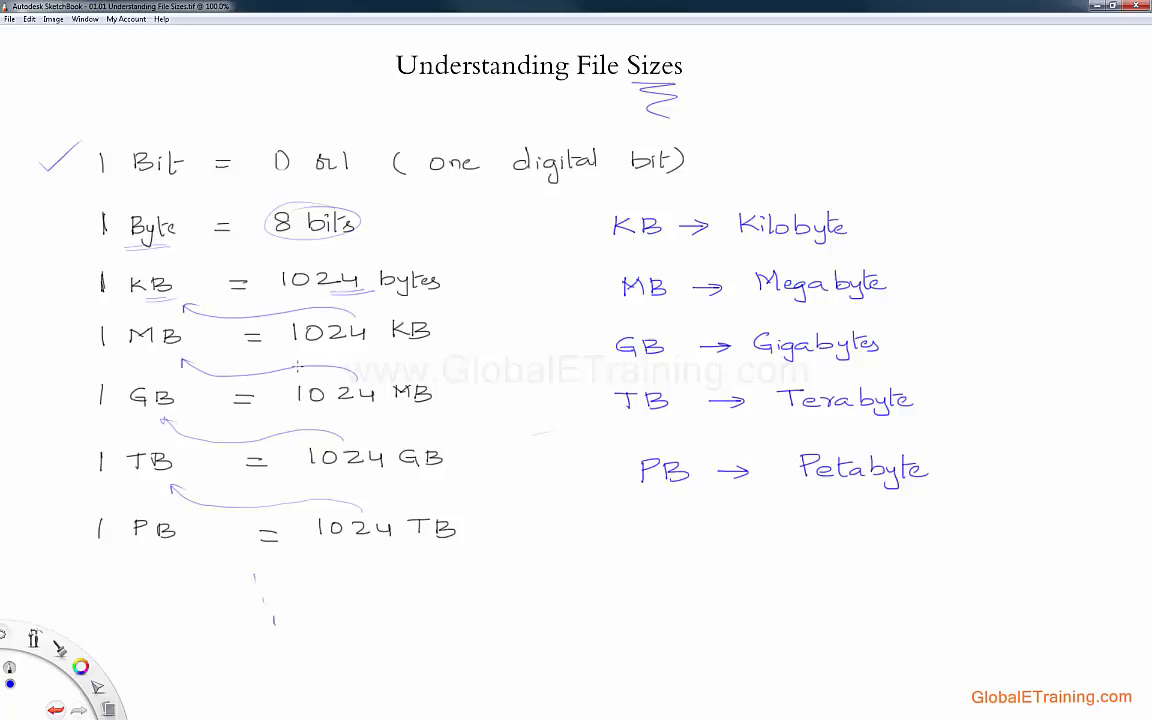
pyautogui.moveTo(456, 368)
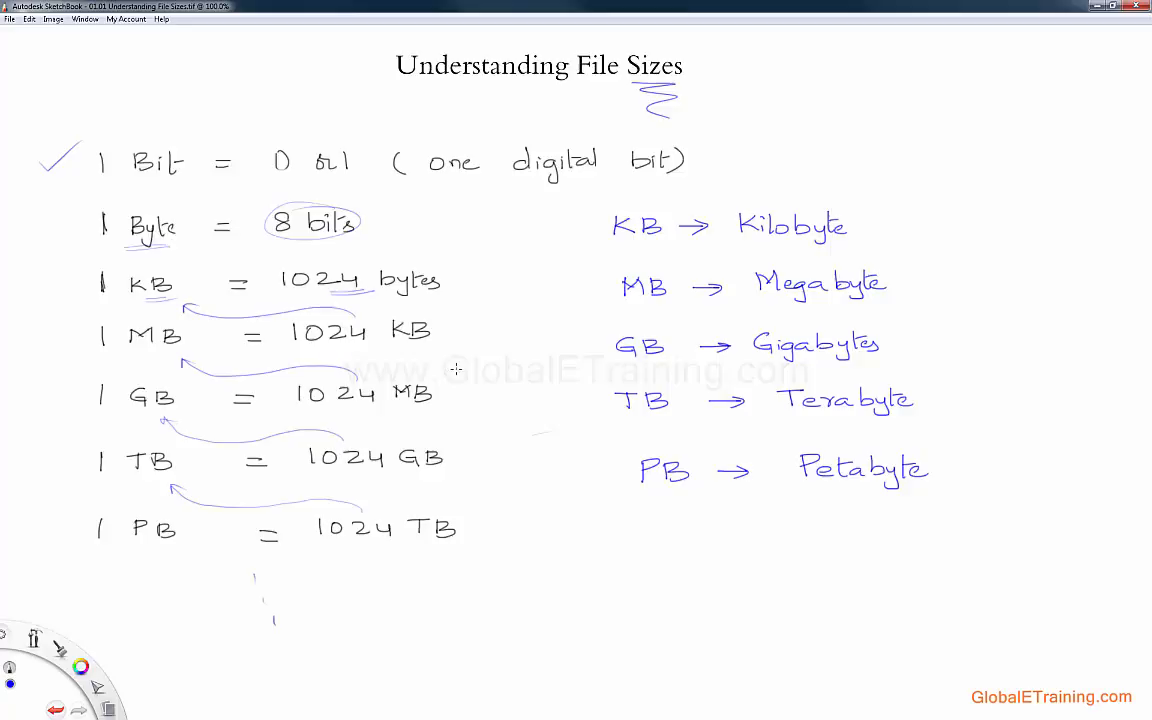
pyautogui.moveTo(445, 366)
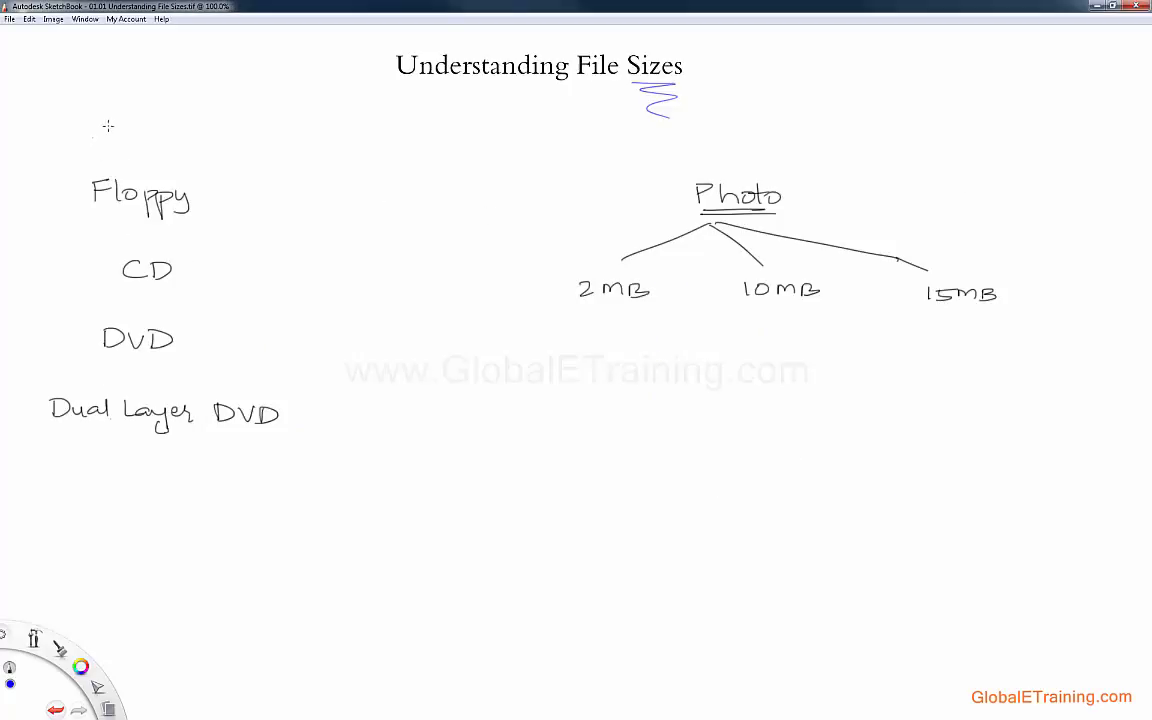
# Draw a downward arrow above Floppy and tick Floppy, CD, DVD and Dual Layer DVD
pyautogui.moveTo(125, 110); pyautogui.dragTo(122, 170)
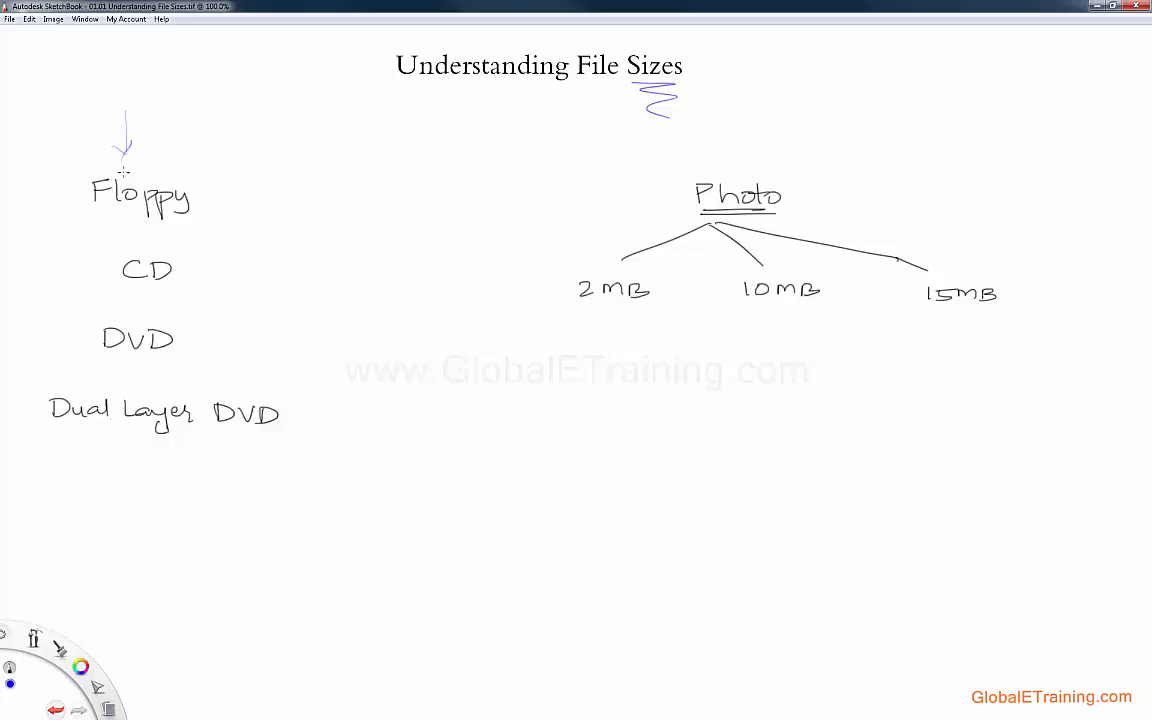
pyautogui.moveTo(50, 200); pyautogui.dragTo(75, 195)
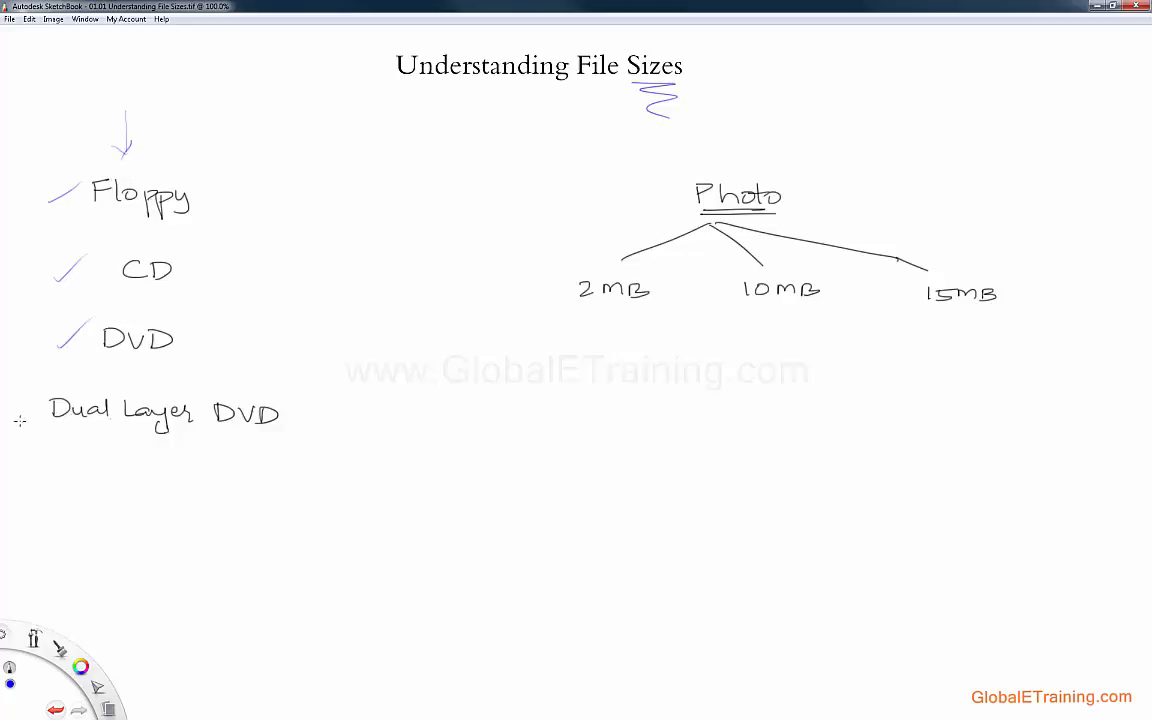
pyautogui.moveTo(35, 420); pyautogui.dragTo(25, 410)
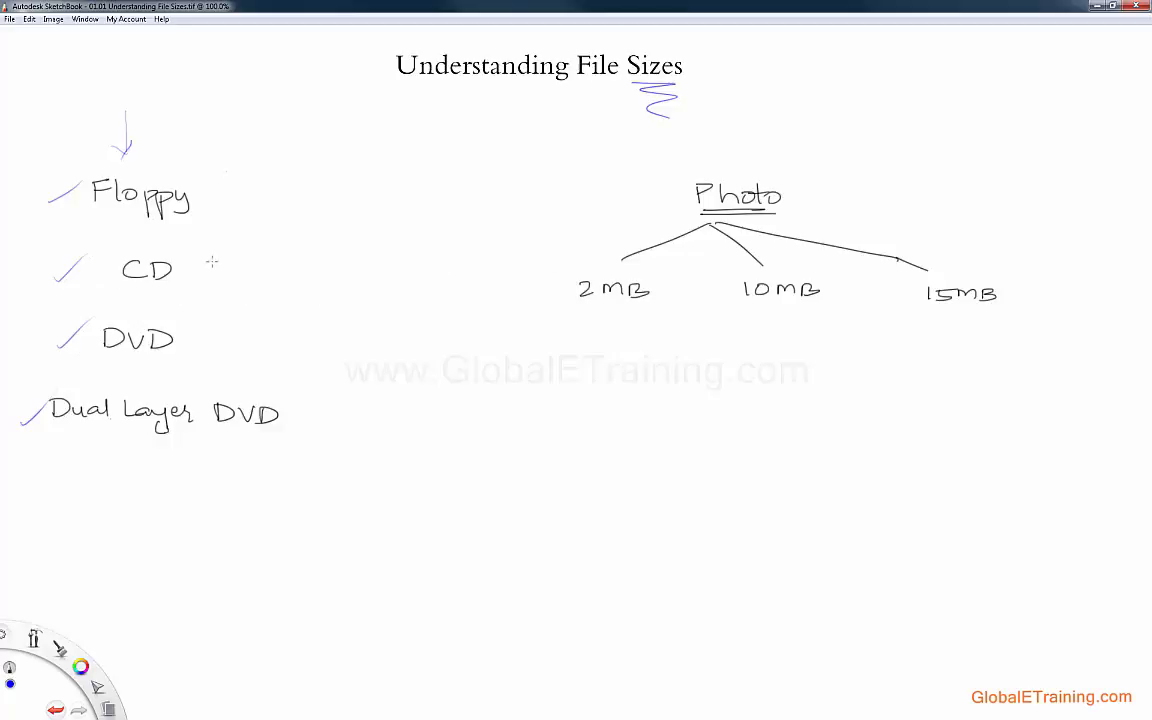
# Write Hard drive and Jump/Thumb drive below the media list
pyautogui.moveTo(78, 490); pyautogui.dragTo(95, 475)
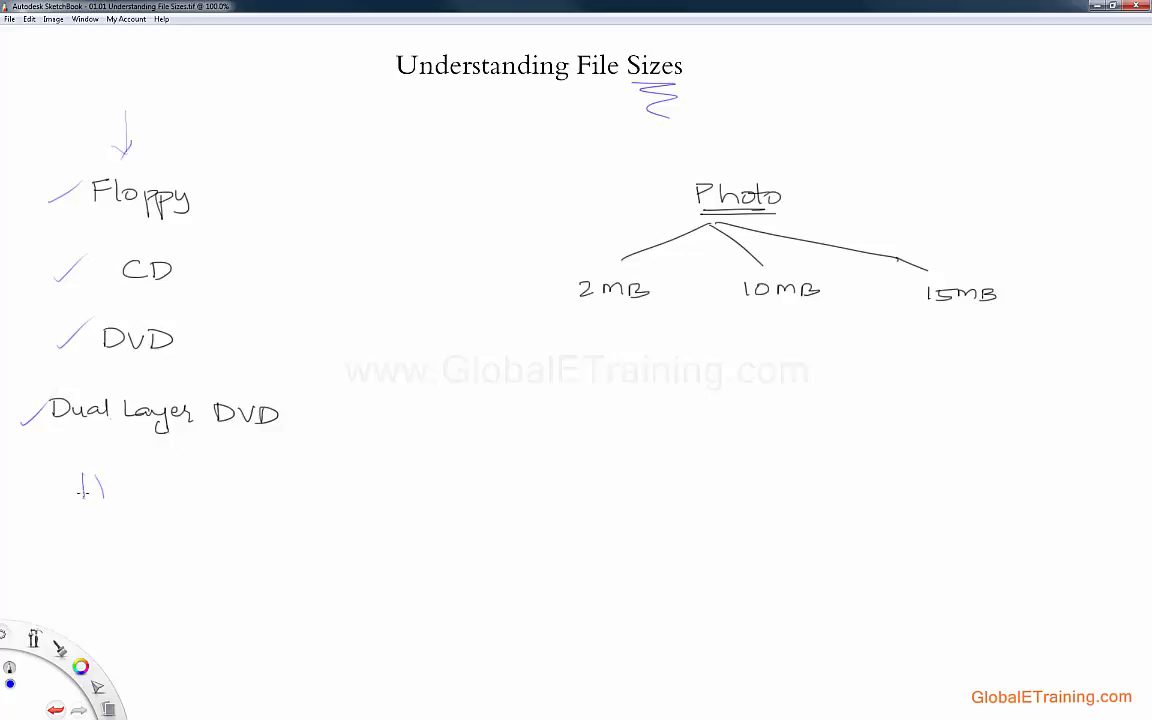
pyautogui.moveTo(80, 490); pyautogui.dragTo(210, 490)
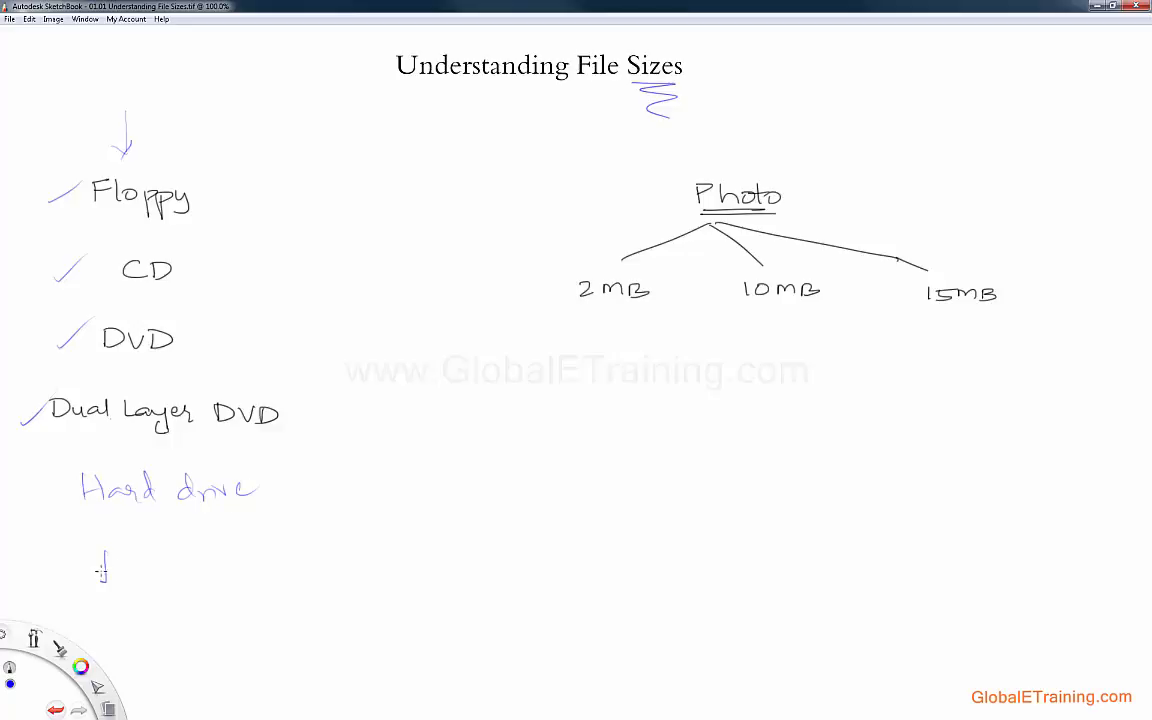
pyautogui.moveTo(90, 570); pyautogui.dragTo(210, 575)
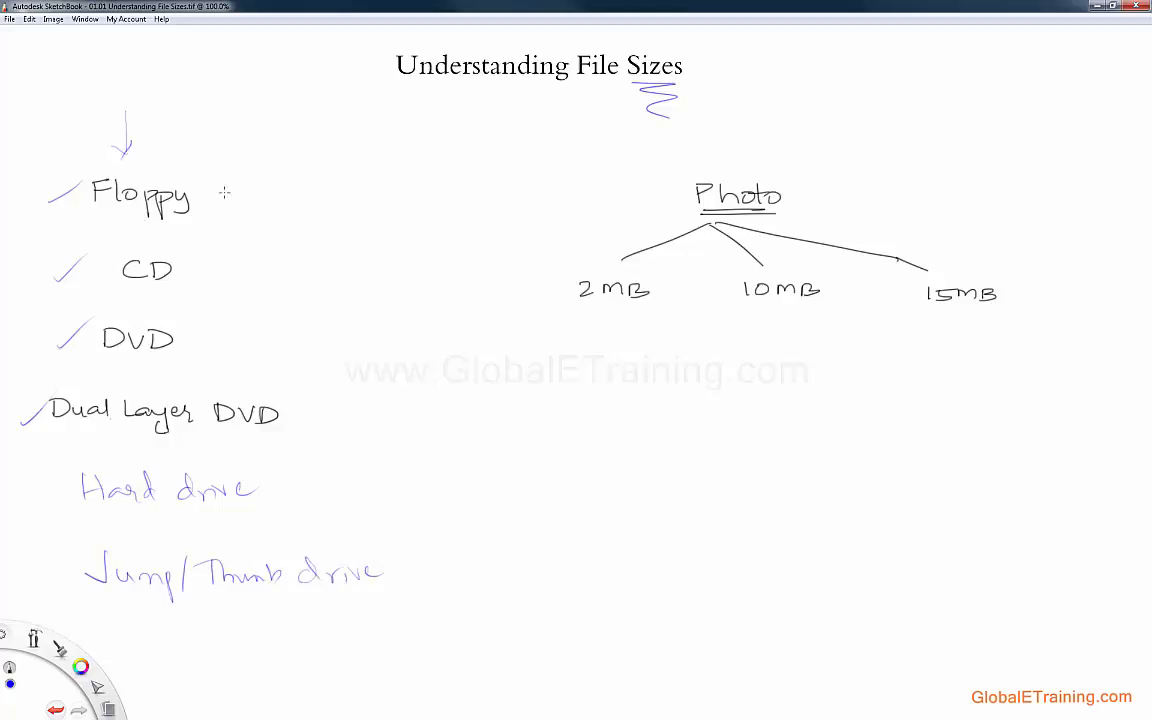
# Add arrows and capacities: Floppy 1.44MB, CD 700MB, DVD 4.7GB, plus an arrow after Dual Layer DVD
pyautogui.moveTo(228, 192); pyautogui.dragTo(295, 195)
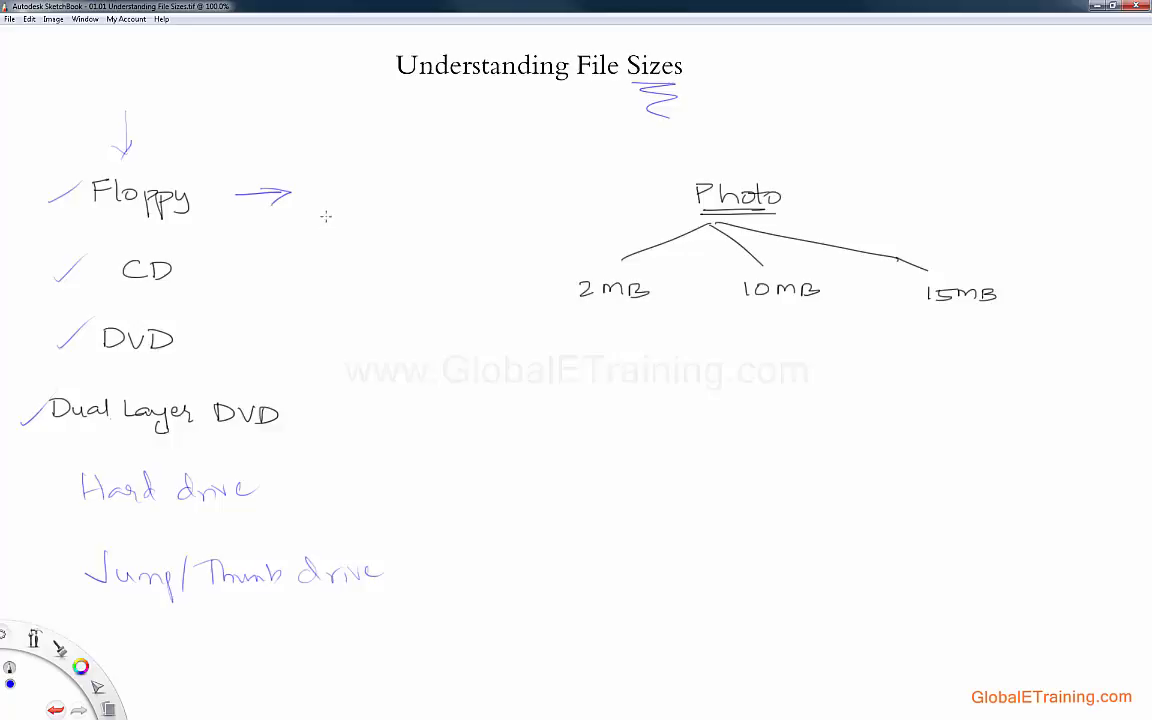
pyautogui.moveTo(309, 218)
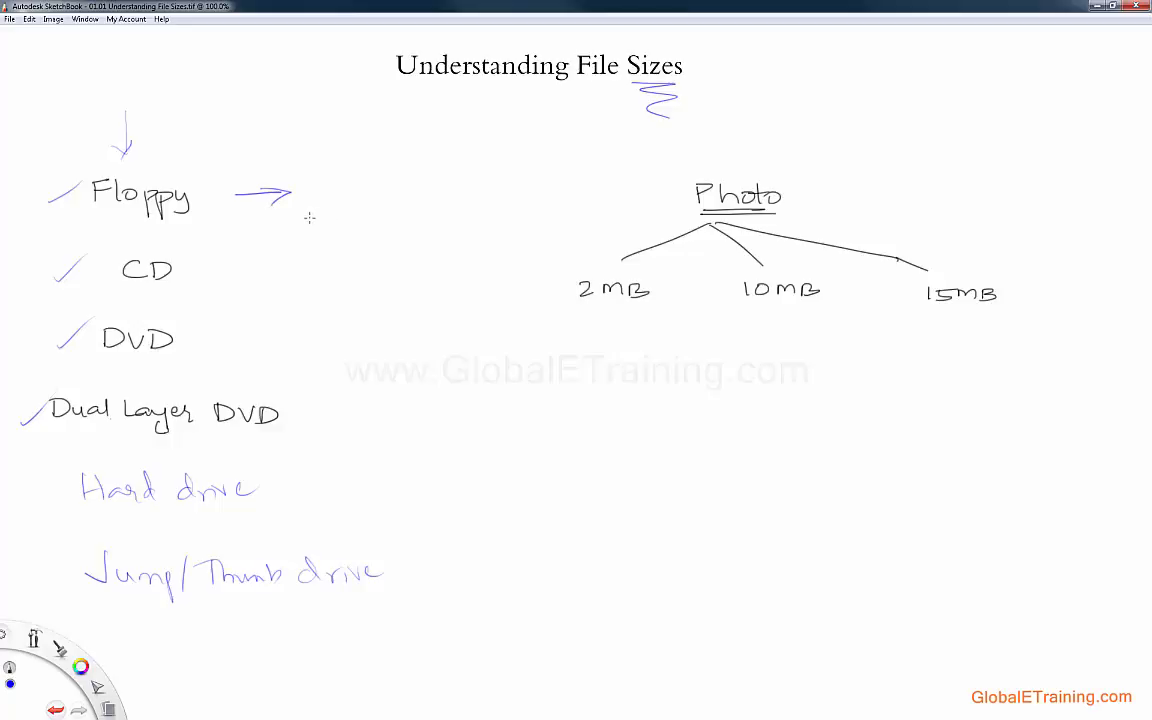
pyautogui.moveTo(310, 189)
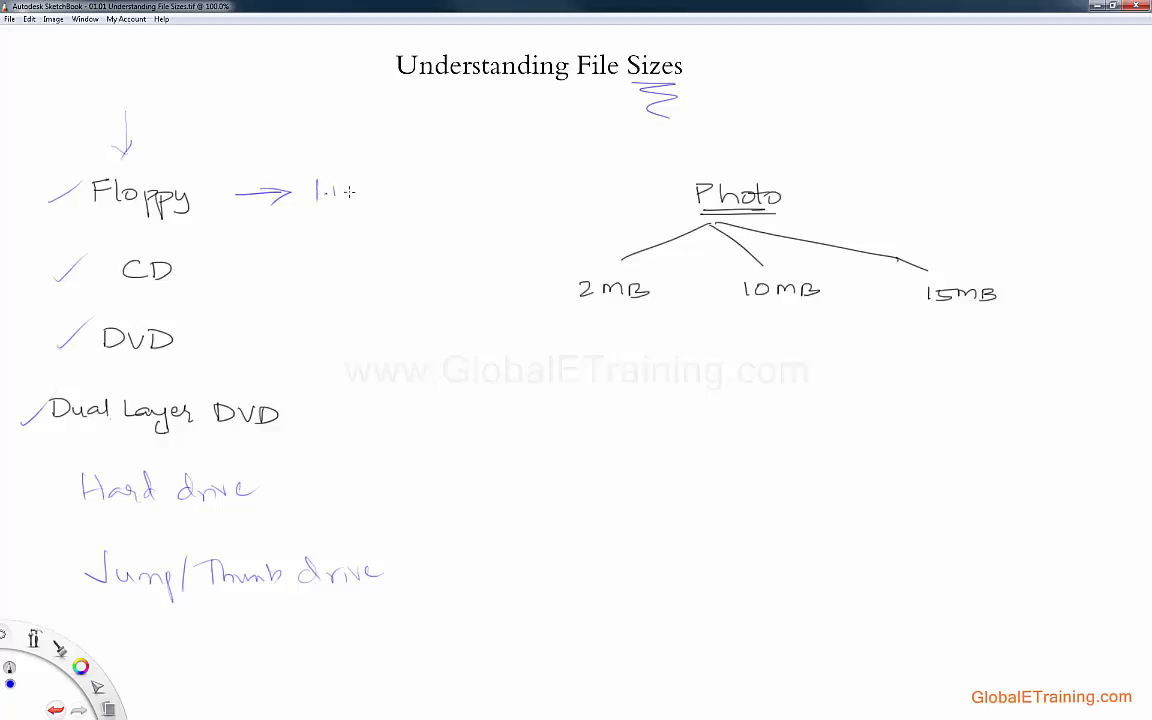
pyautogui.moveTo(330, 193); pyautogui.dragTo(430, 195)
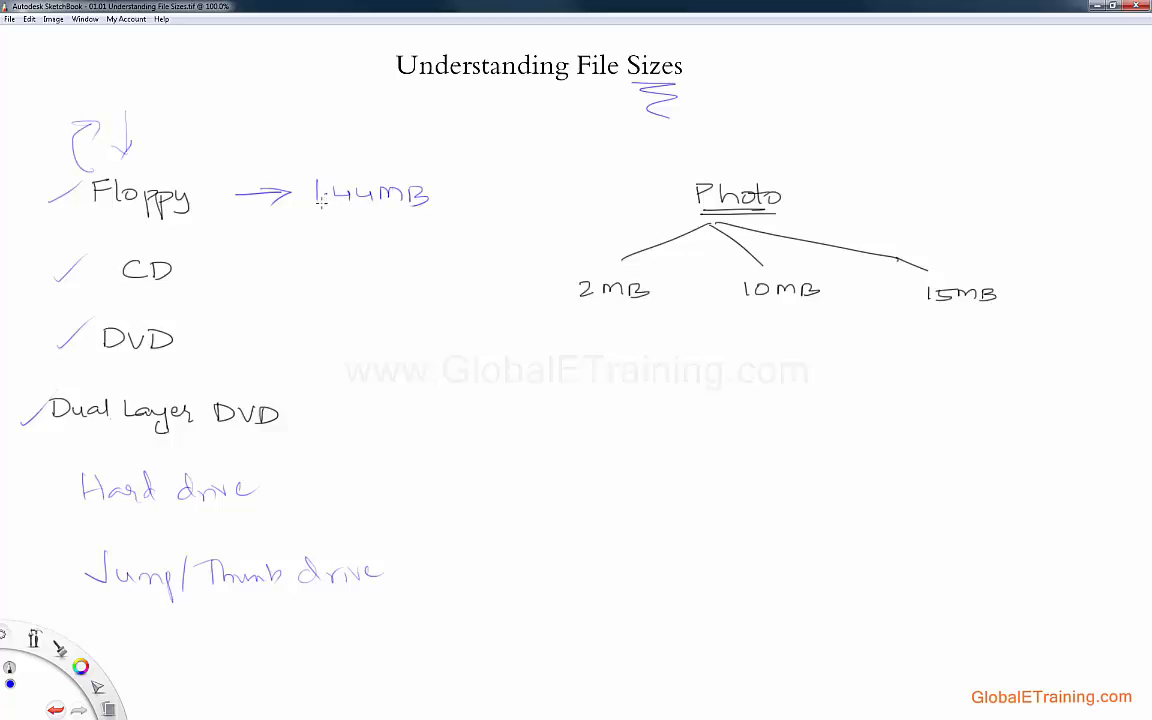
pyautogui.moveTo(267, 258)
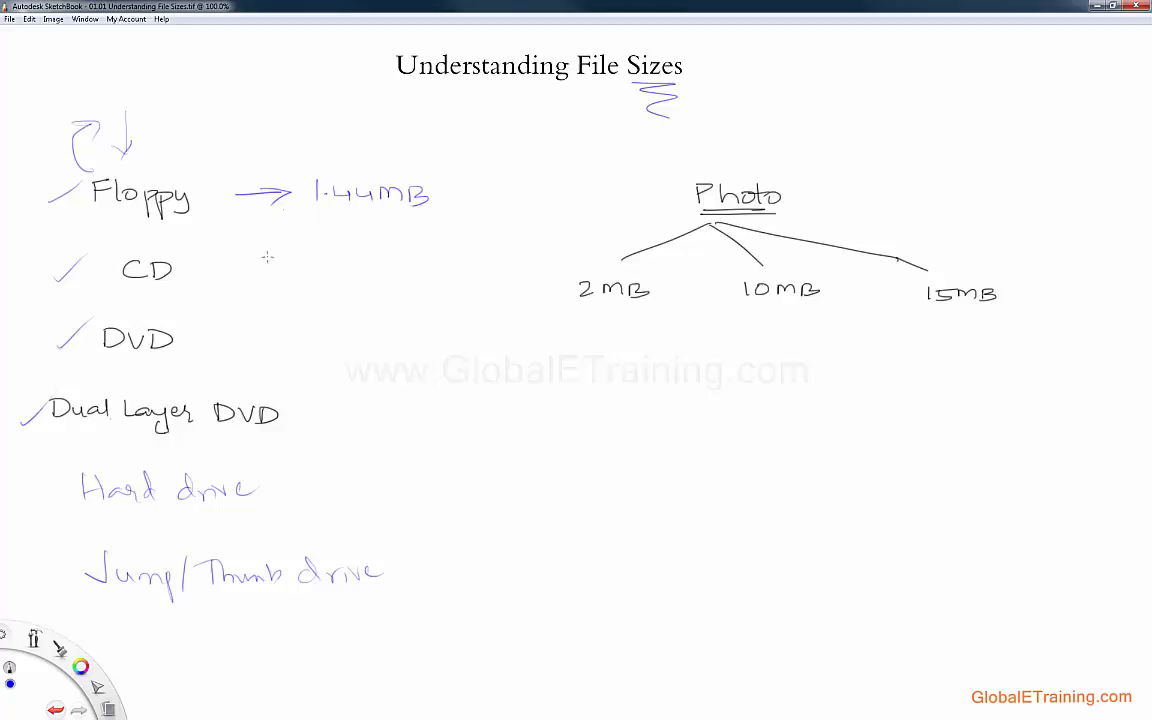
pyautogui.moveTo(213, 268); pyautogui.dragTo(278, 268)
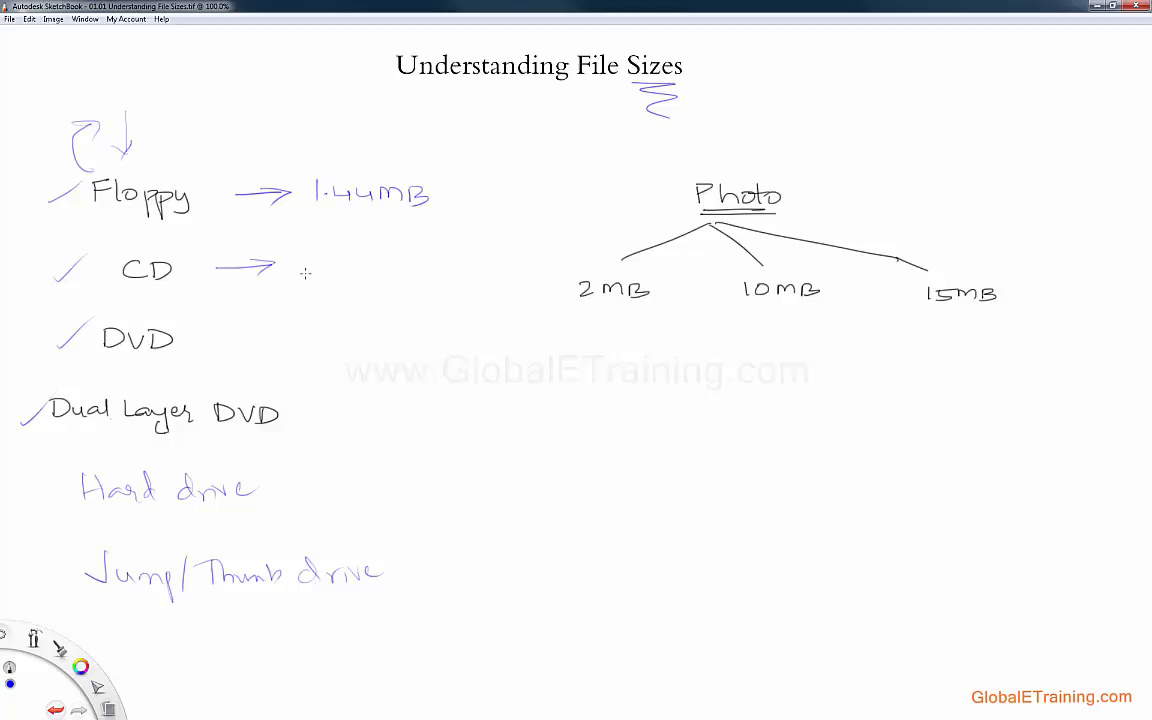
pyautogui.moveTo(315, 265); pyautogui.dragTo(385, 265)
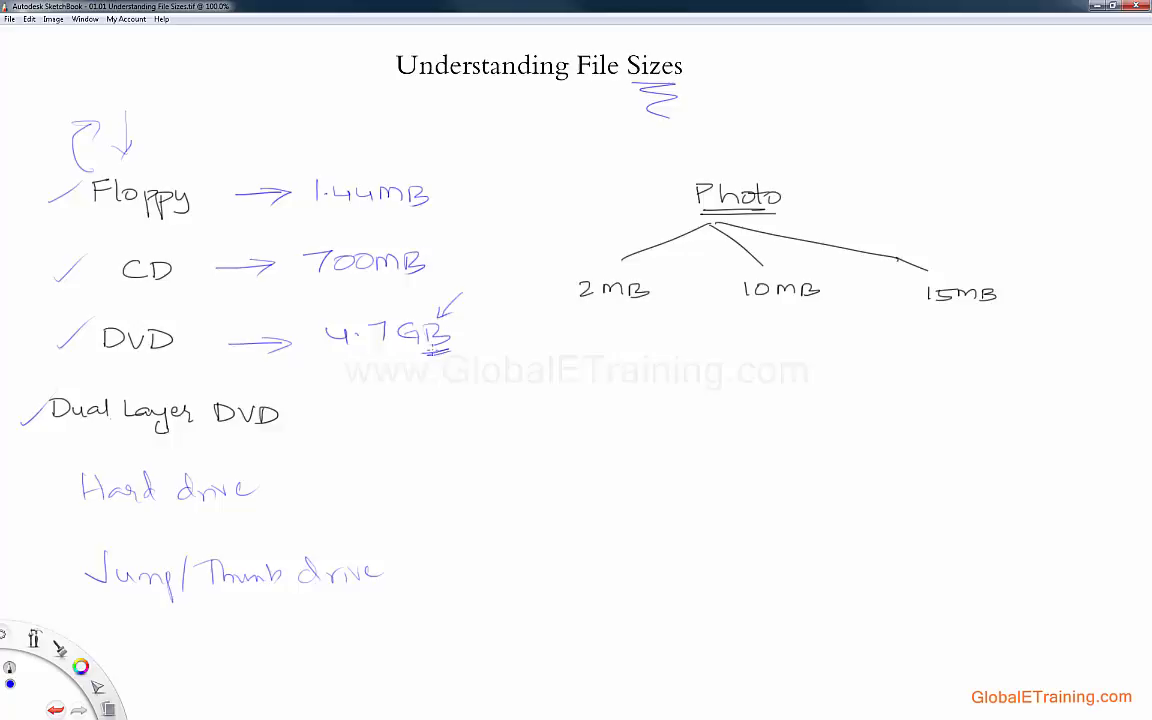
pyautogui.moveTo(290, 418); pyautogui.dragTo(340, 418)
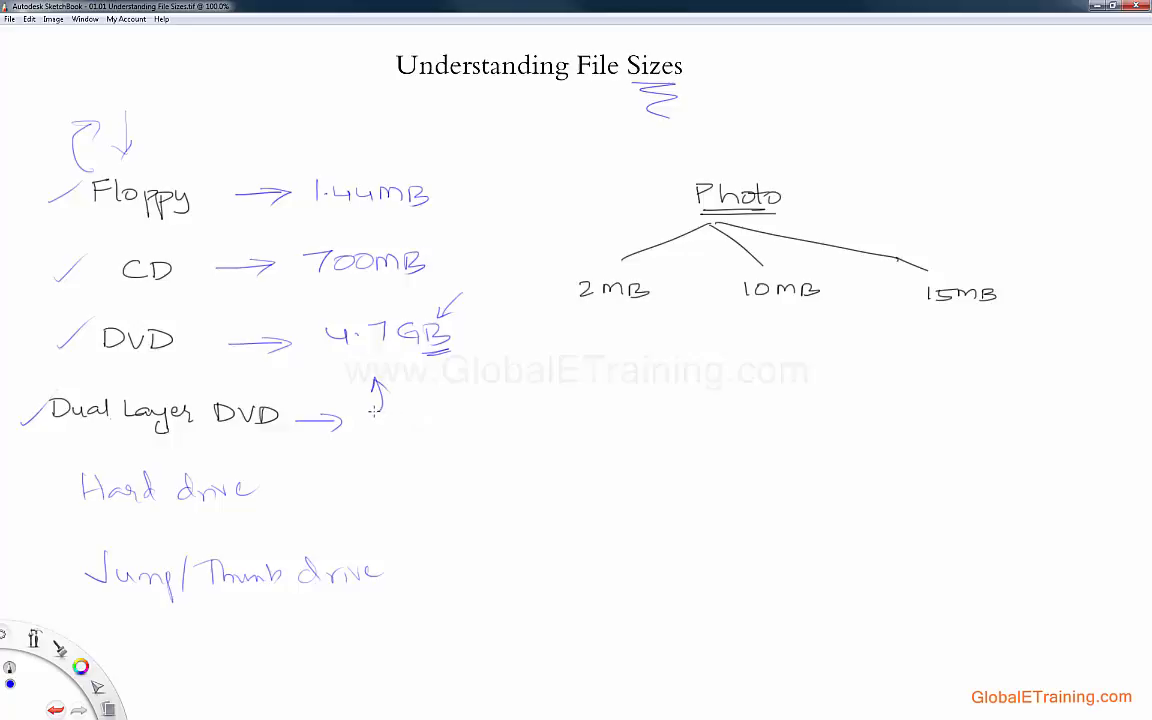
pyautogui.moveTo(360, 486)
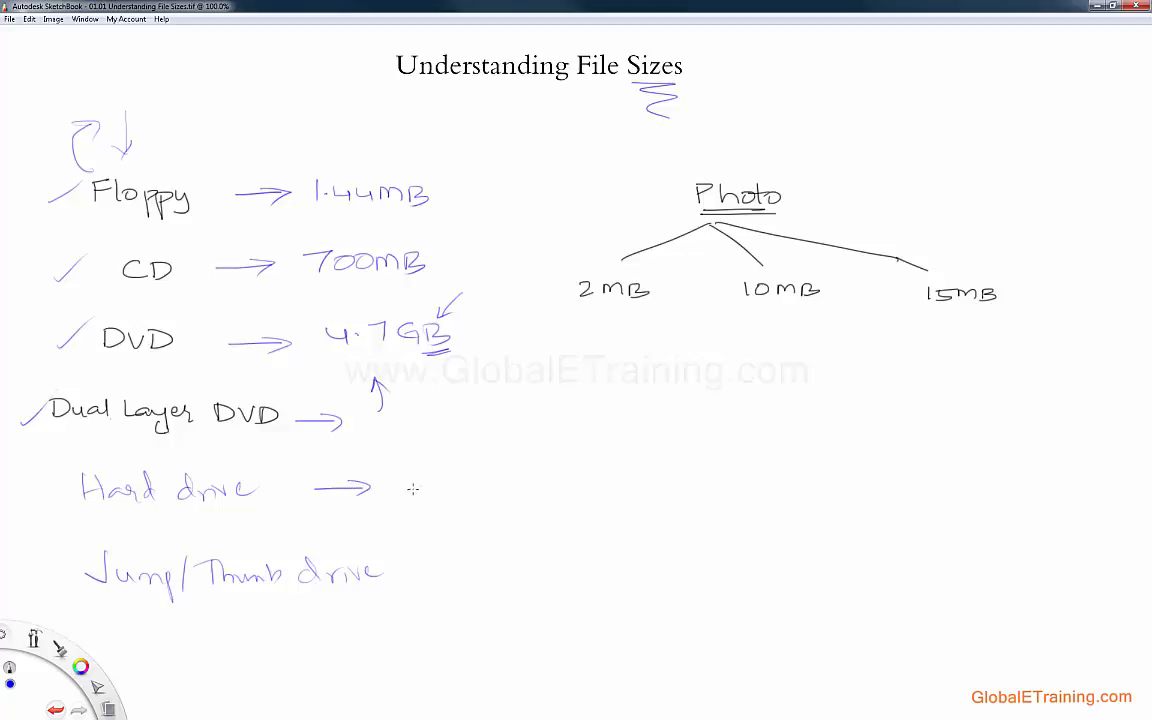
pyautogui.moveTo(402, 487)
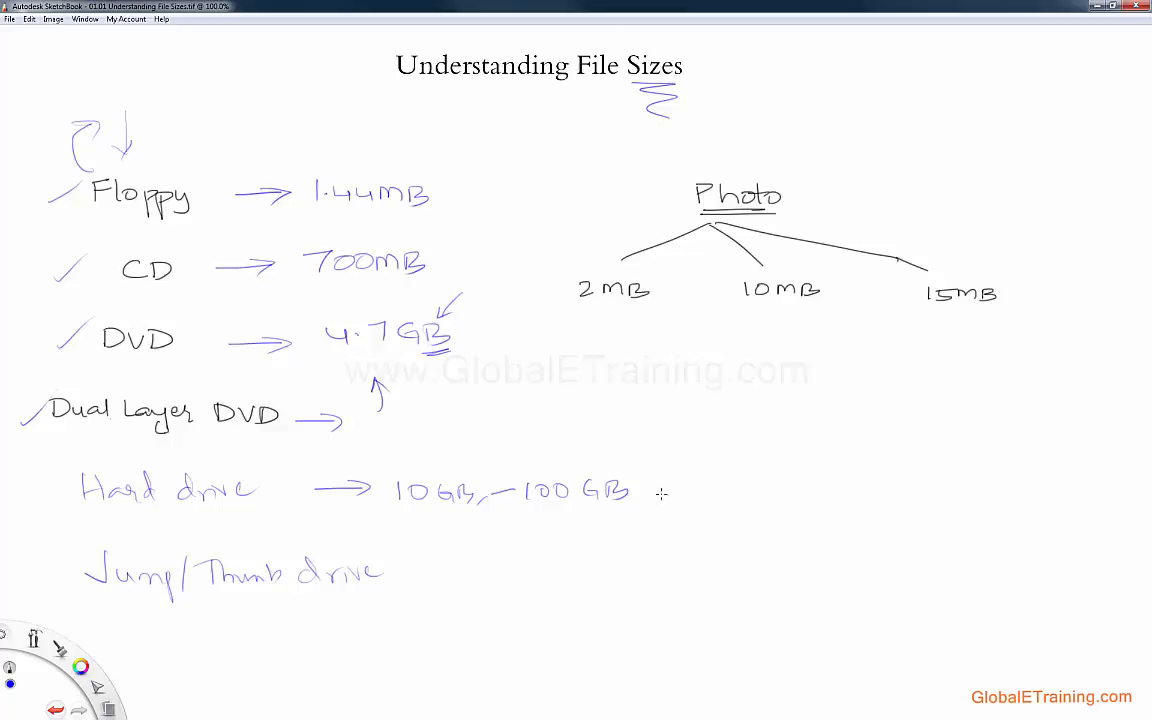
# Extend Hard drive sizes to 500 GB, 1TB, 2TB, circling 500 GB and underlining 1TB
pyautogui.moveTo(660, 490); pyautogui.dragTo(770, 490)
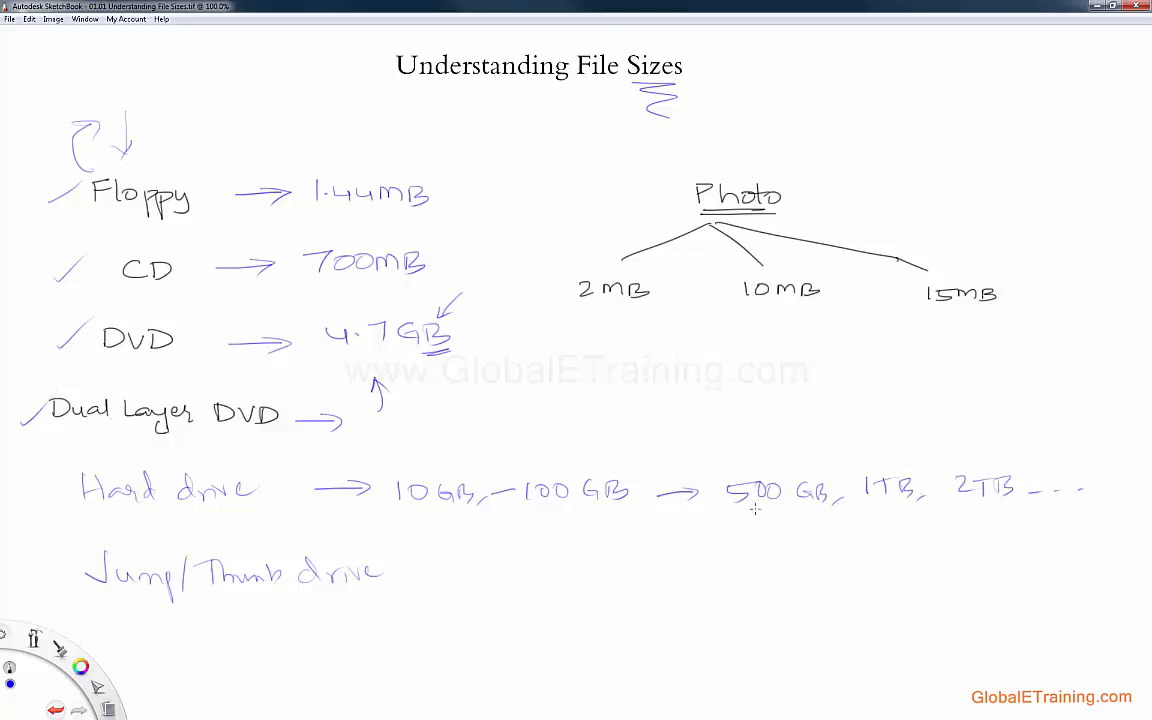
pyautogui.moveTo(860, 505); pyautogui.dragTo(950, 505)
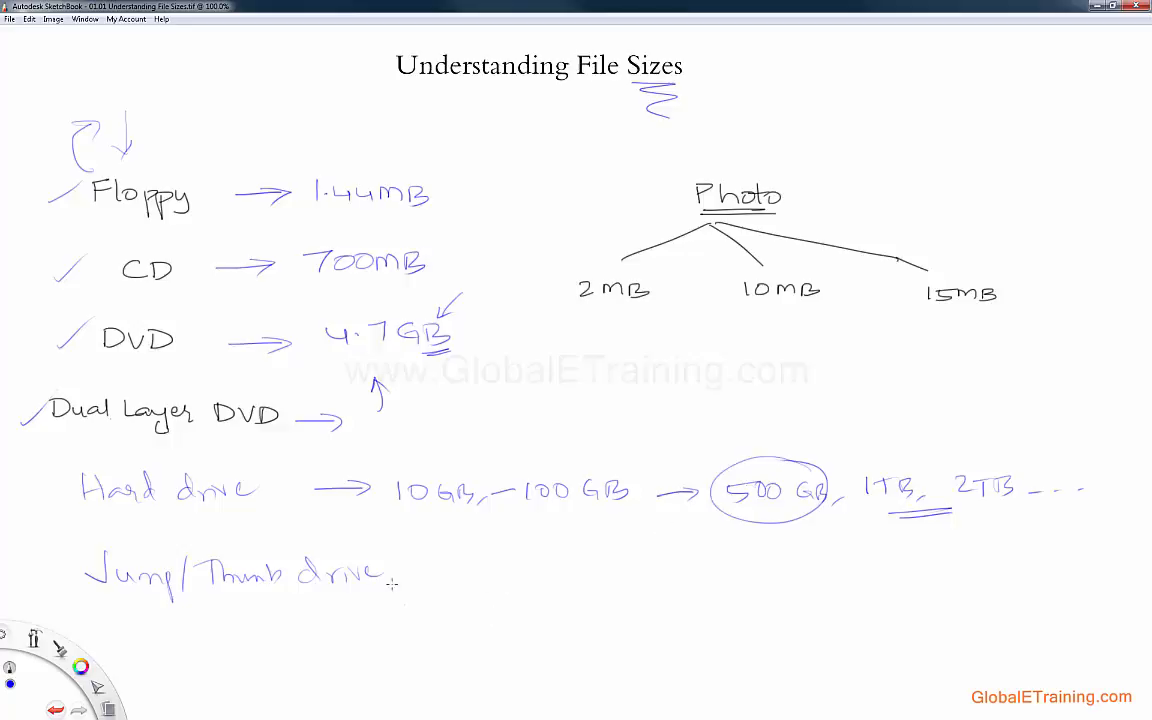
# Write Jump/Thumb drive sizes from 512 MB up to 128GB with GB underlined
pyautogui.moveTo(395, 575); pyautogui.dragTo(450, 575)
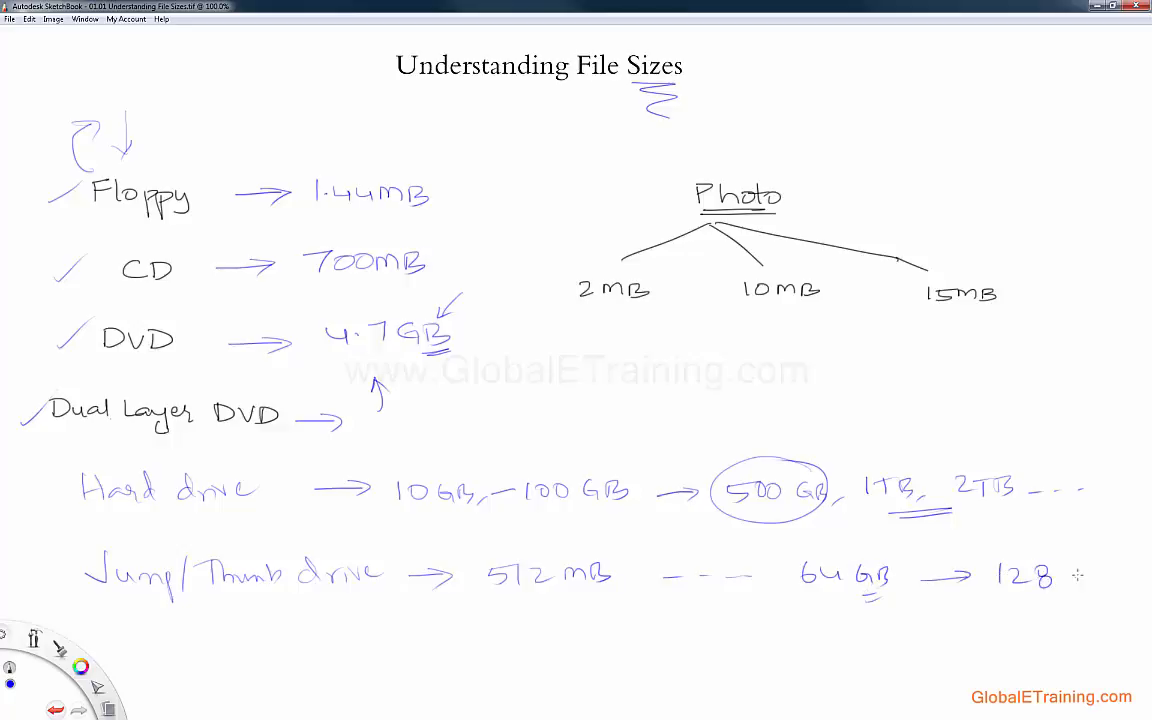
pyautogui.moveTo(1055, 575); pyautogui.dragTo(1095, 585)
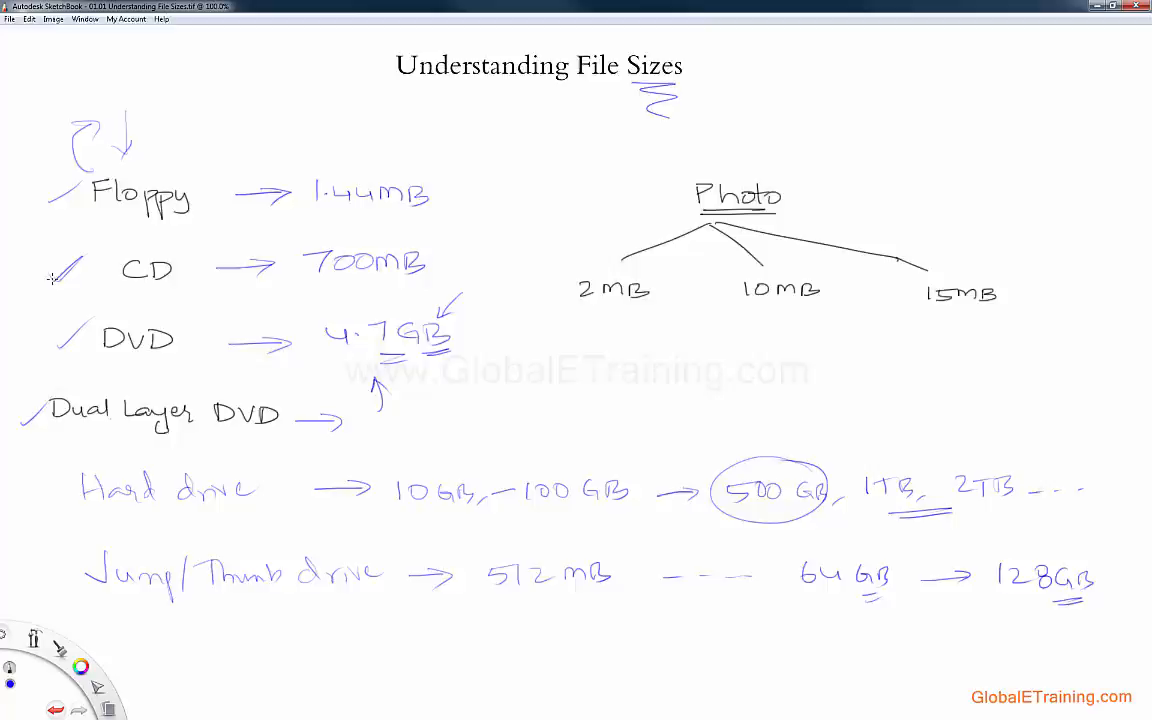
pyautogui.scroll(-3)
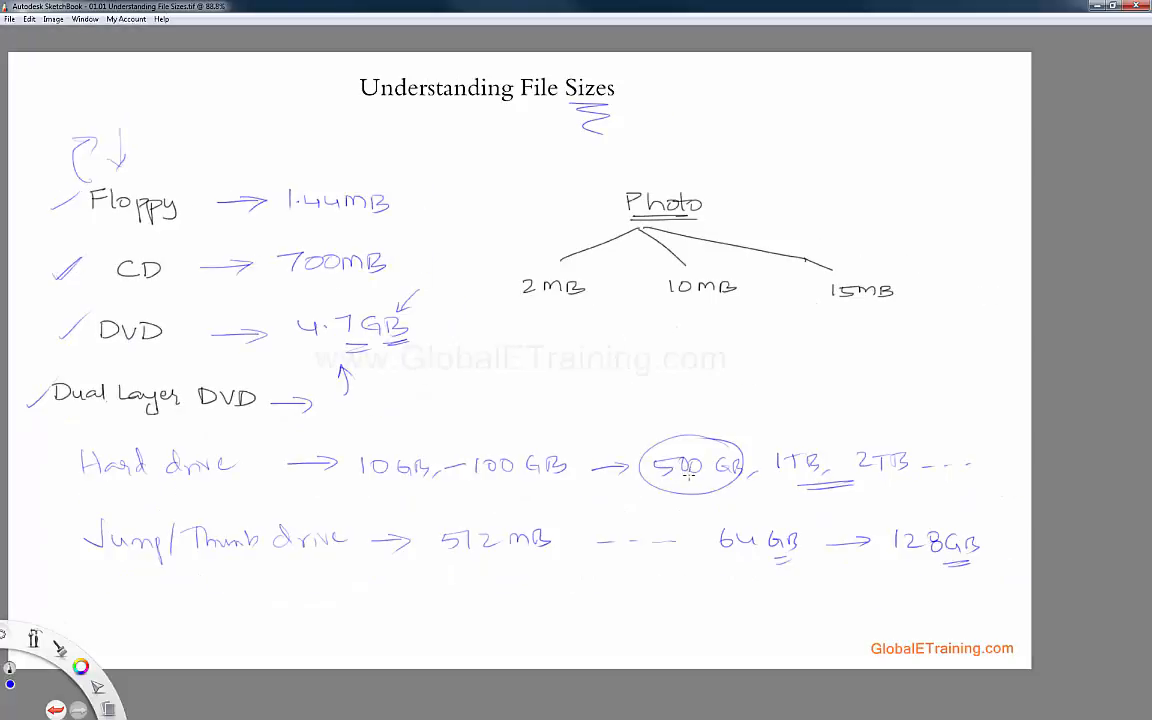
pyautogui.scroll(-3)
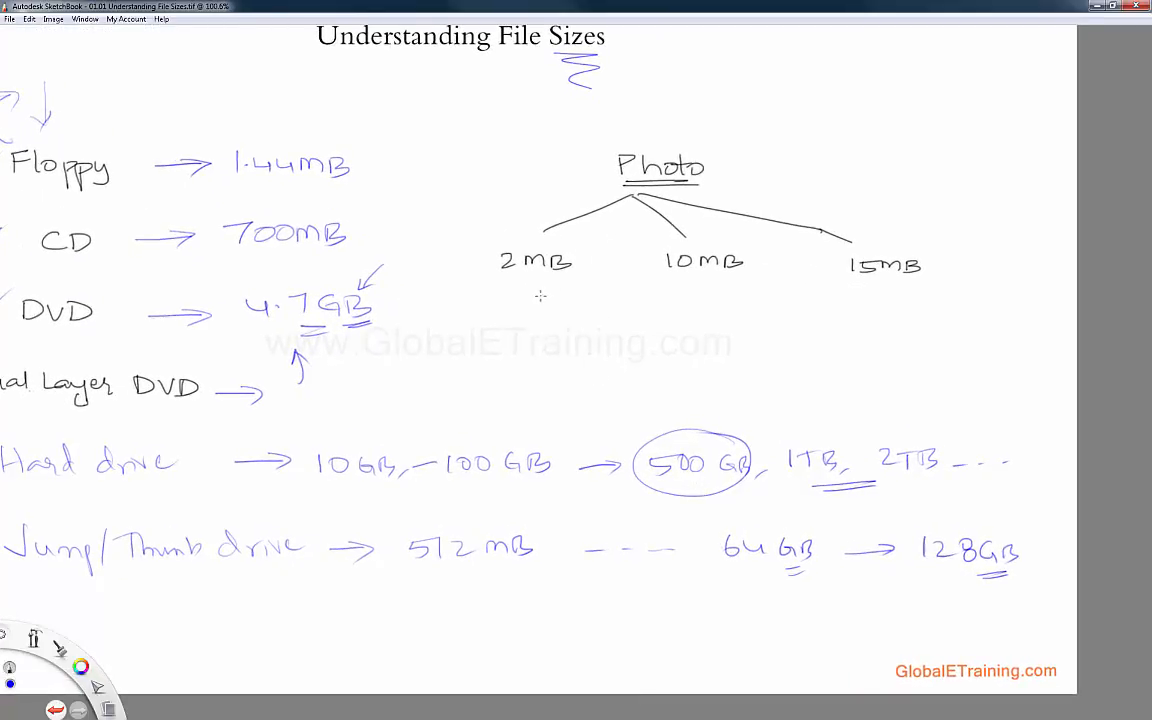
pyautogui.scroll(-3)
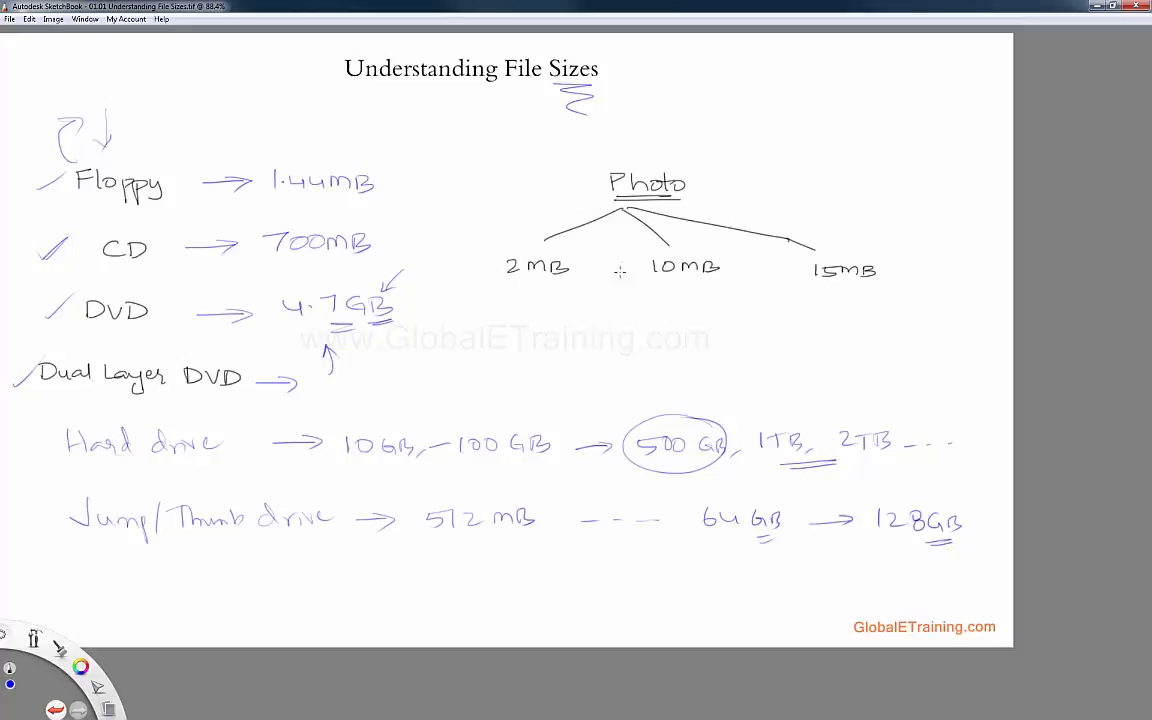
pyautogui.moveTo(556, 296)
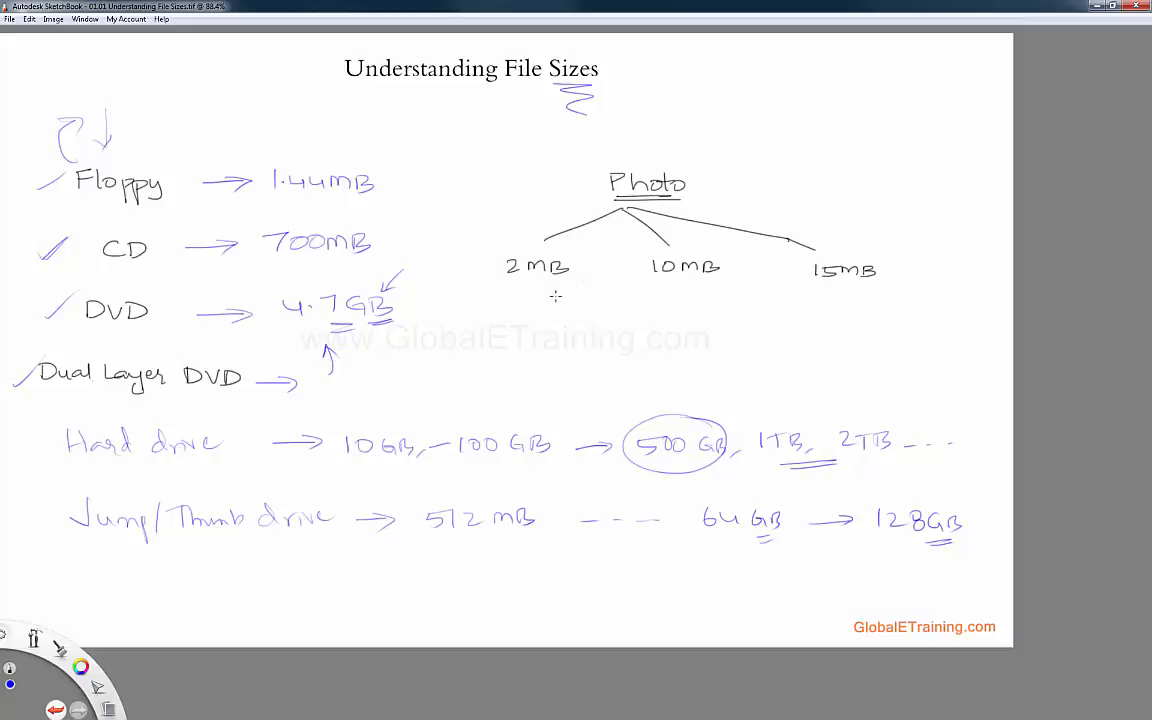
pyautogui.moveTo(771, 143)
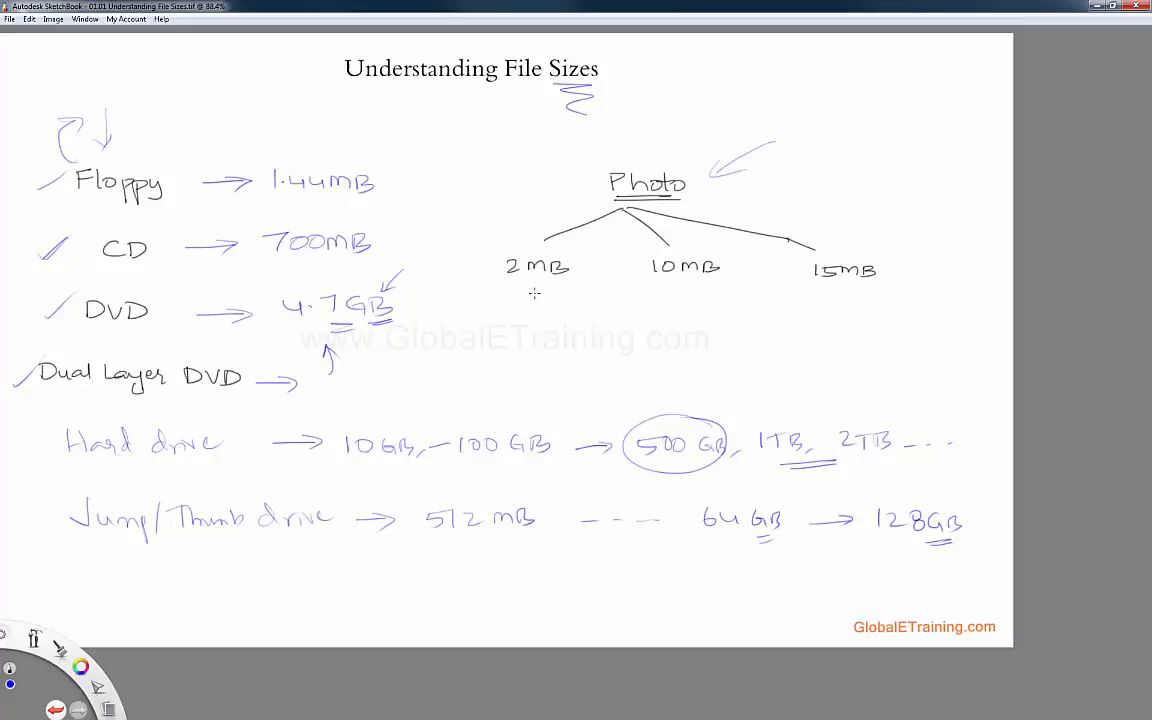
pyautogui.moveTo(497, 304)
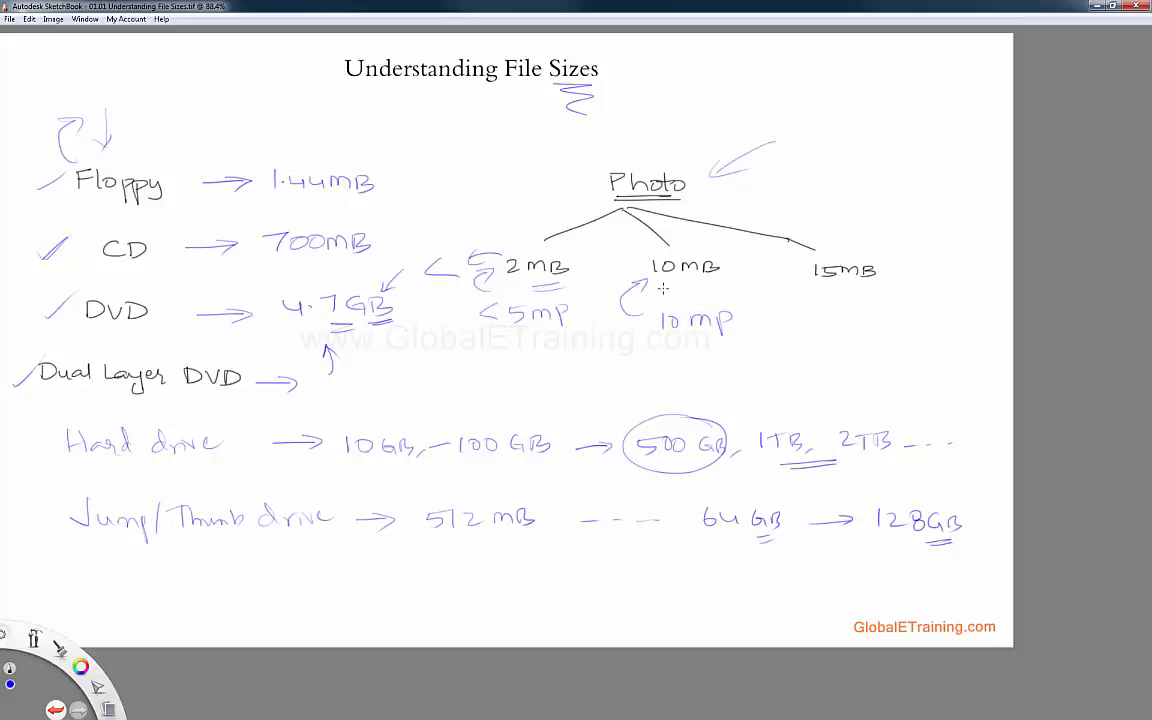
pyautogui.moveTo(642, 293)
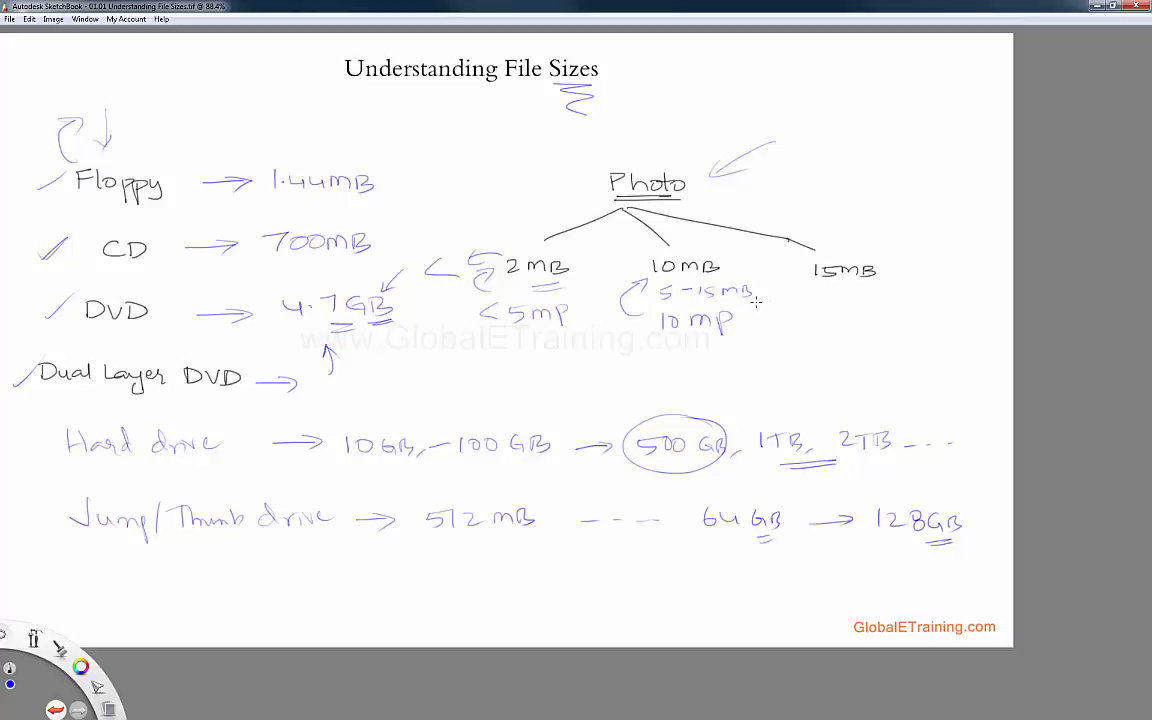
pyautogui.moveTo(755, 300)
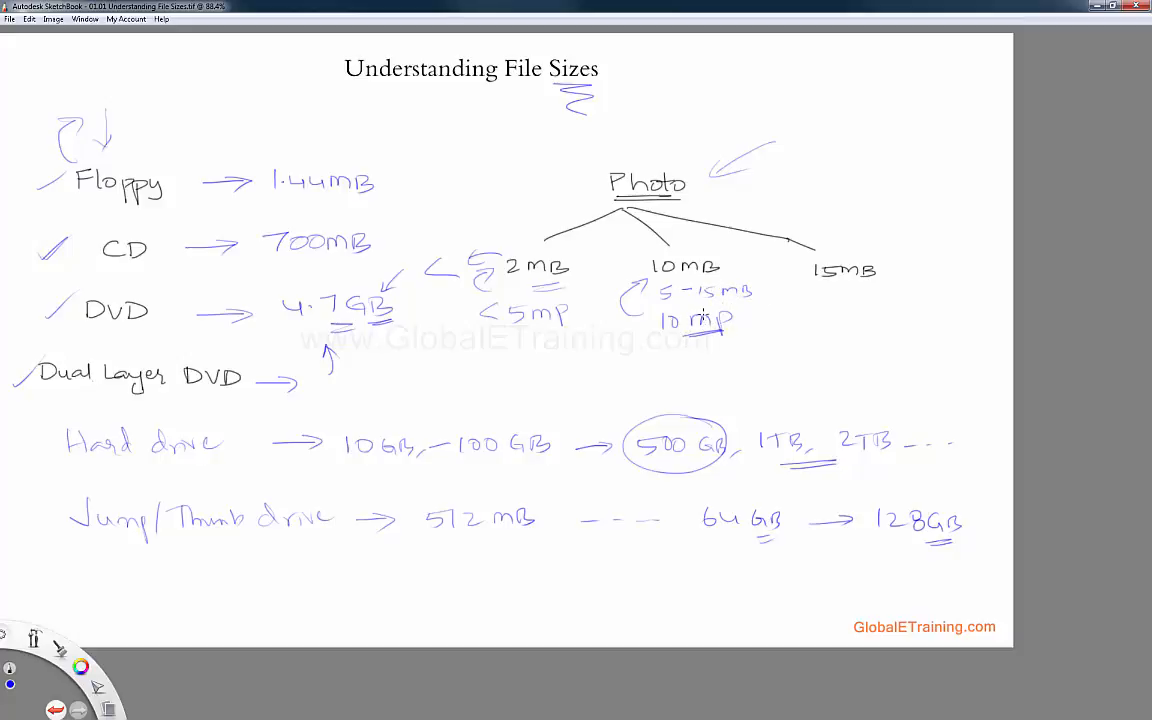
pyautogui.moveTo(681, 301)
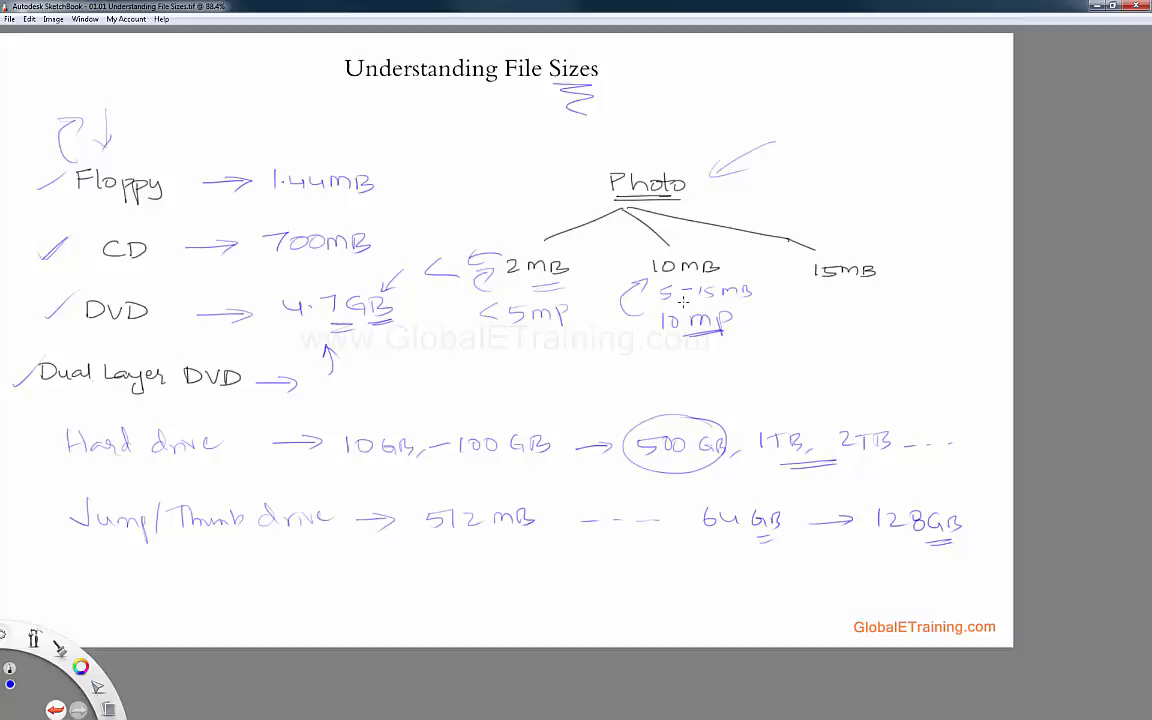
pyautogui.moveTo(693, 297)
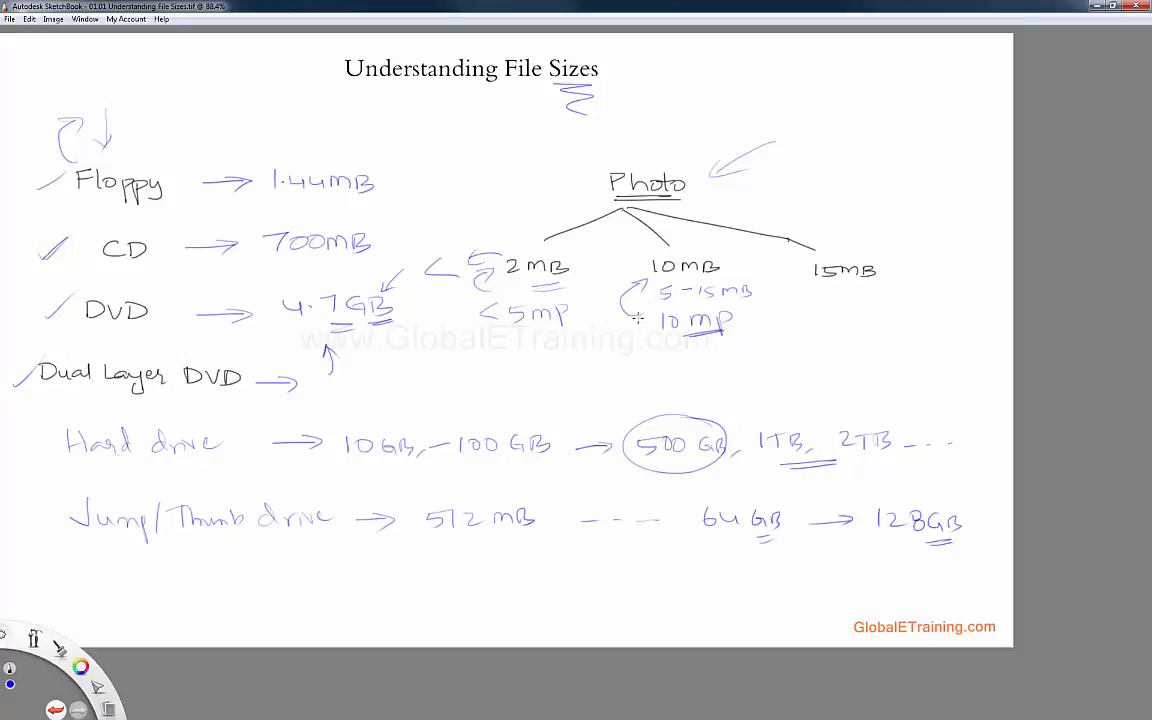
pyautogui.moveTo(842, 293)
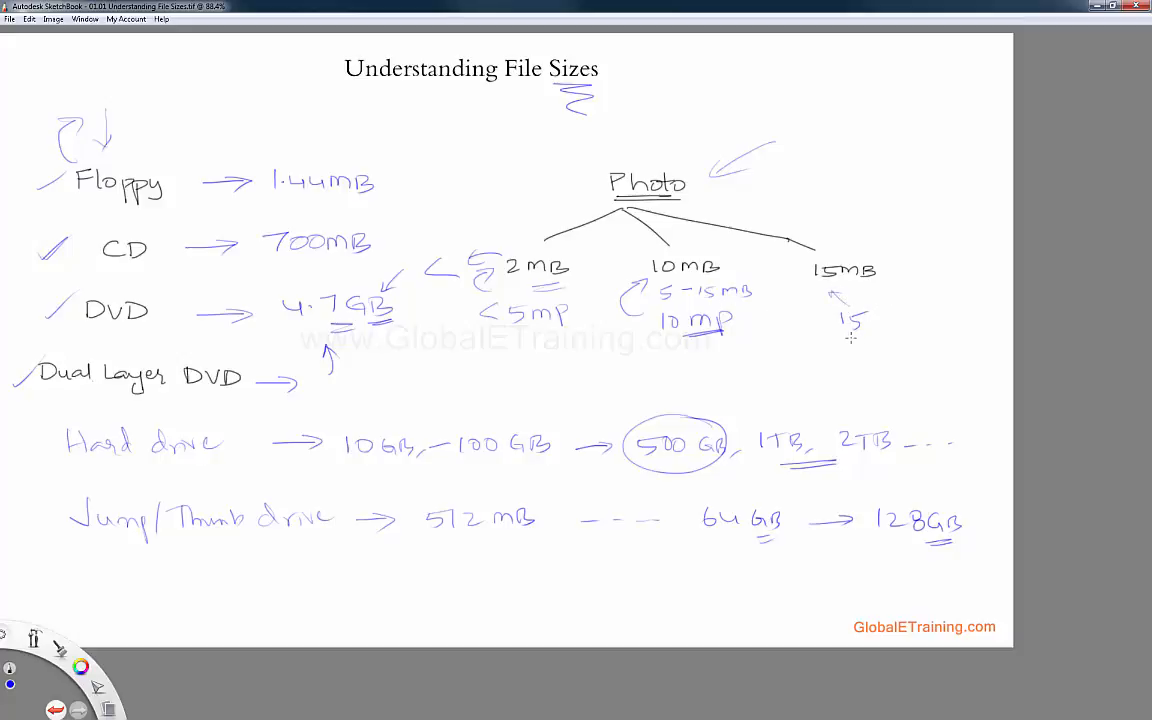
# Write the 15 mp note under the circled 15MB photo size
pyautogui.moveTo(810, 248); pyautogui.dragTo(880, 290)
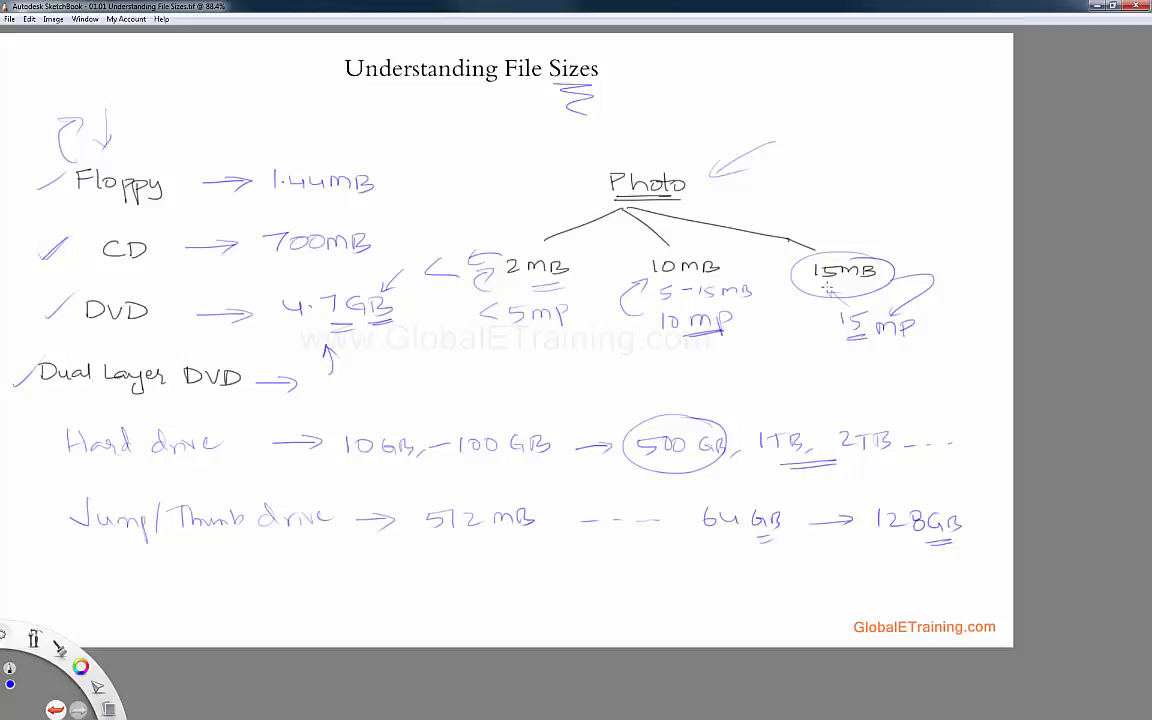
pyautogui.moveTo(780, 321)
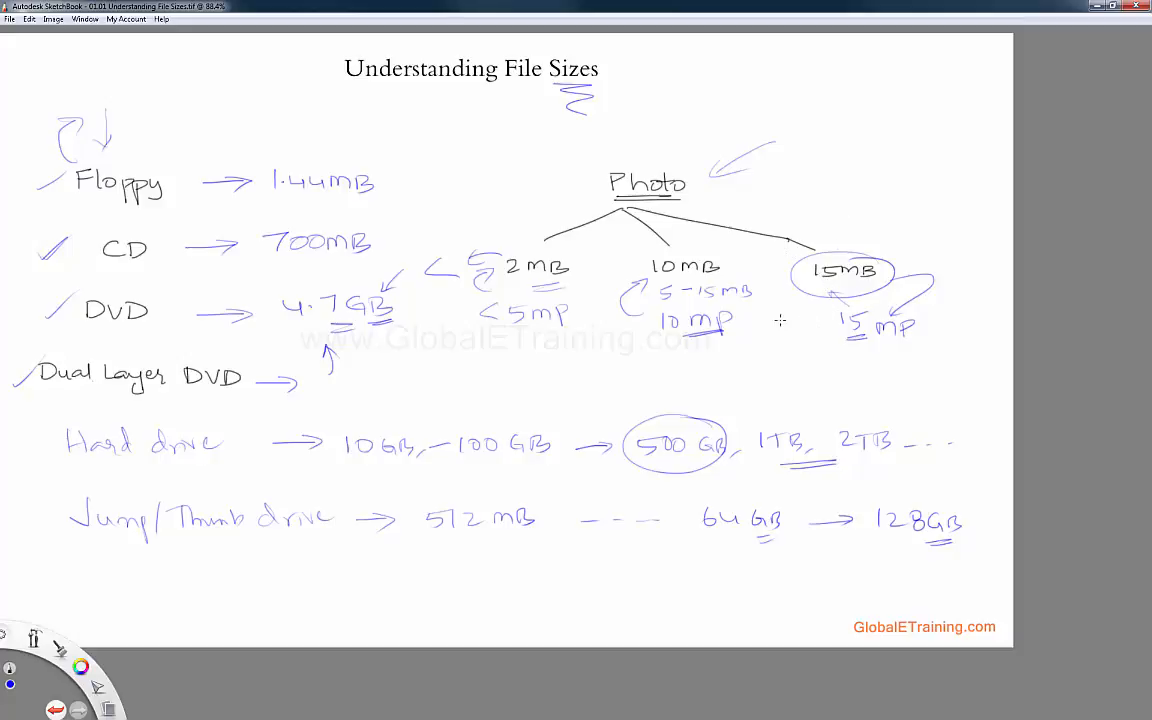
pyautogui.moveTo(1003, 293)
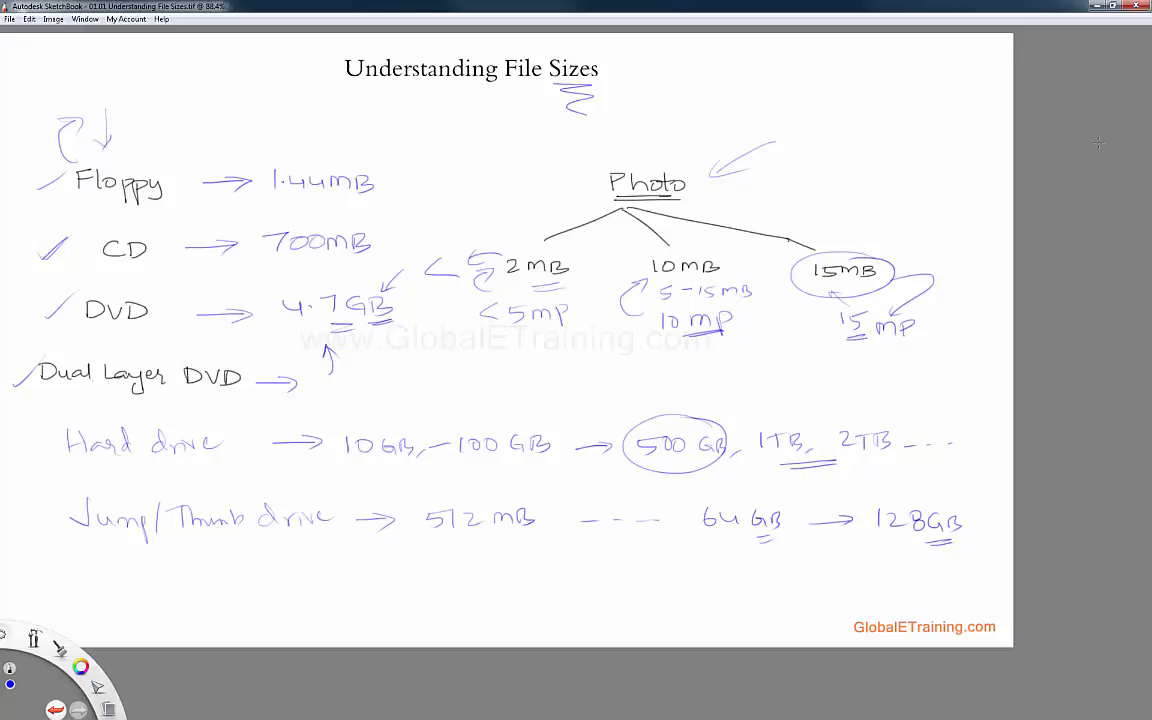
pyautogui.moveTo(1083, 144)
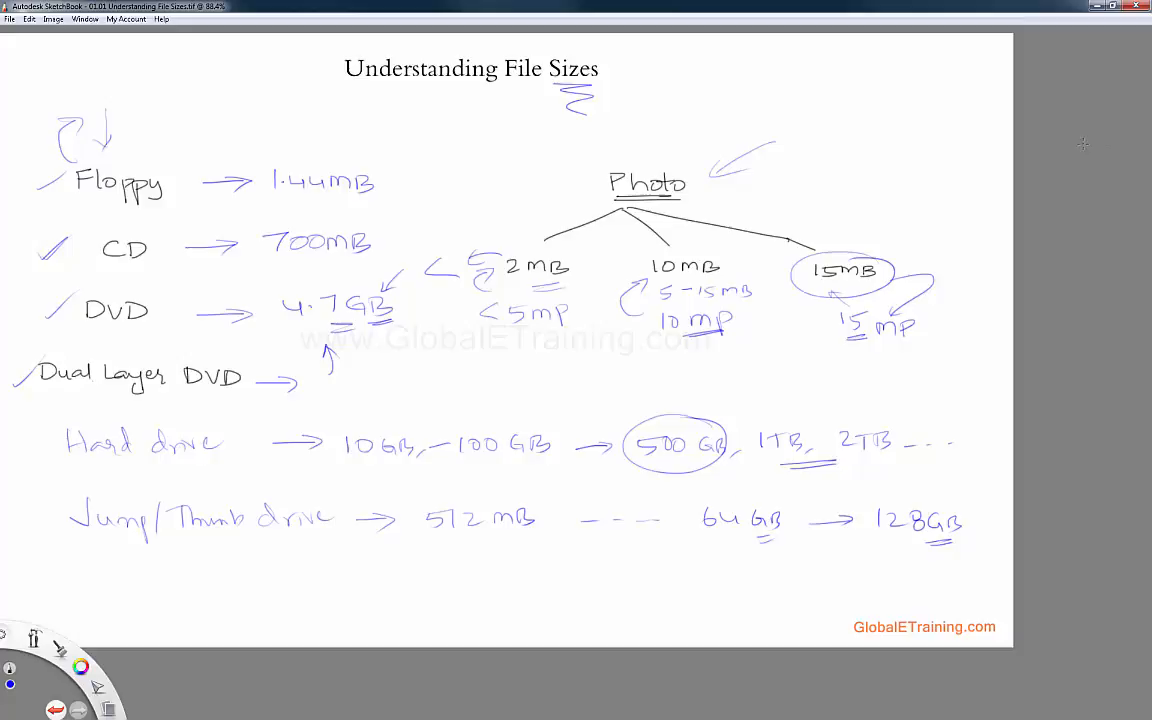
pyautogui.moveTo(1008, 154)
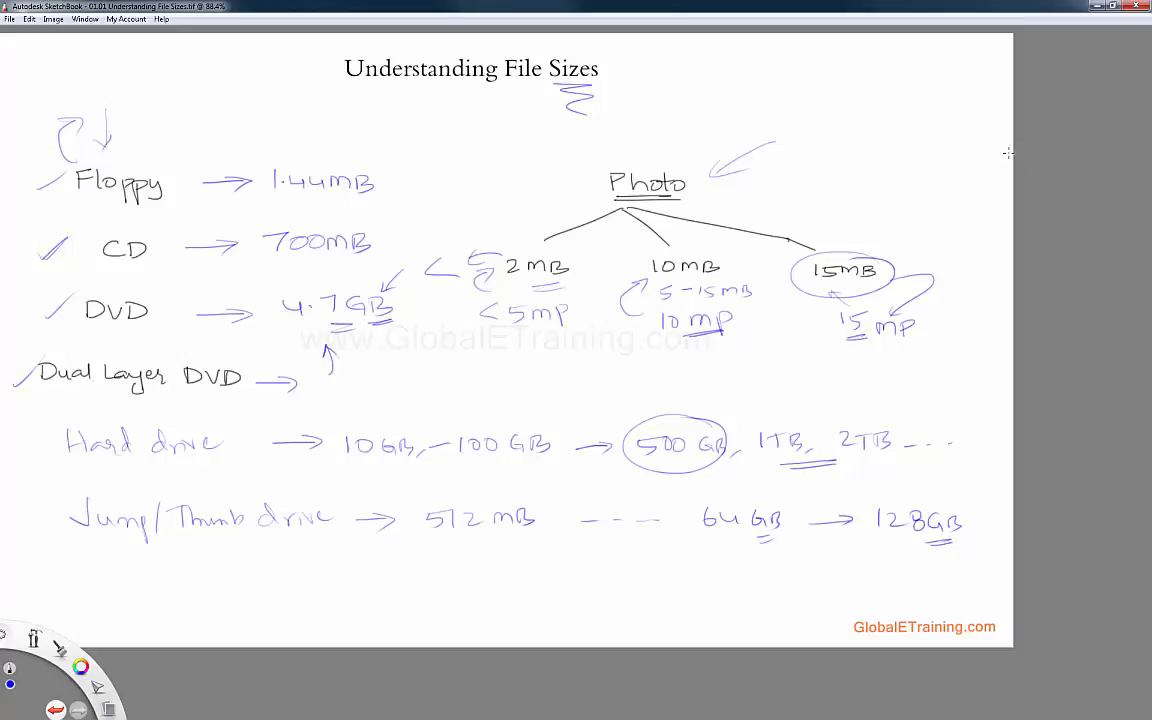
pyautogui.moveTo(972, 148)
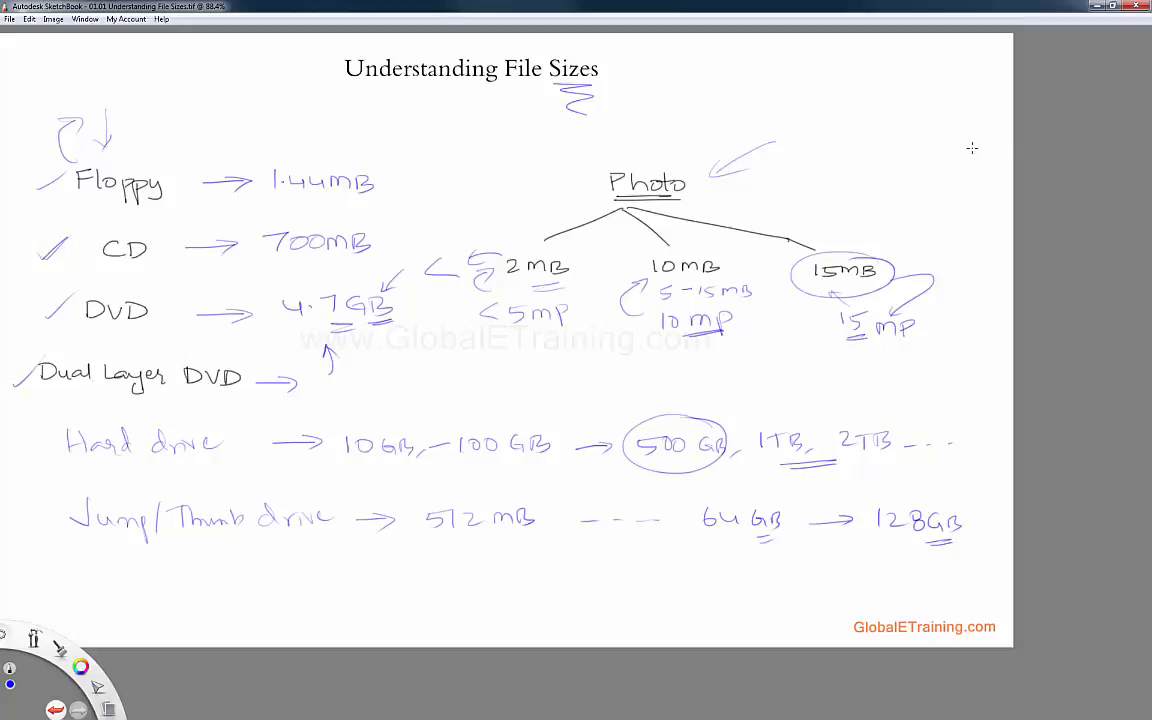
pyautogui.moveTo(980, 143)
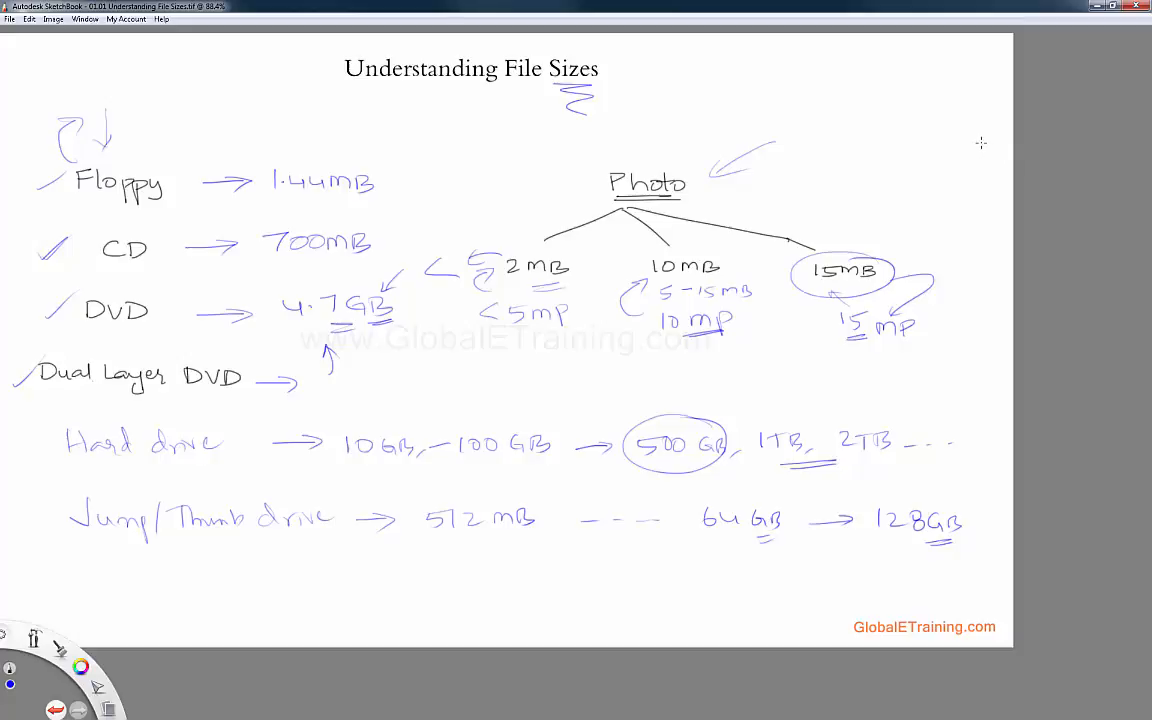
pyautogui.moveTo(985, 140)
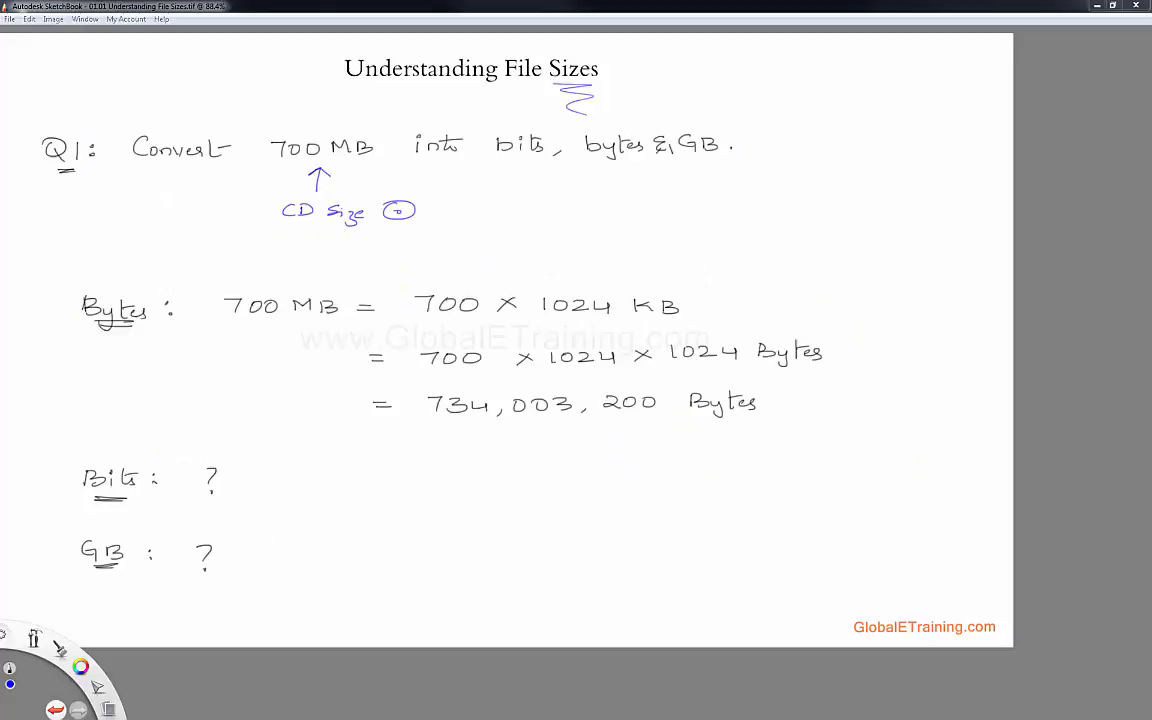
pyautogui.moveTo(301, 231)
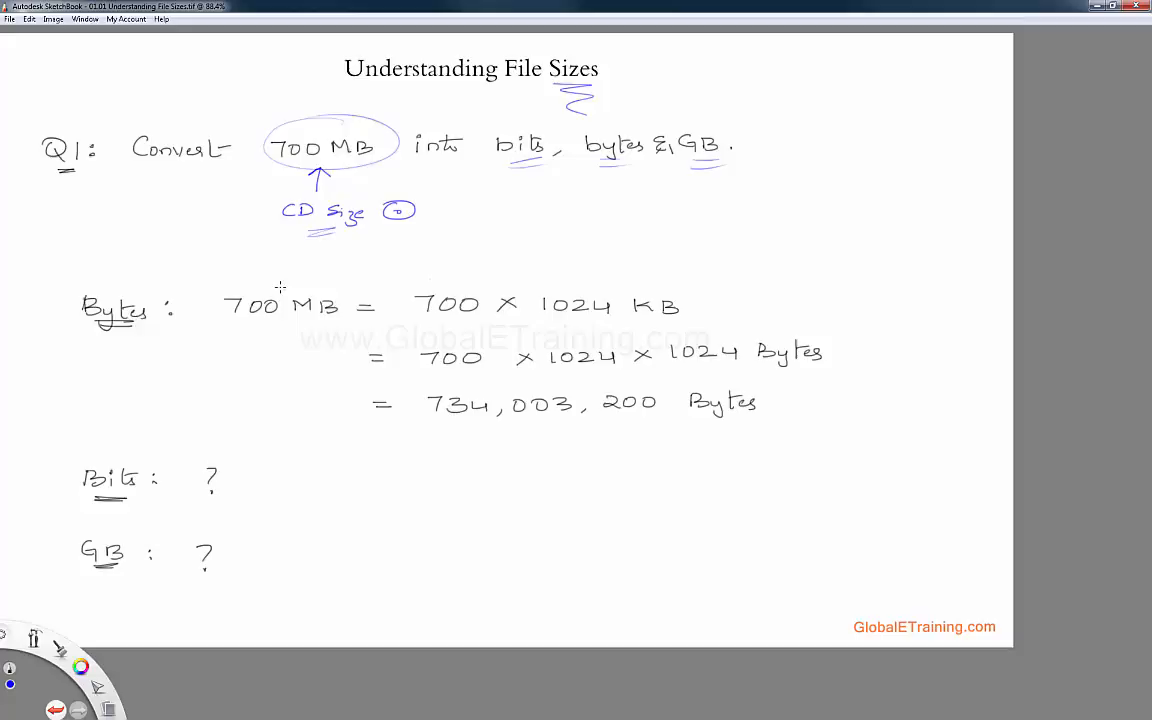
# Tick the 700 MB in the bytes working of the conversion exercise
pyautogui.moveTo(275, 285); pyautogui.dragTo(290, 270)
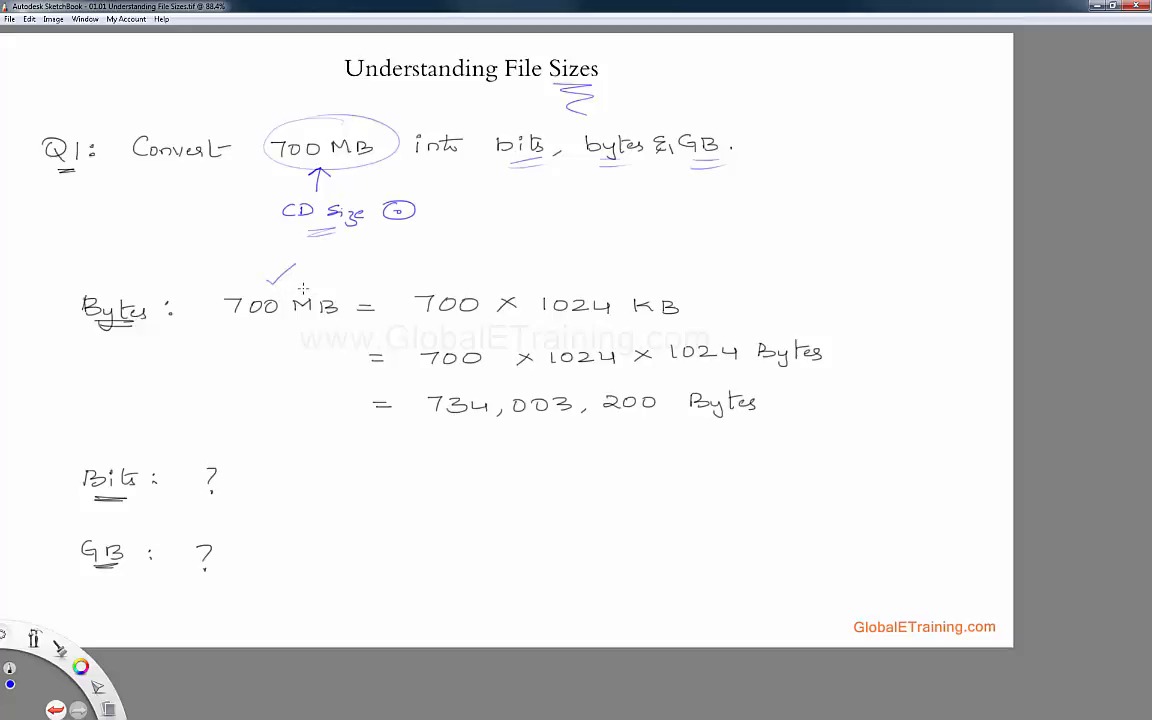
pyautogui.moveTo(709, 225)
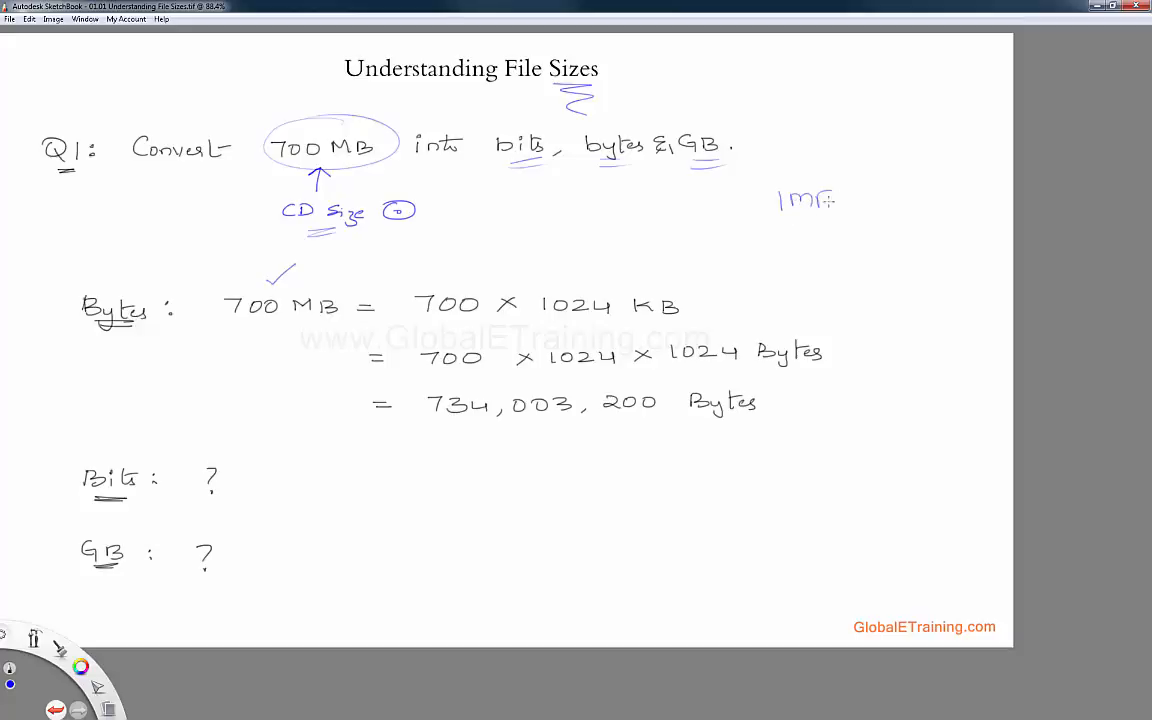
# Write the 1MB = 1024 KB side note and box the 1024 KB factor
pyautogui.moveTo(835, 198); pyautogui.dragTo(960, 198)
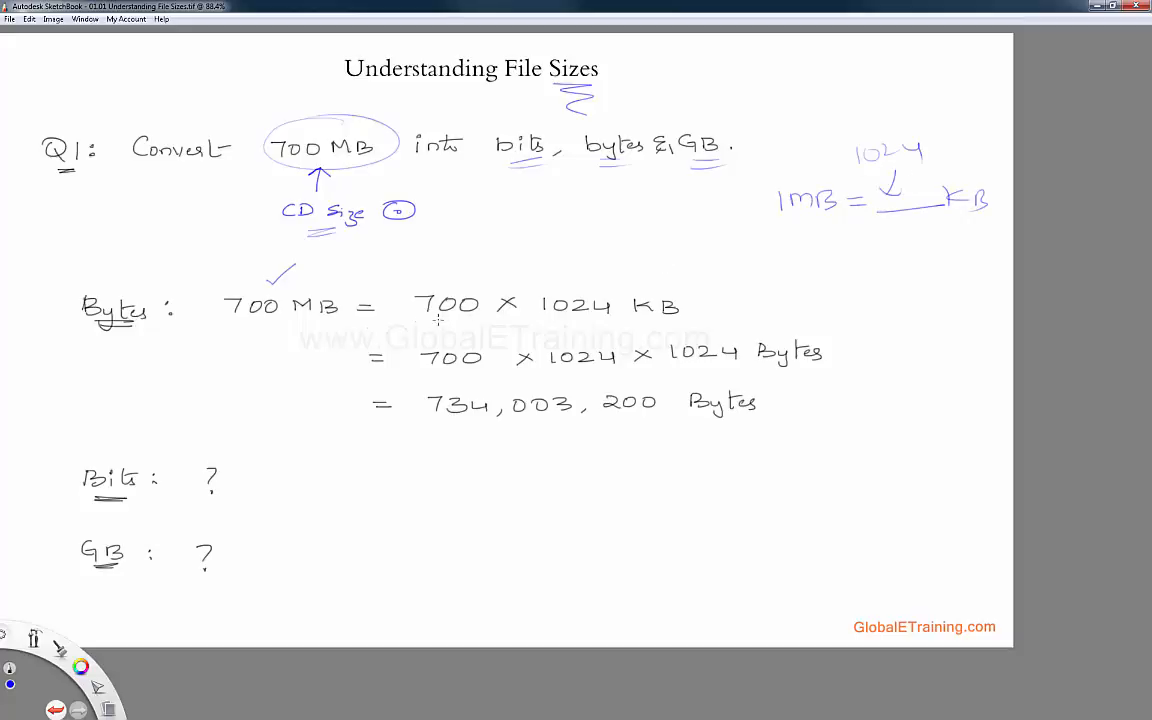
pyautogui.moveTo(513, 314)
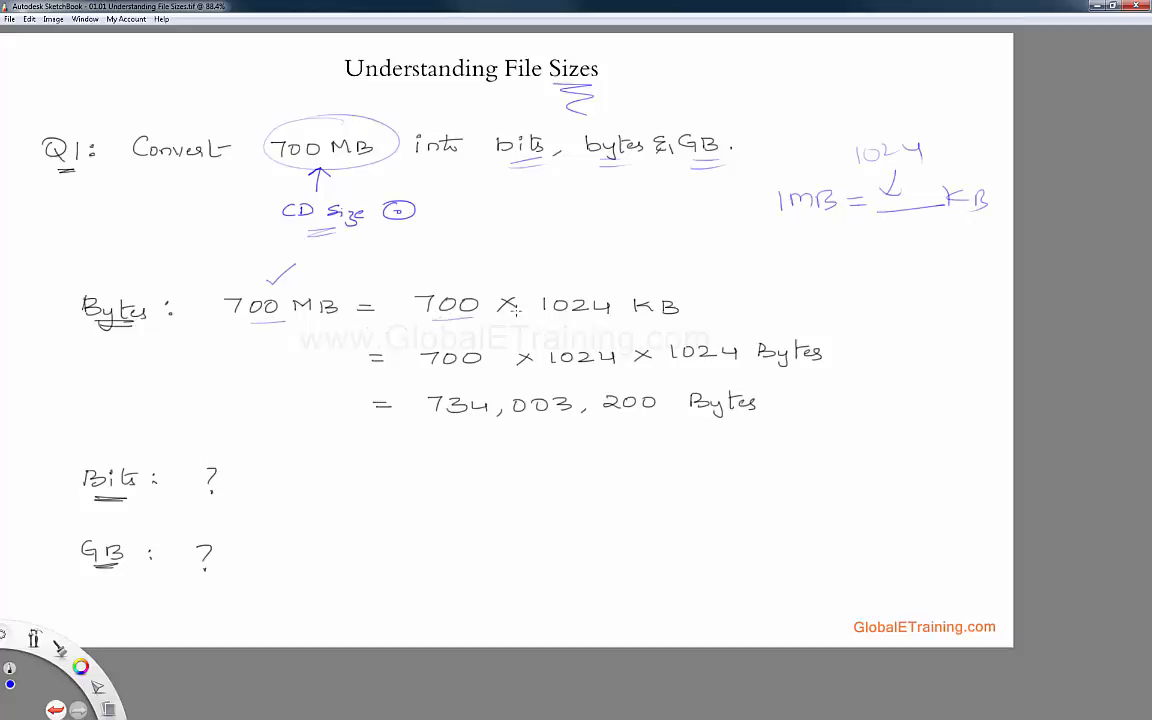
pyautogui.moveTo(530, 290); pyautogui.dragTo(690, 305)
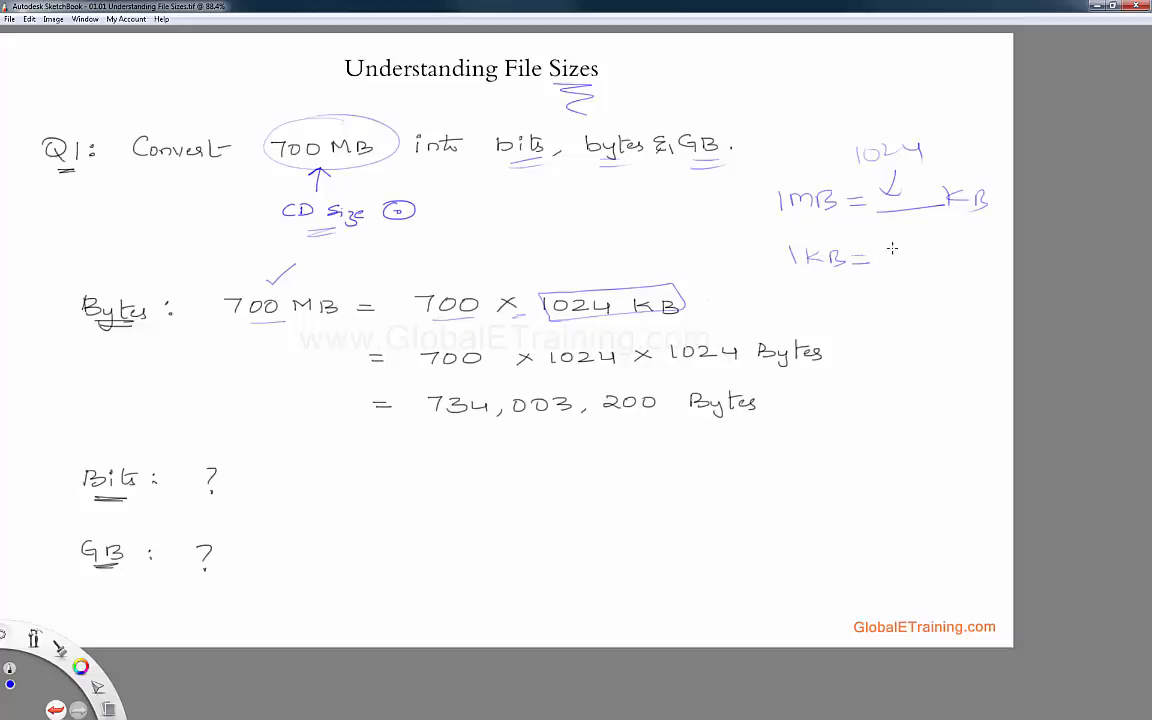
# Write the 1KB = 1024 byte side note and box the 1024 Bytes factor
pyautogui.write('1024')
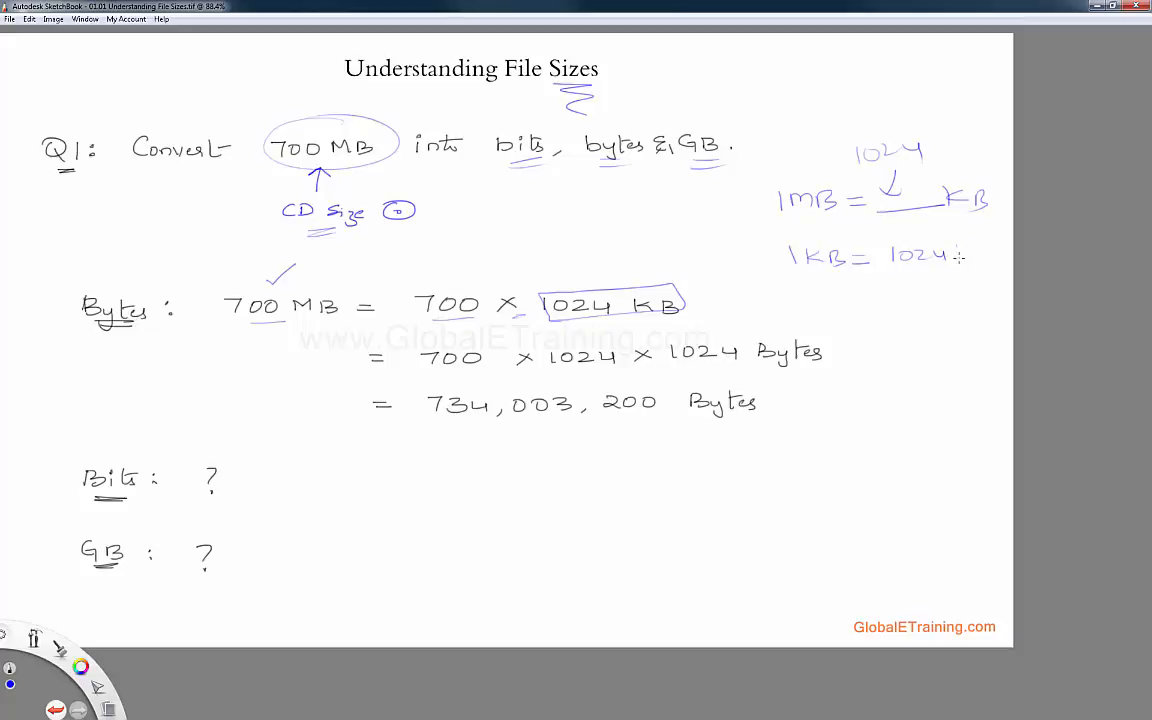
pyautogui.write('byte')
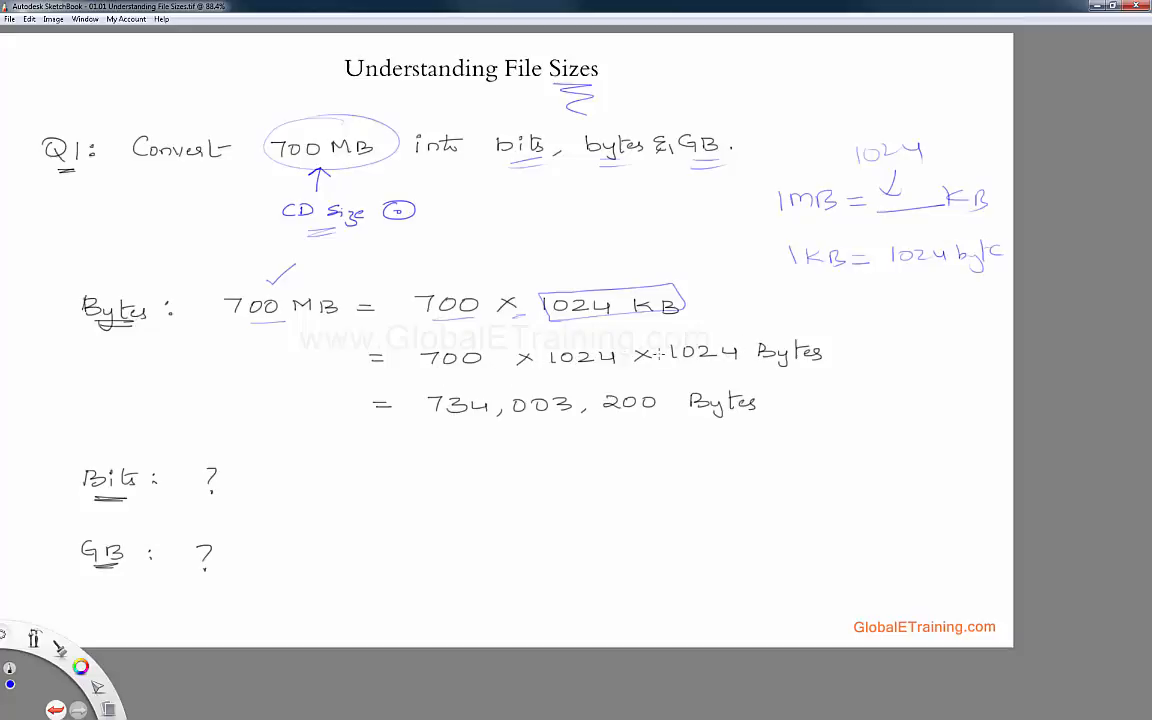
pyautogui.moveTo(670, 335); pyautogui.dragTo(840, 370)
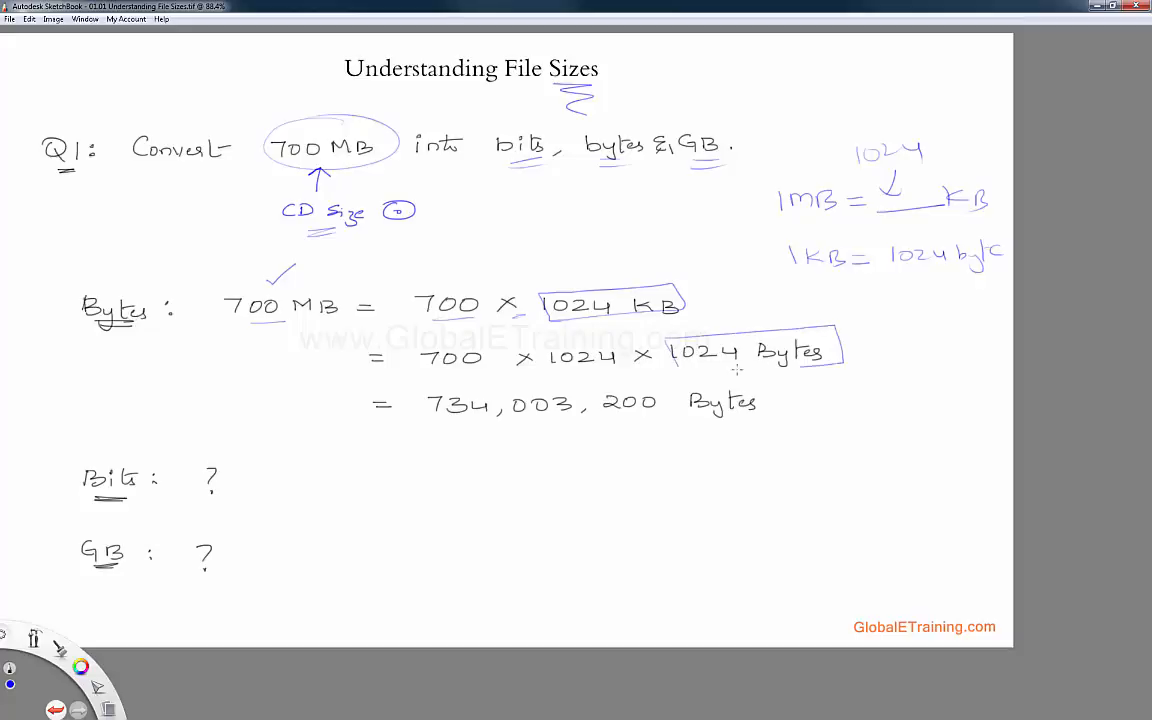
pyautogui.moveTo(785, 366)
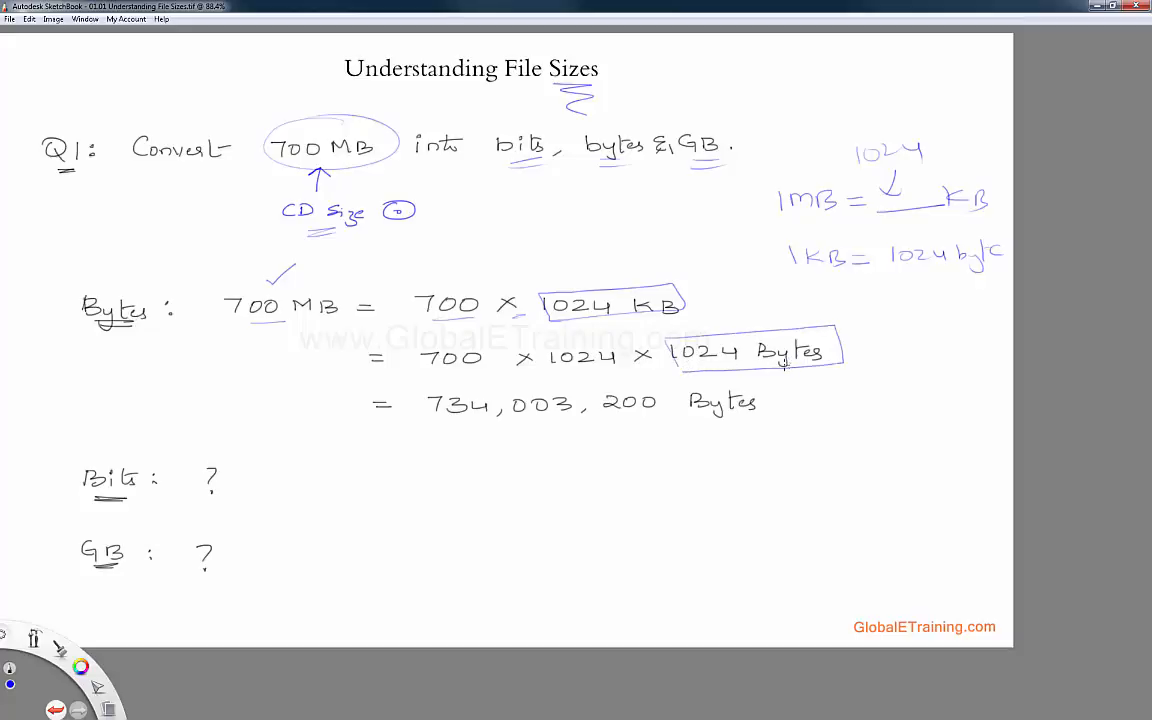
pyautogui.moveTo(458, 432)
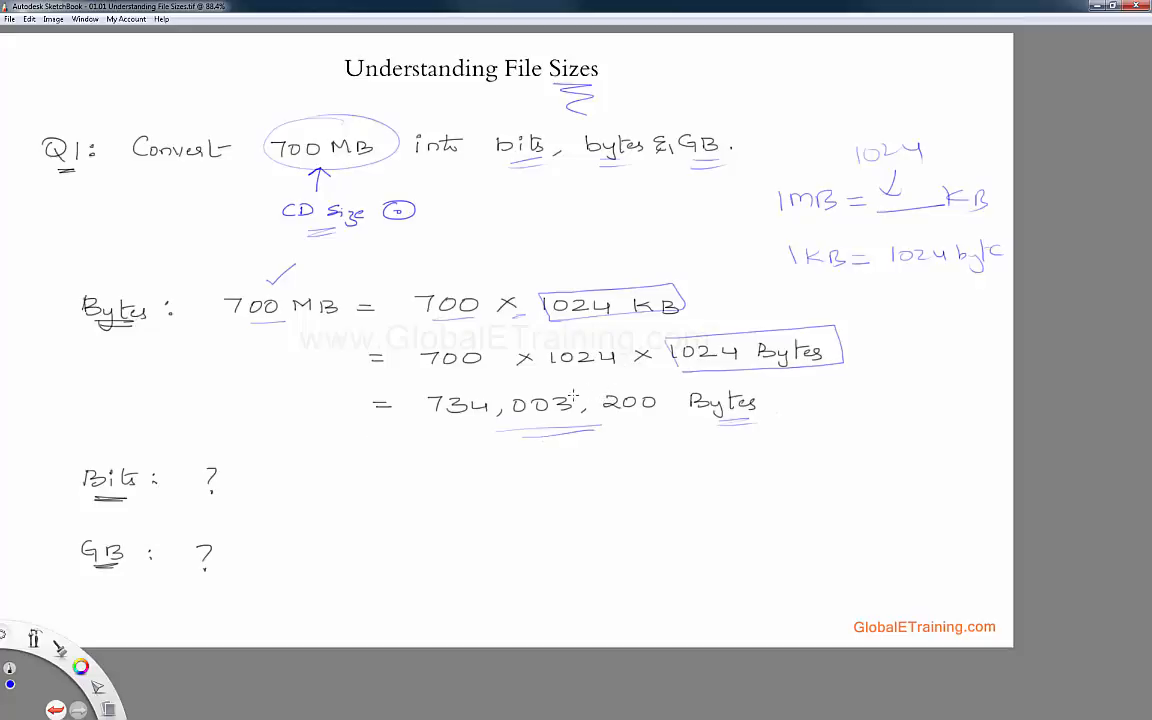
pyautogui.moveTo(659, 256)
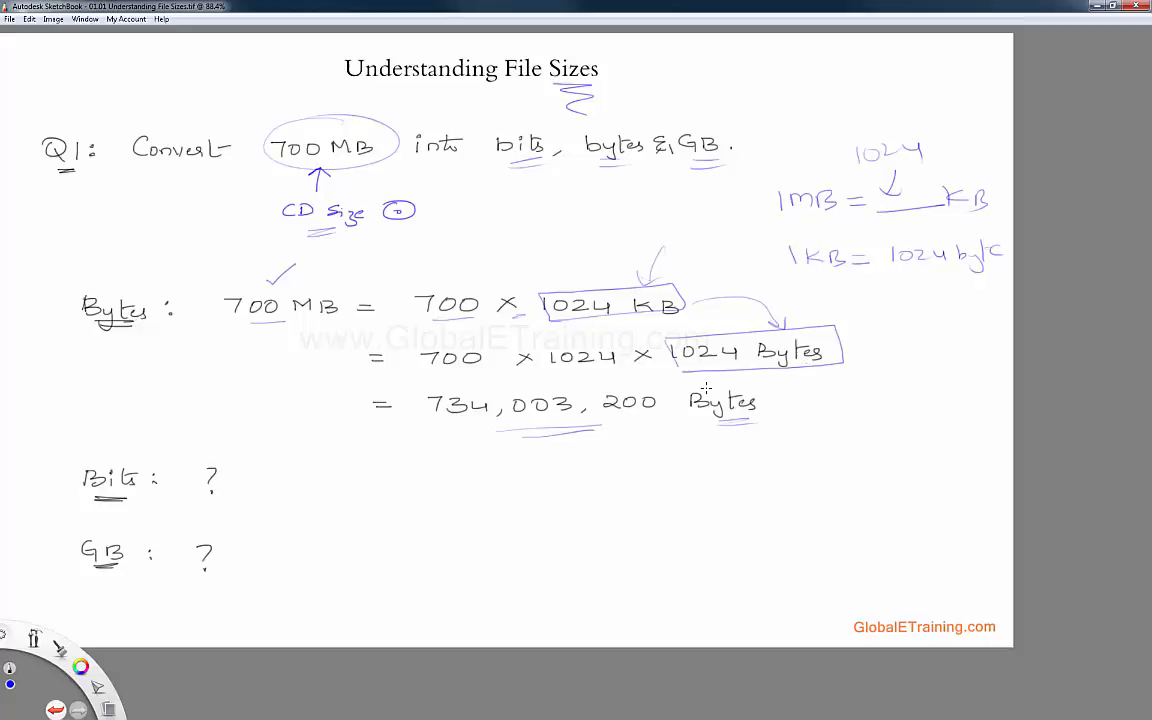
pyautogui.moveTo(697, 383)
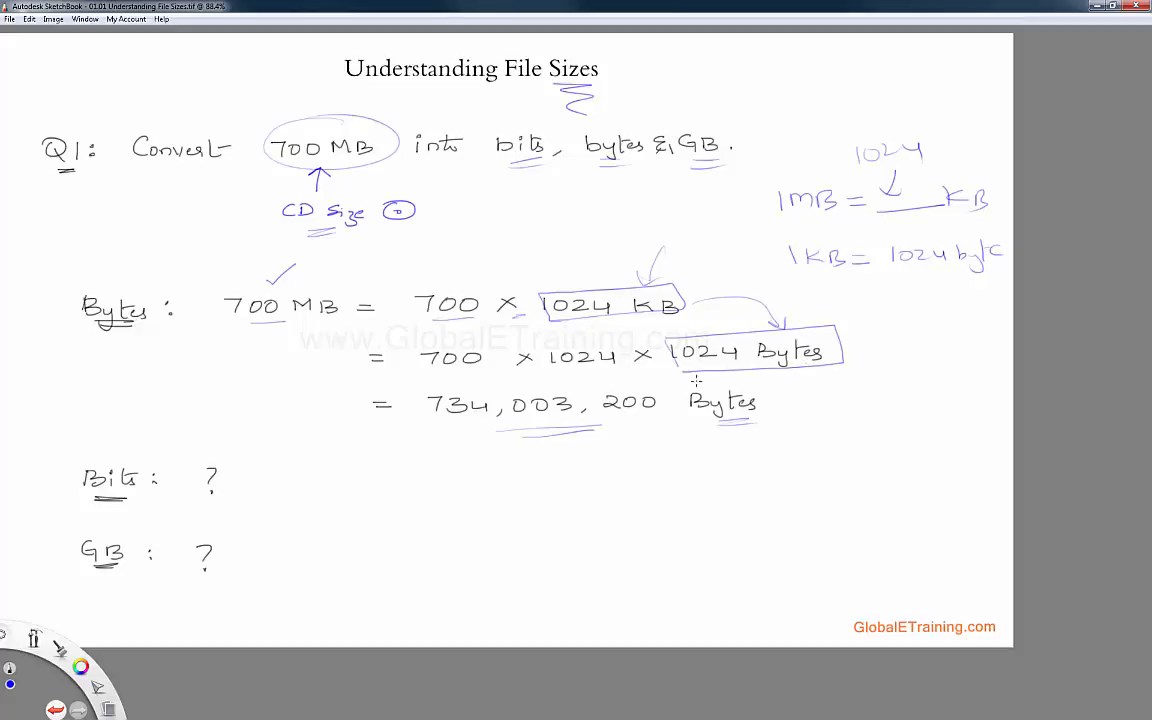
pyautogui.moveTo(324, 475)
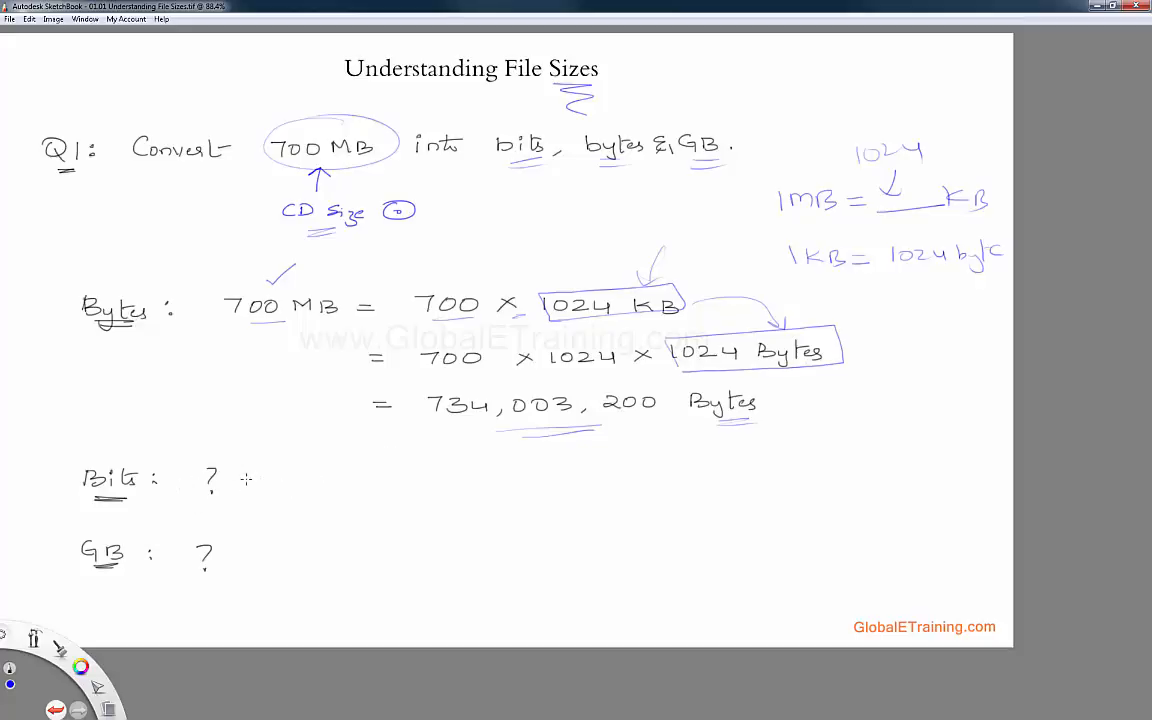
pyautogui.moveTo(262, 327)
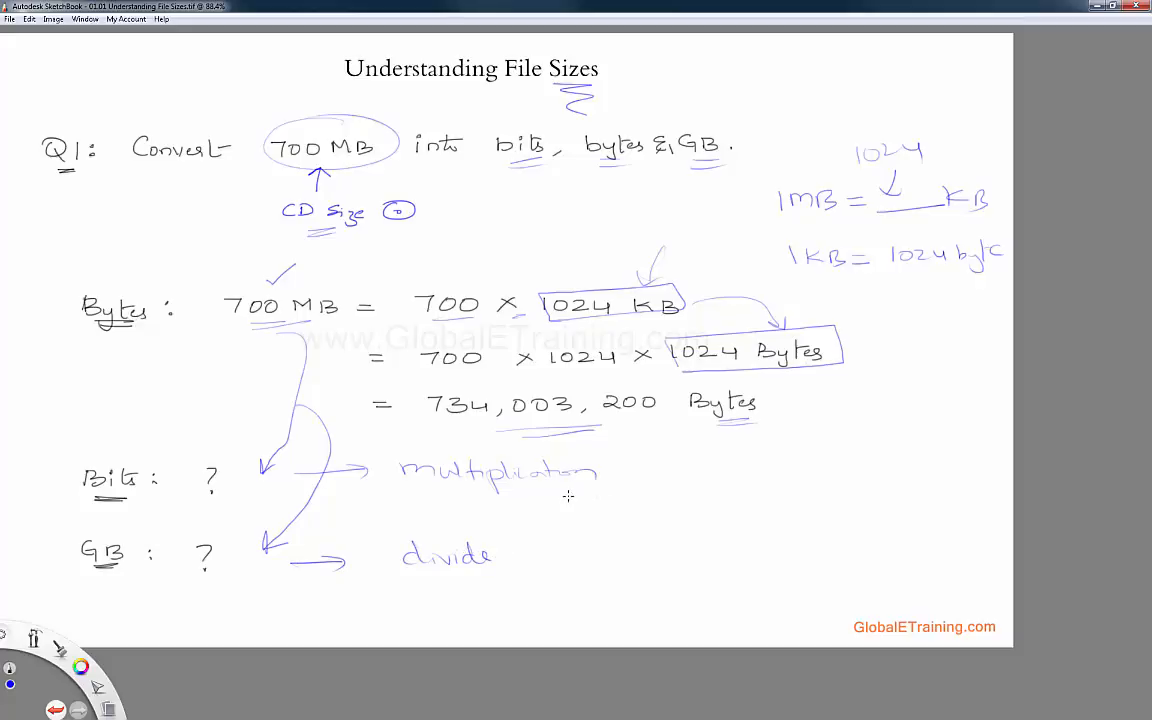
pyautogui.moveTo(542, 501)
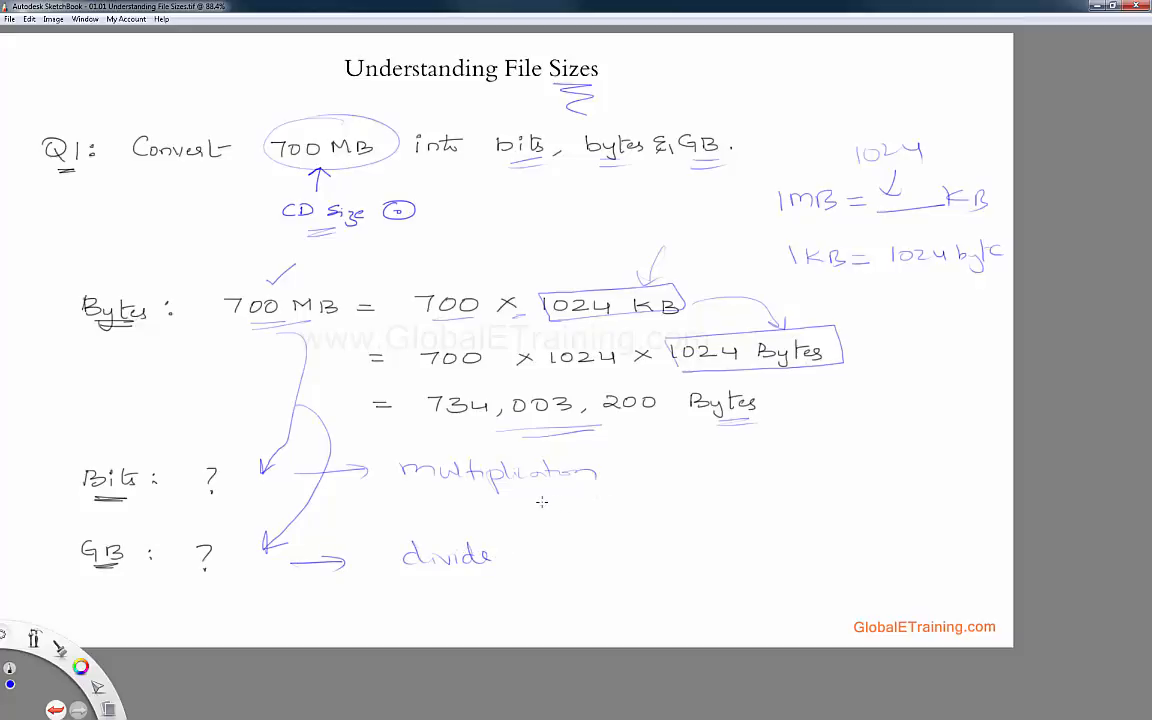
pyautogui.moveTo(510, 522)
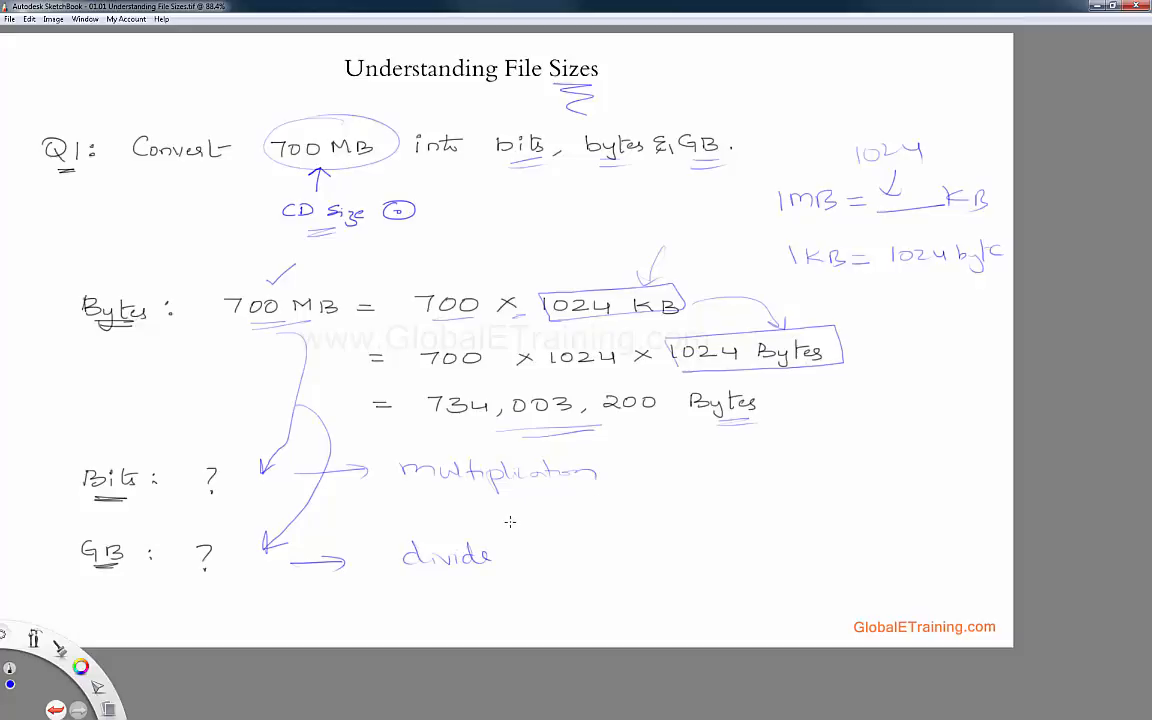
pyautogui.moveTo(509, 494)
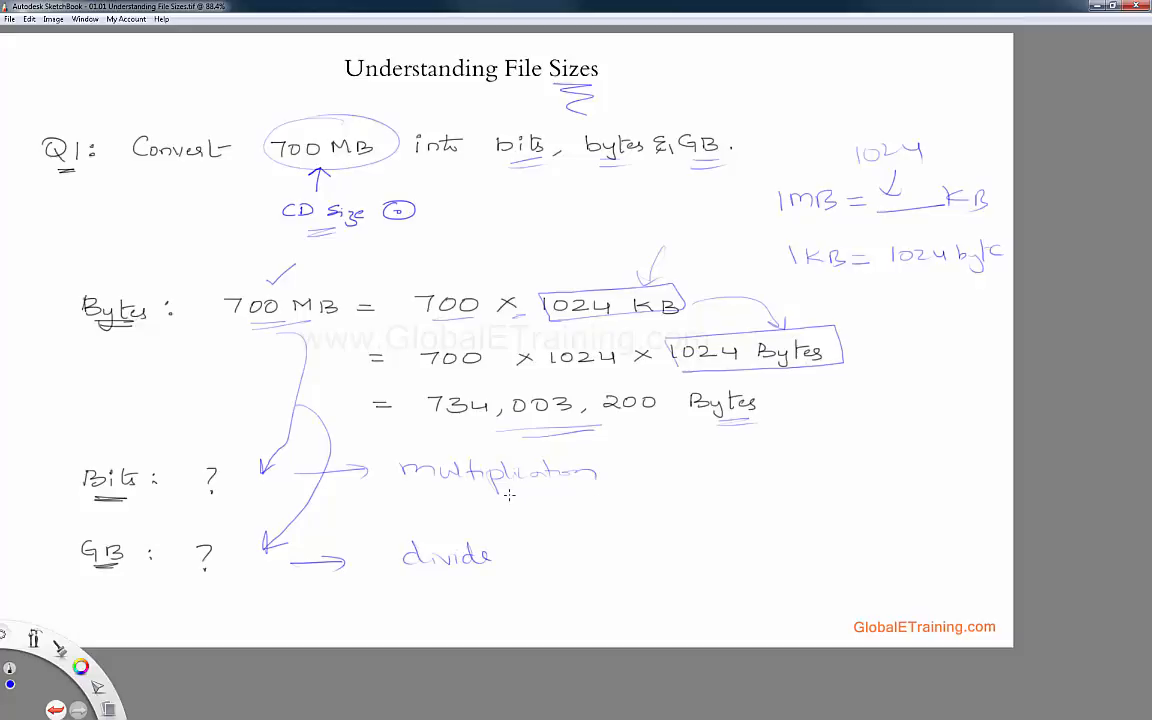
pyautogui.moveTo(472, 453)
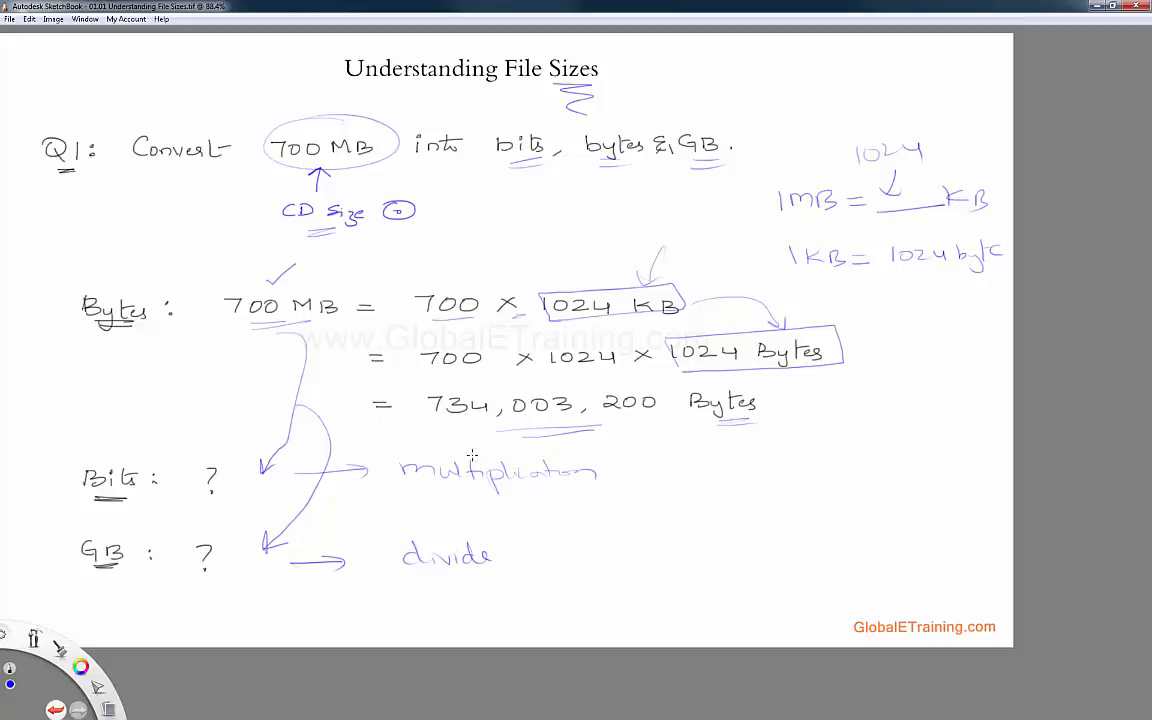